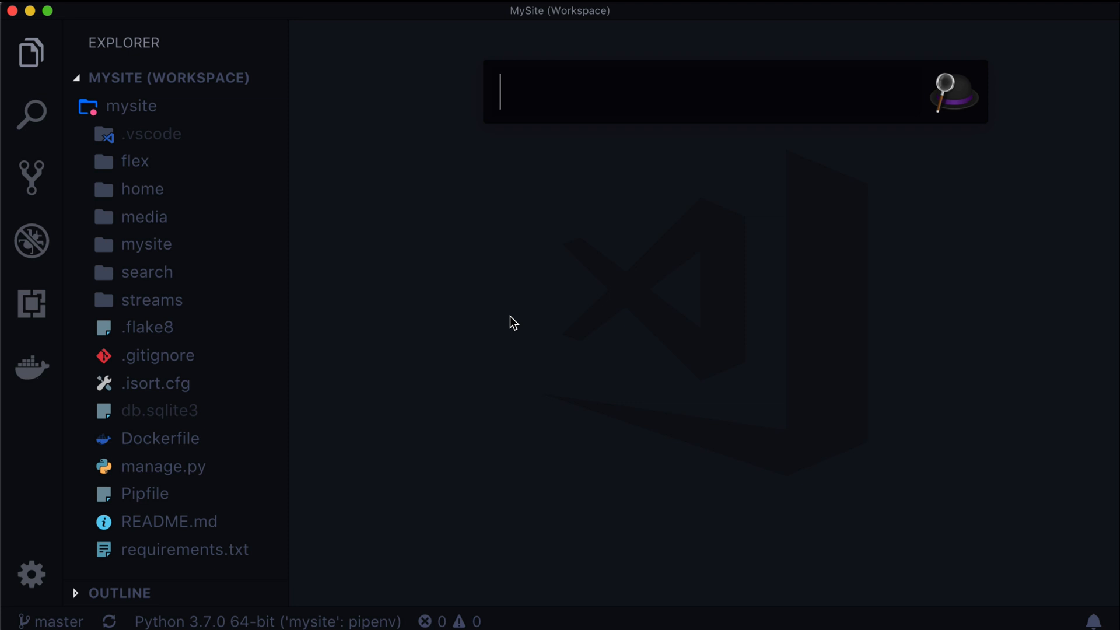
Step: Launch DB Browser for SQLite and load db.sqlite3 from the Websites/mysite project folder
type("sql")
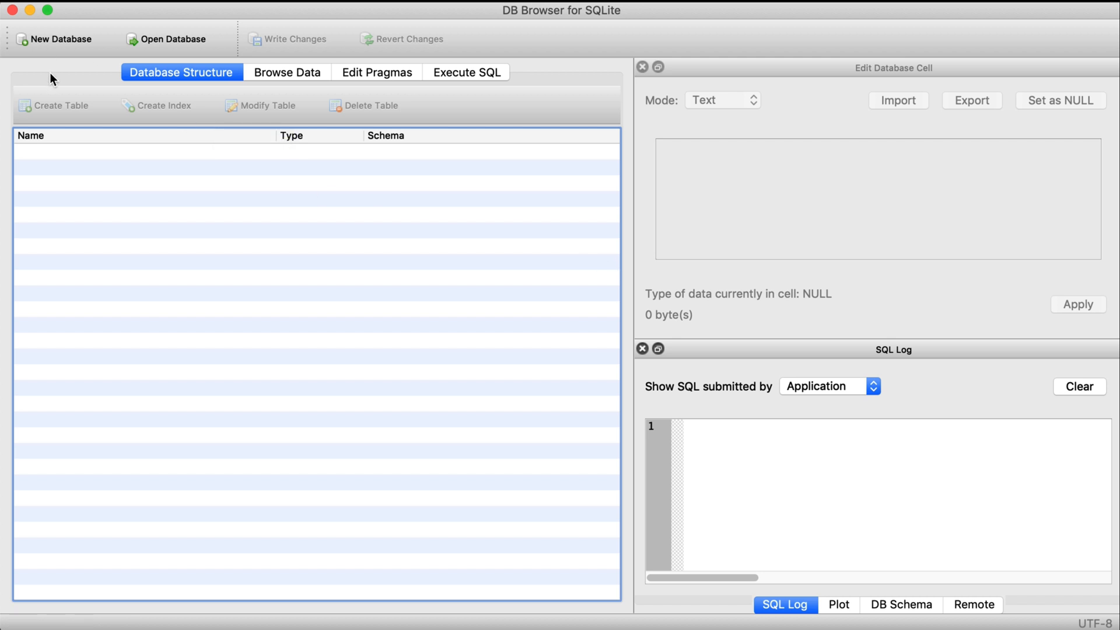
mouse_move(172, 39)
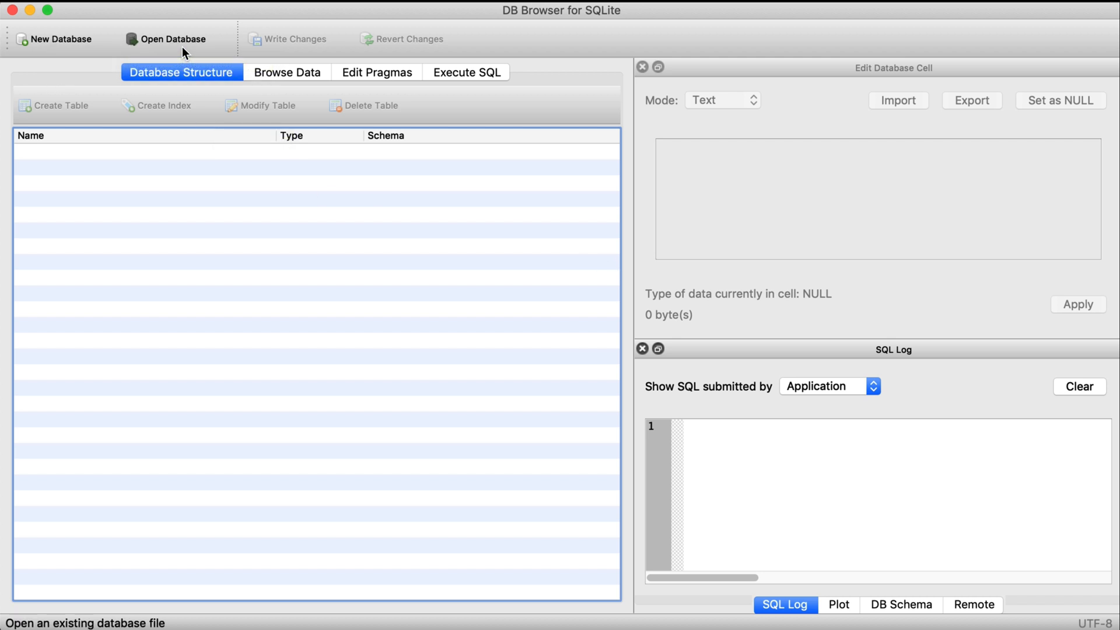
left_click(166, 38)
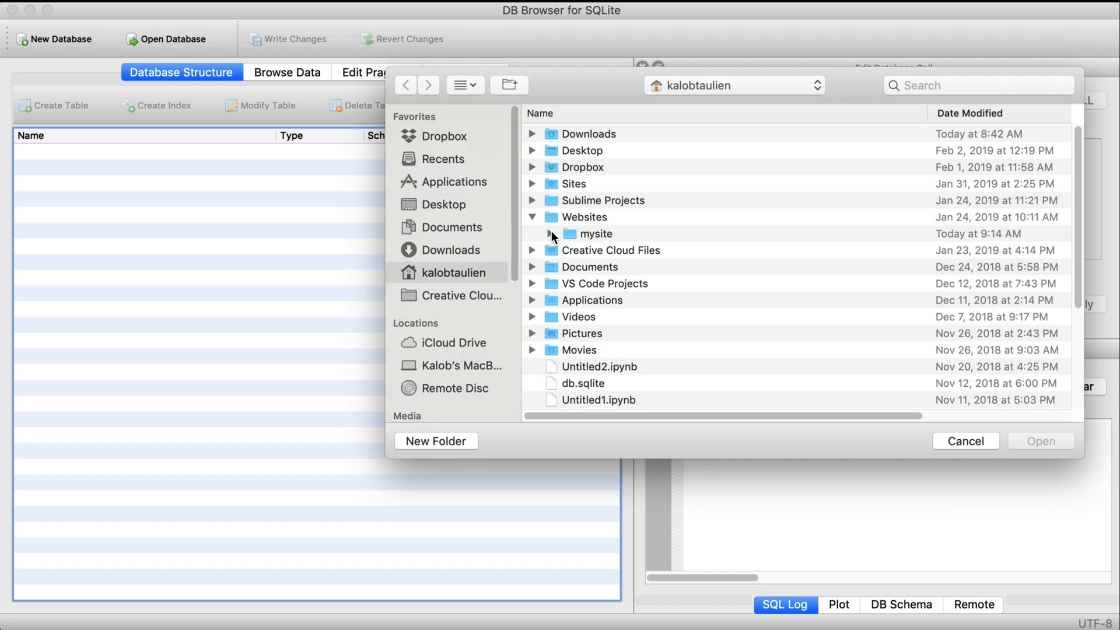
left_click(533, 233)
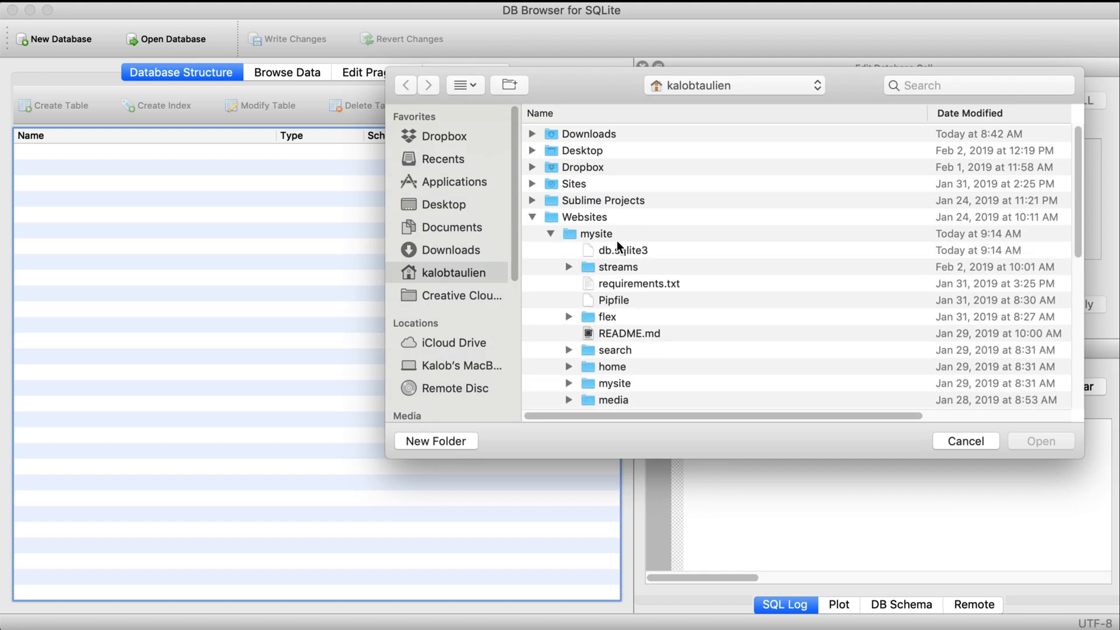
left_click(622, 250)
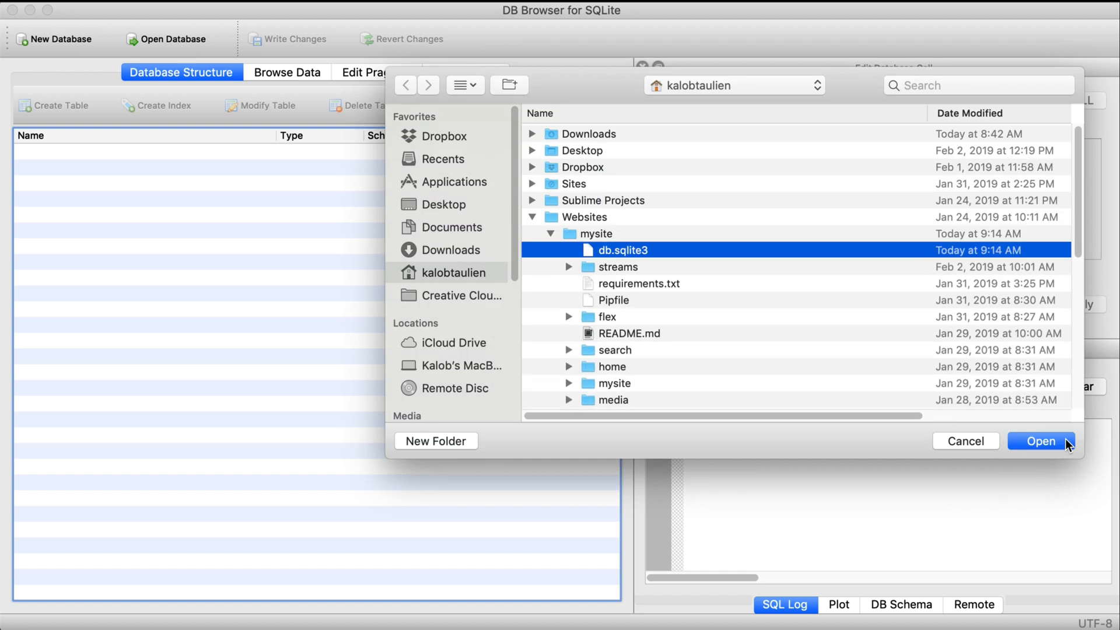
left_click(1039, 441)
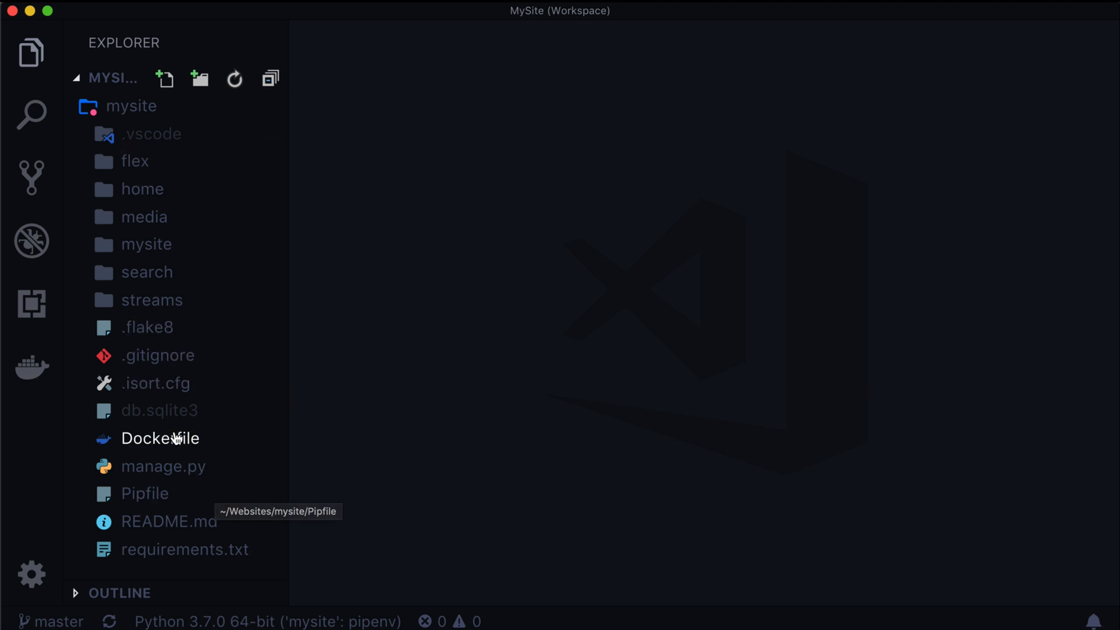
Step: Open db.sqlite3 in the editor, which reports the binary file cannot be displayed
left_click(160, 410)
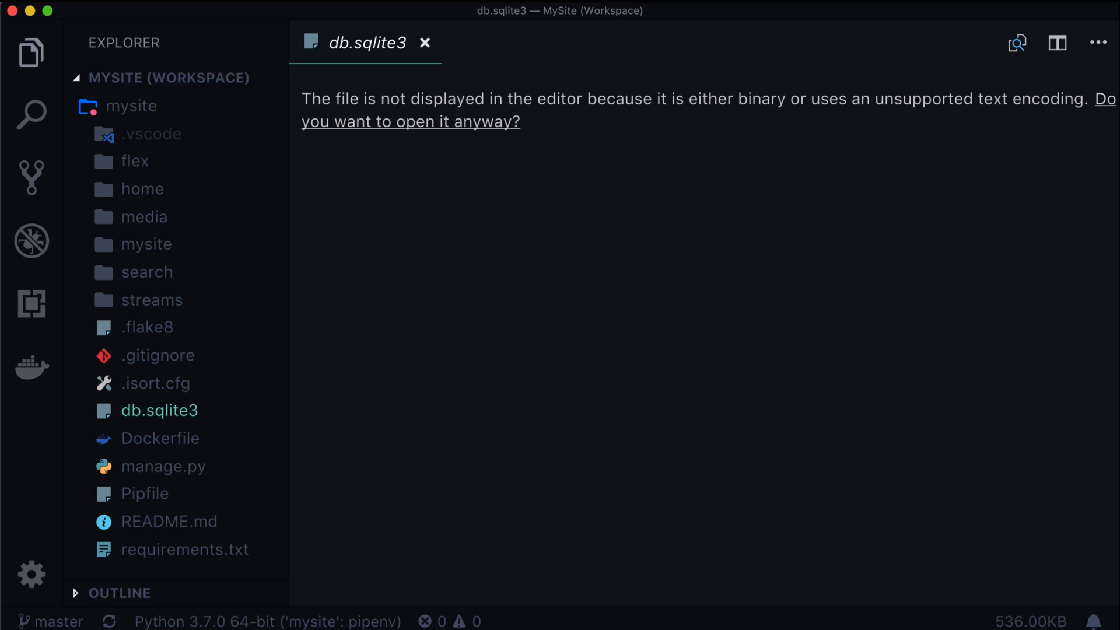
mouse_move(425, 43)
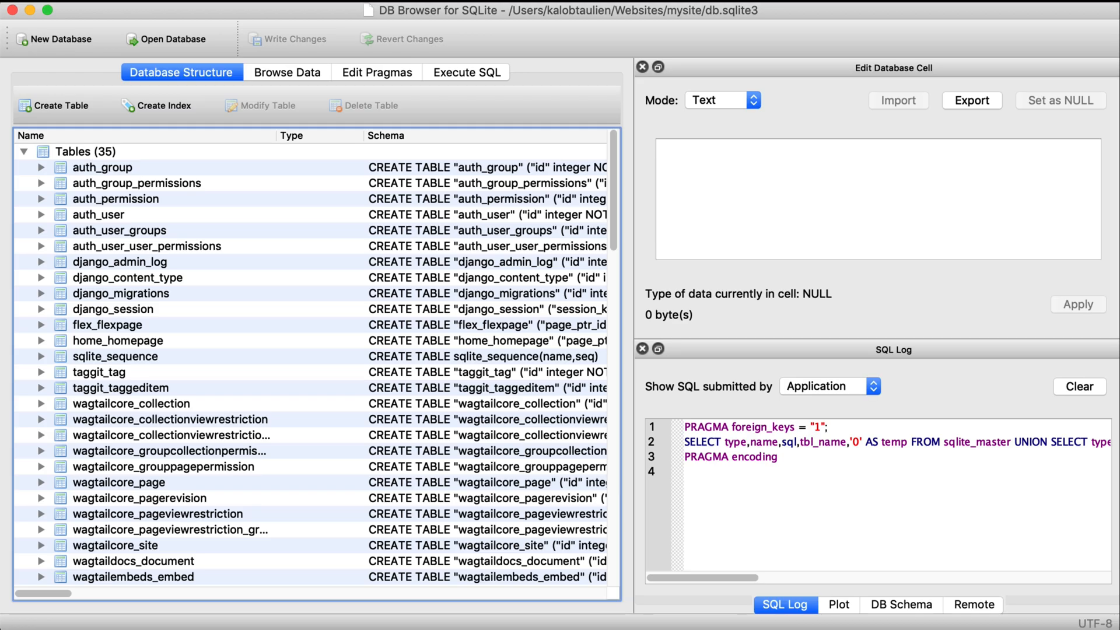
mouse_move(127, 233)
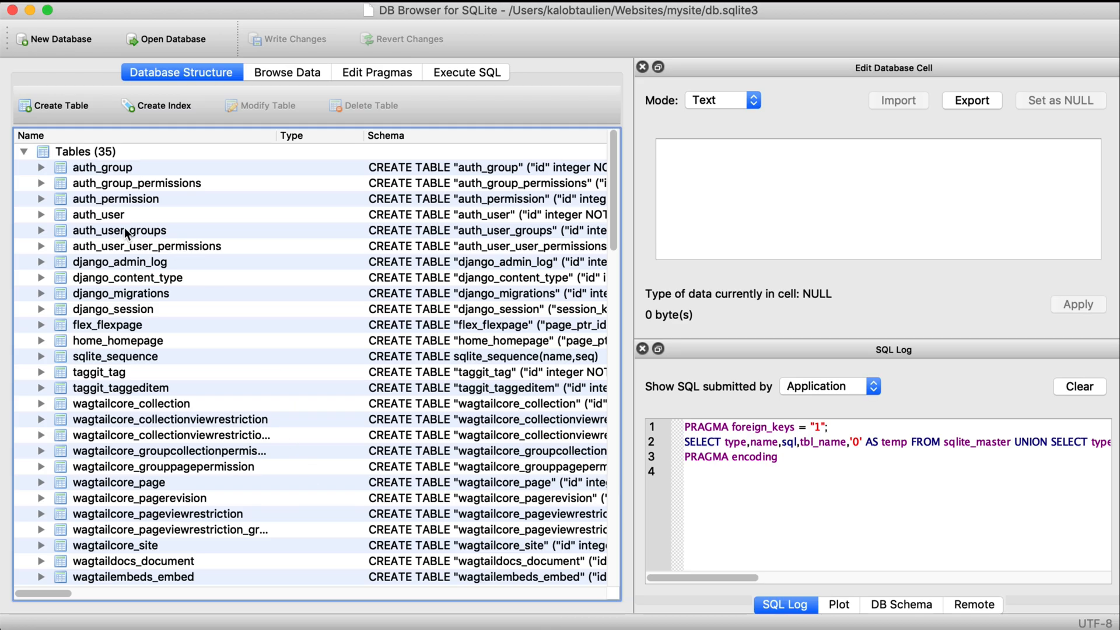
mouse_move(176, 278)
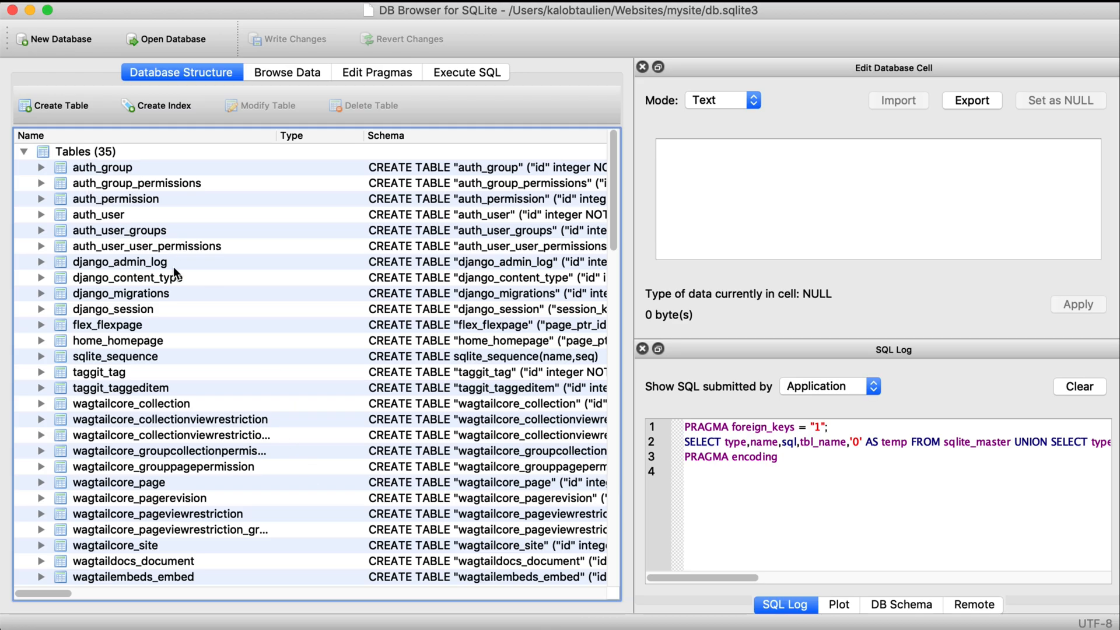
mouse_move(135, 159)
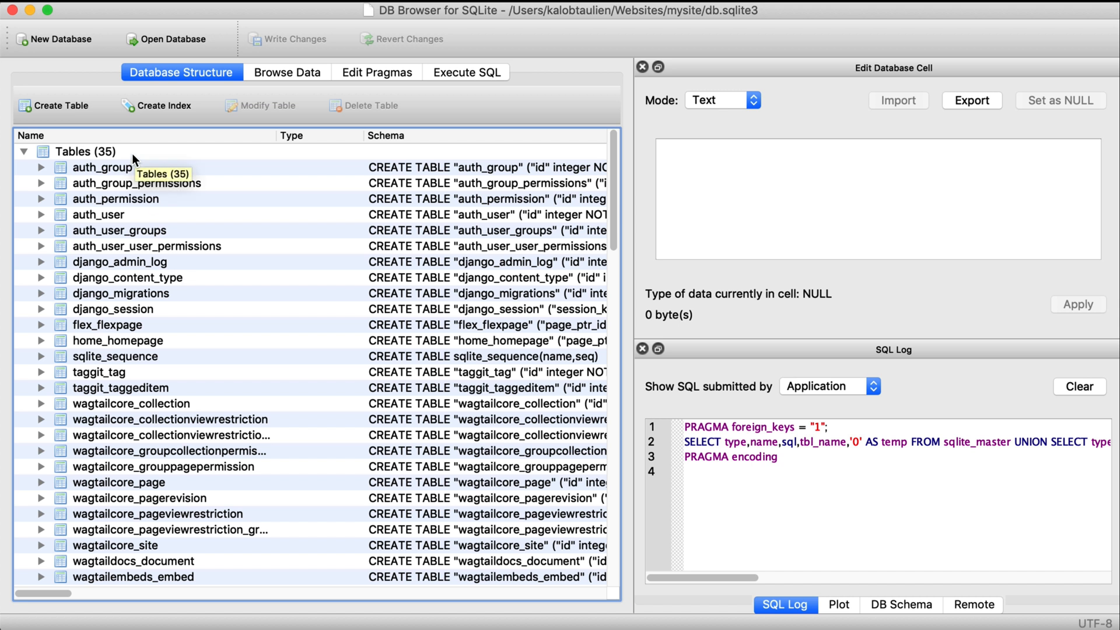
Step: Browse the table list past auth_group and wagtaildocs tables, then expand wagtailimages_rendition to its columns
left_click(102, 166)
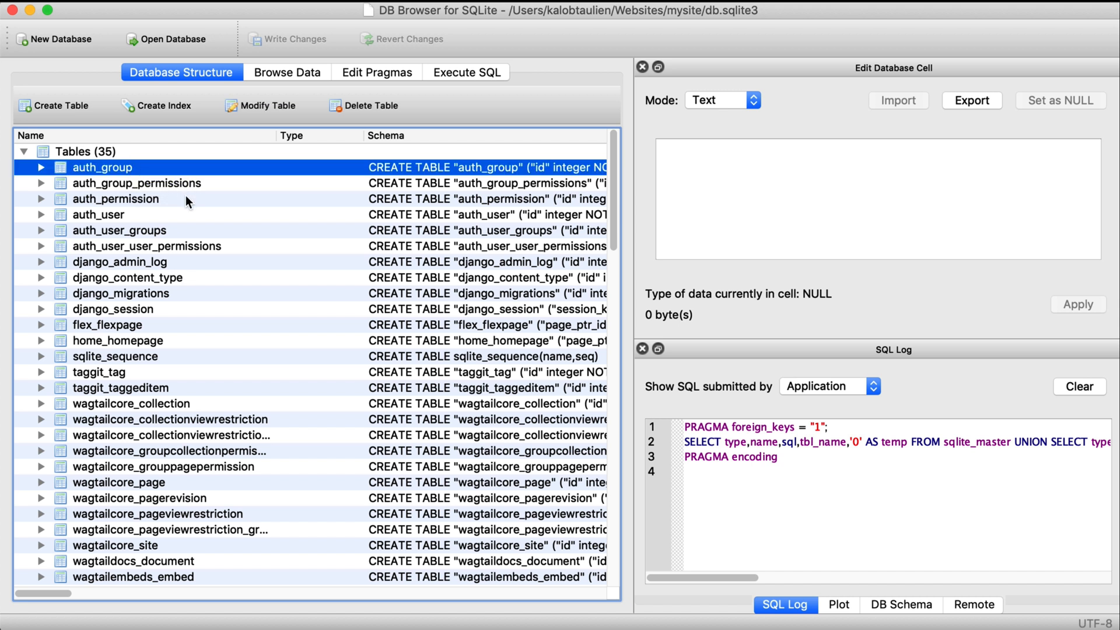
mouse_move(127, 278)
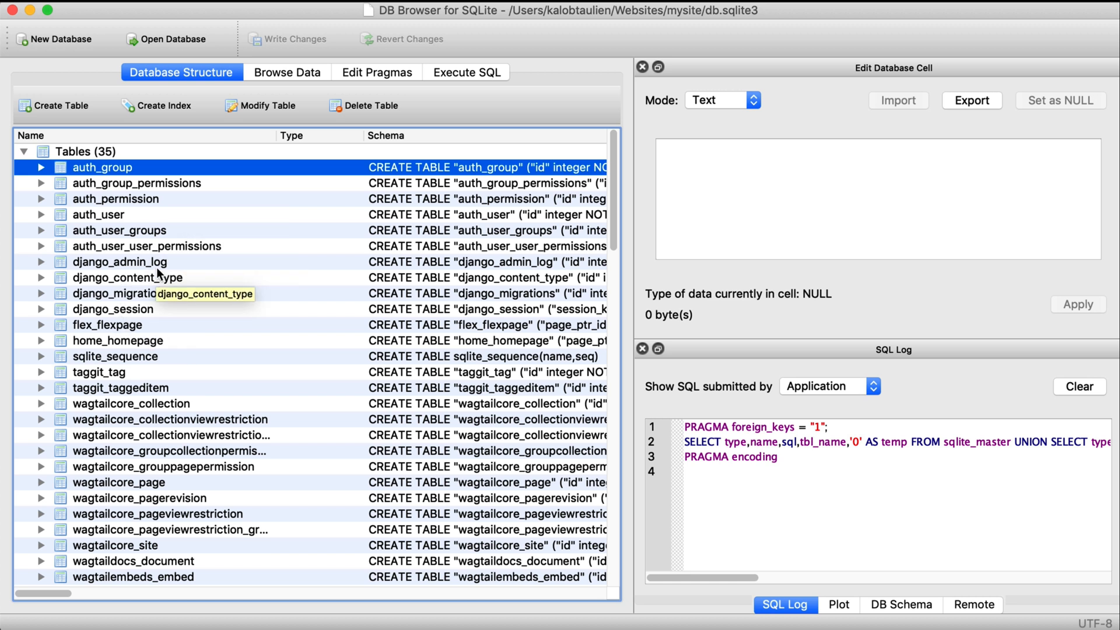
mouse_move(181, 365)
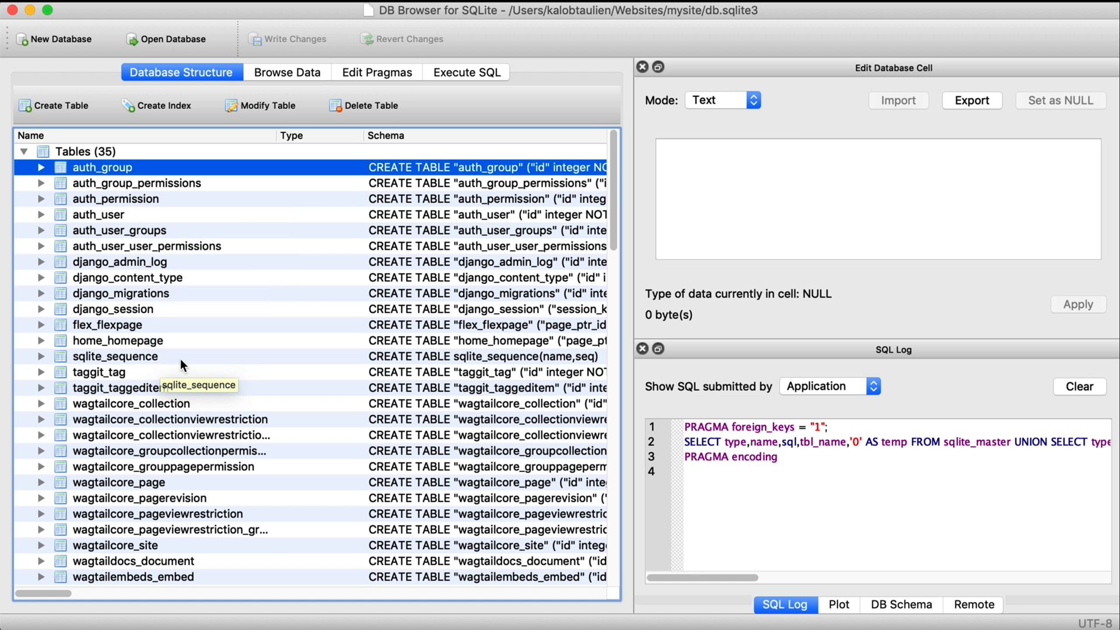
scroll("down", 3)
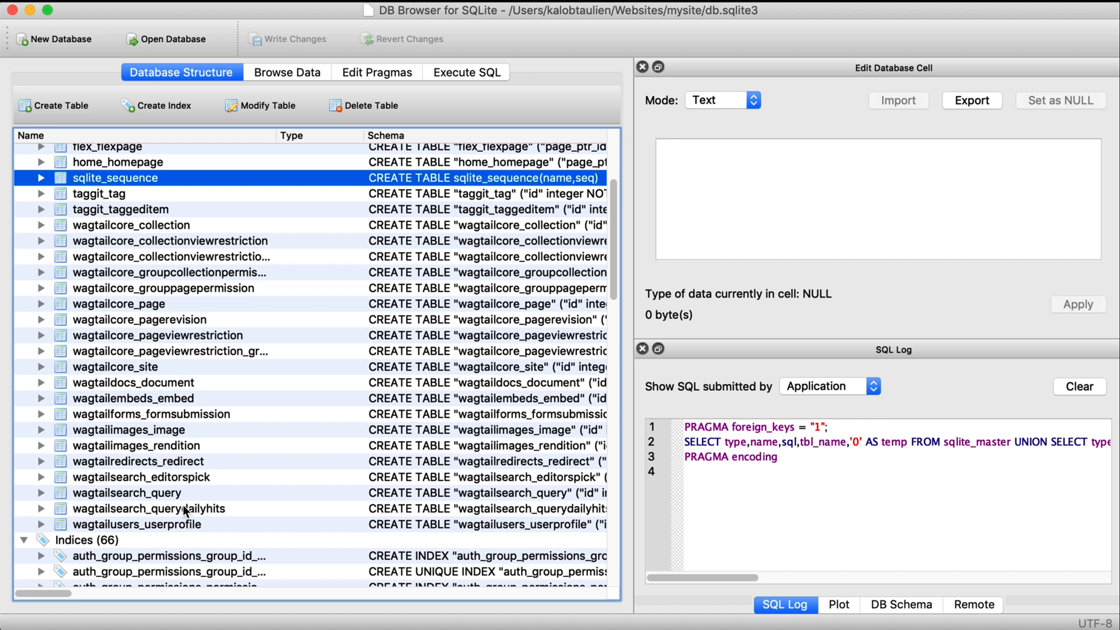
left_click(132, 382)
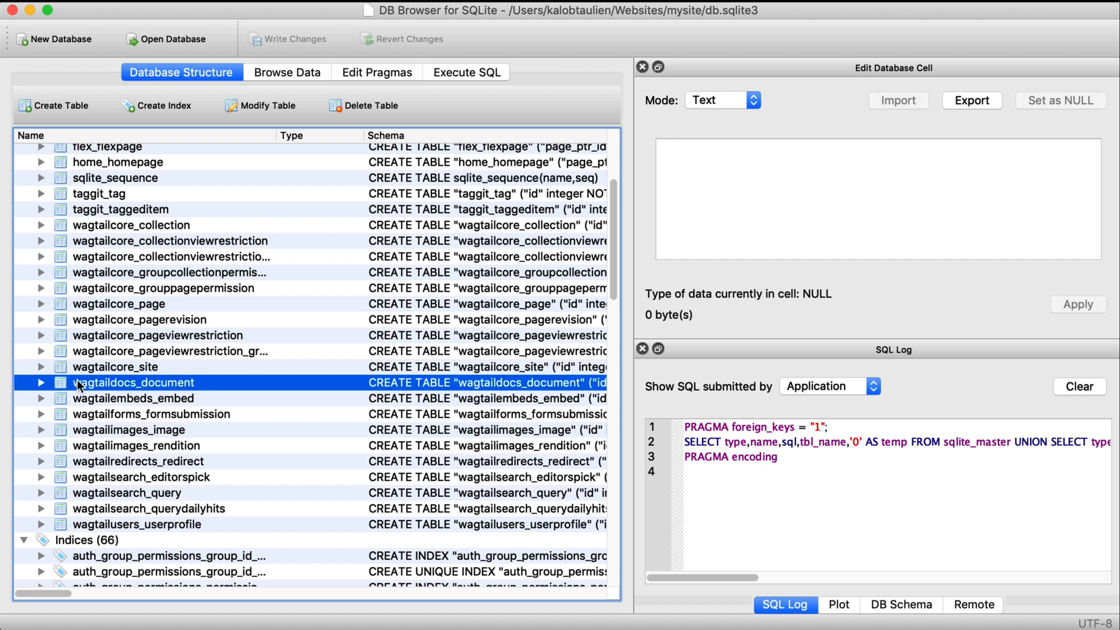
left_click(151, 413)
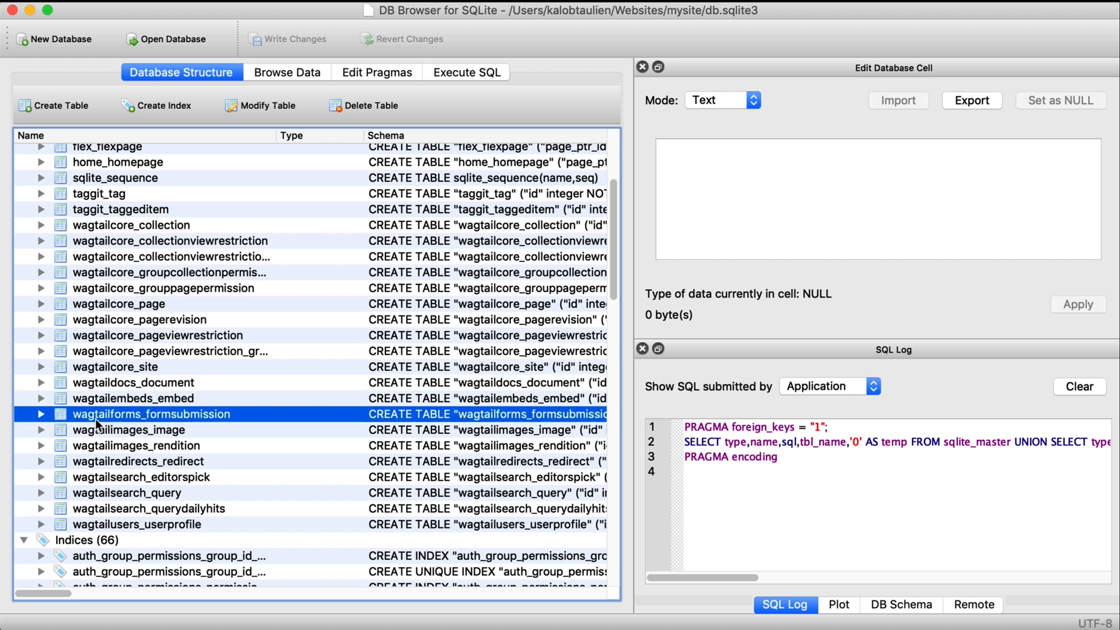
left_click(163, 288)
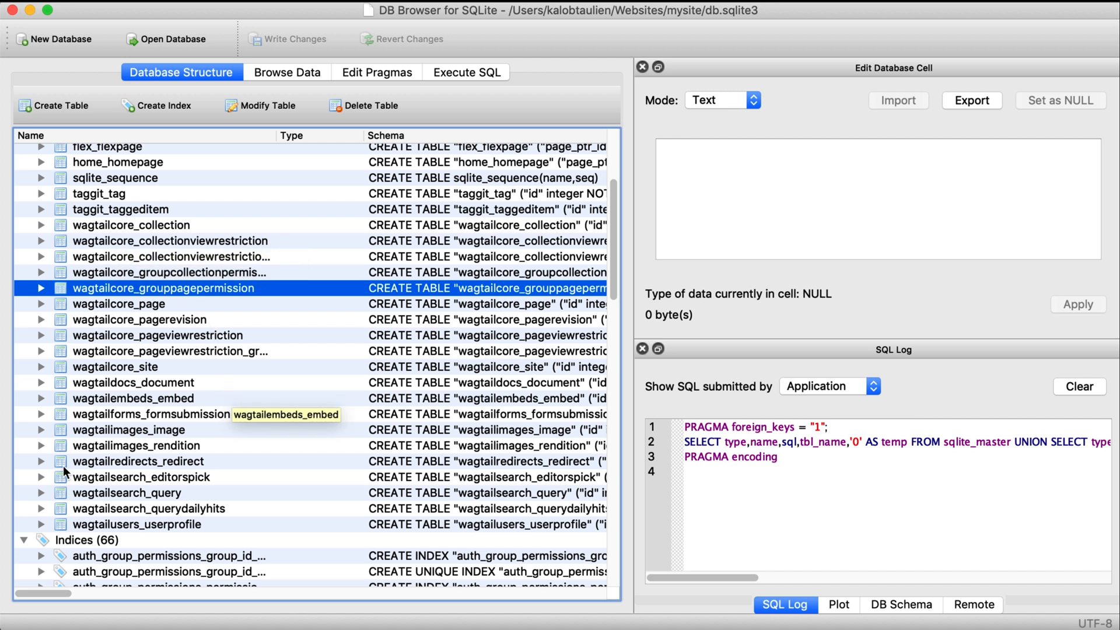
left_click(135, 445)
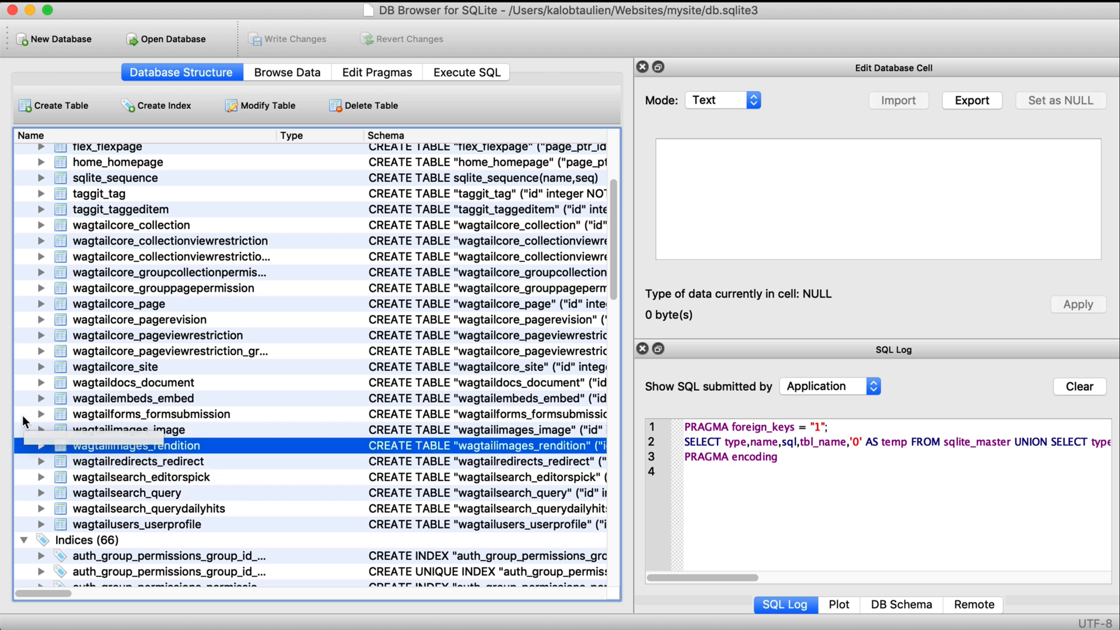
left_click(41, 445)
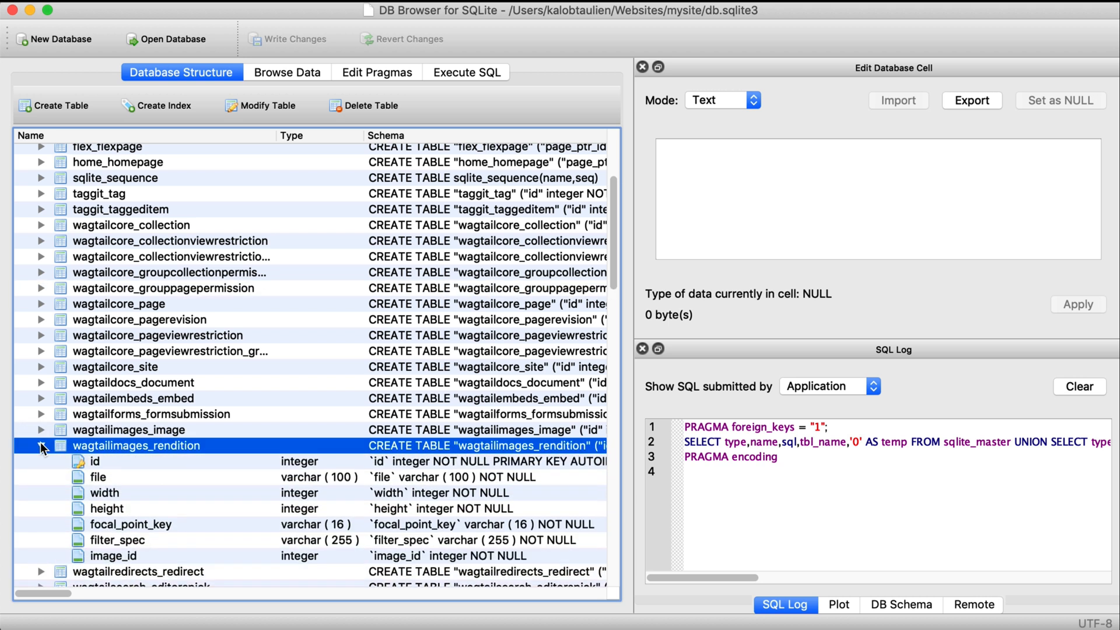
left_click(40, 444)
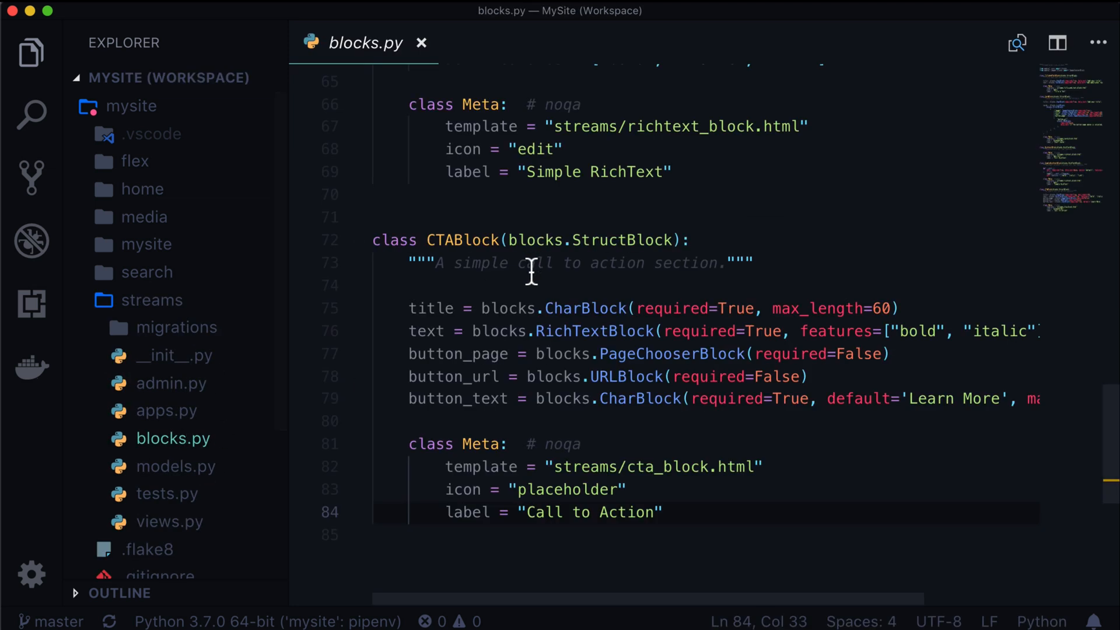
Step: Review CTABlock's title and button_text fields, then show HomePage's banner_title in home/models.py
double_click(462, 241)
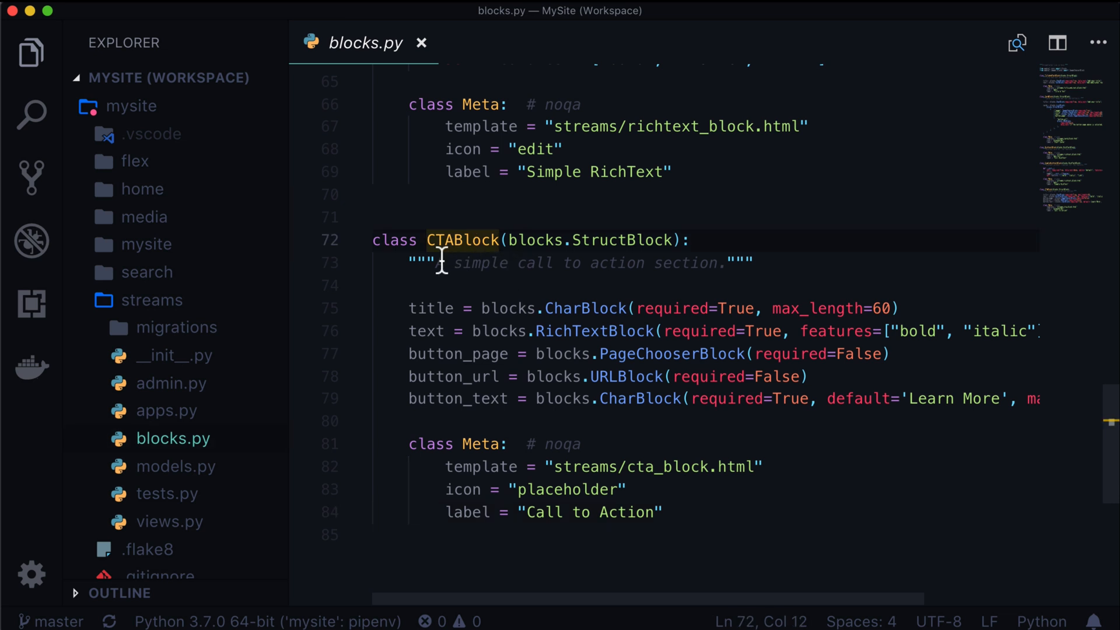
double_click(446, 241)
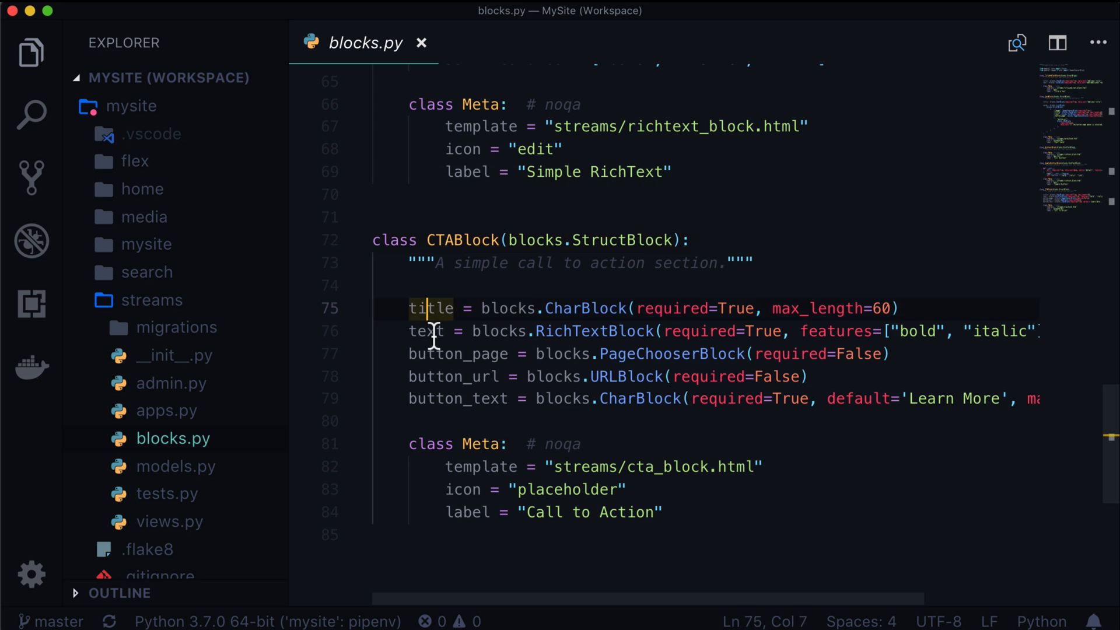
left_click(445, 399)
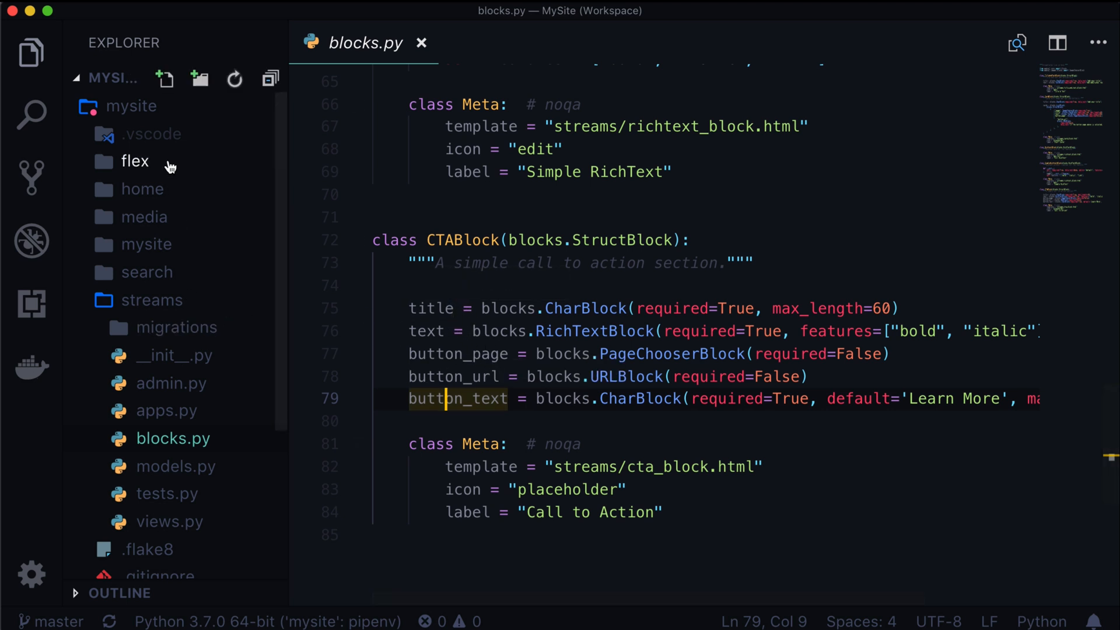
left_click(175, 356)
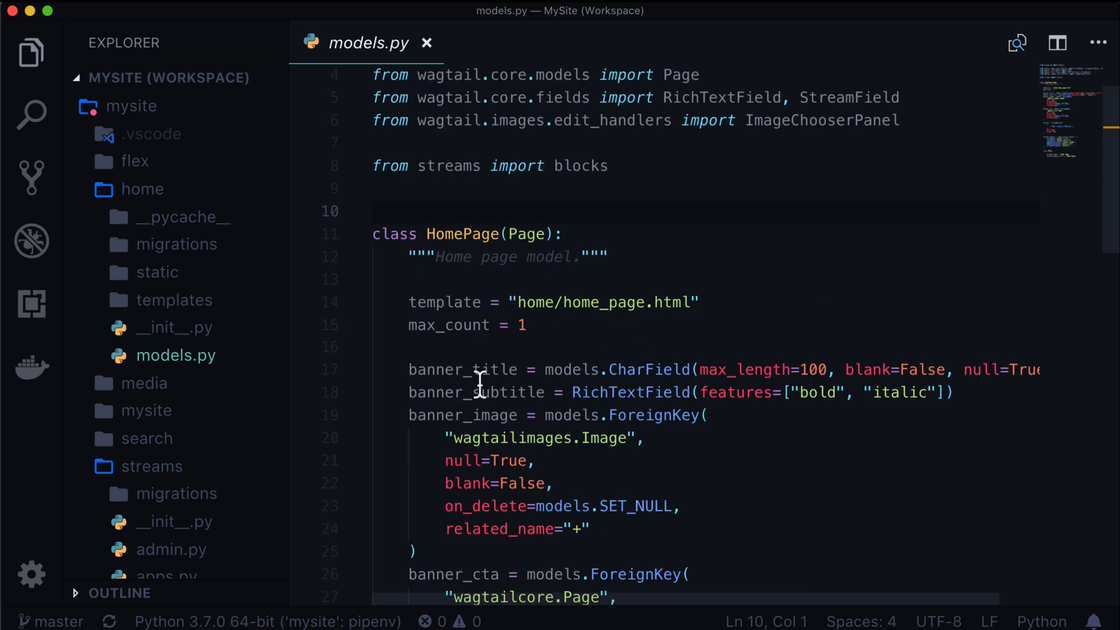
double_click(475, 392)
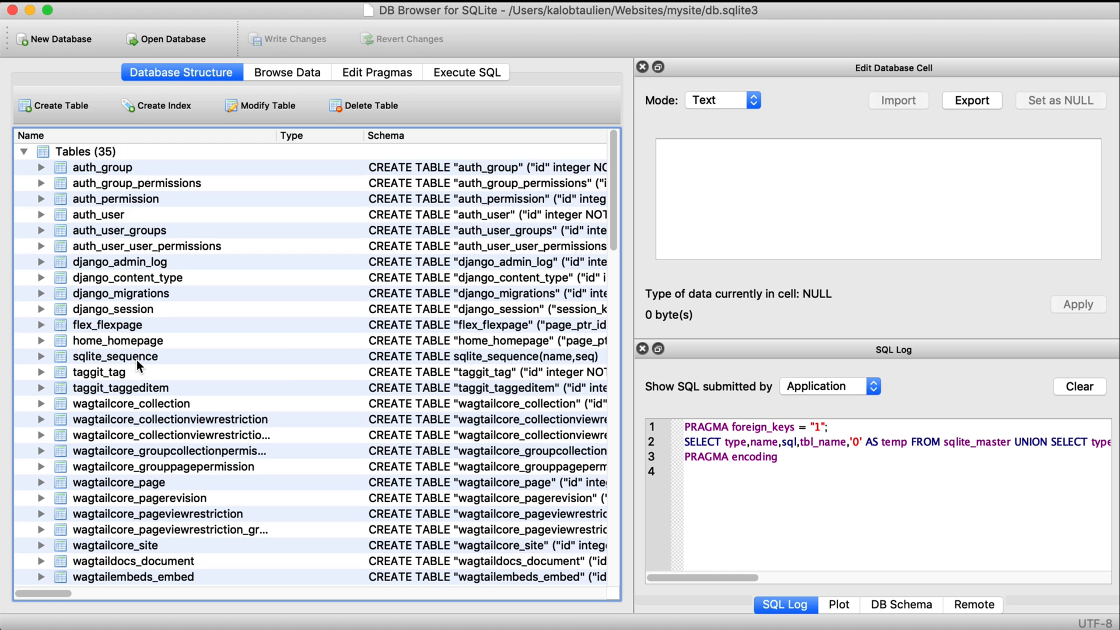
Step: Expand home_homepage and inspect banner_title, banner_cta_id, banner_image_id, banner_subtitle and content columns
left_click(118, 341)
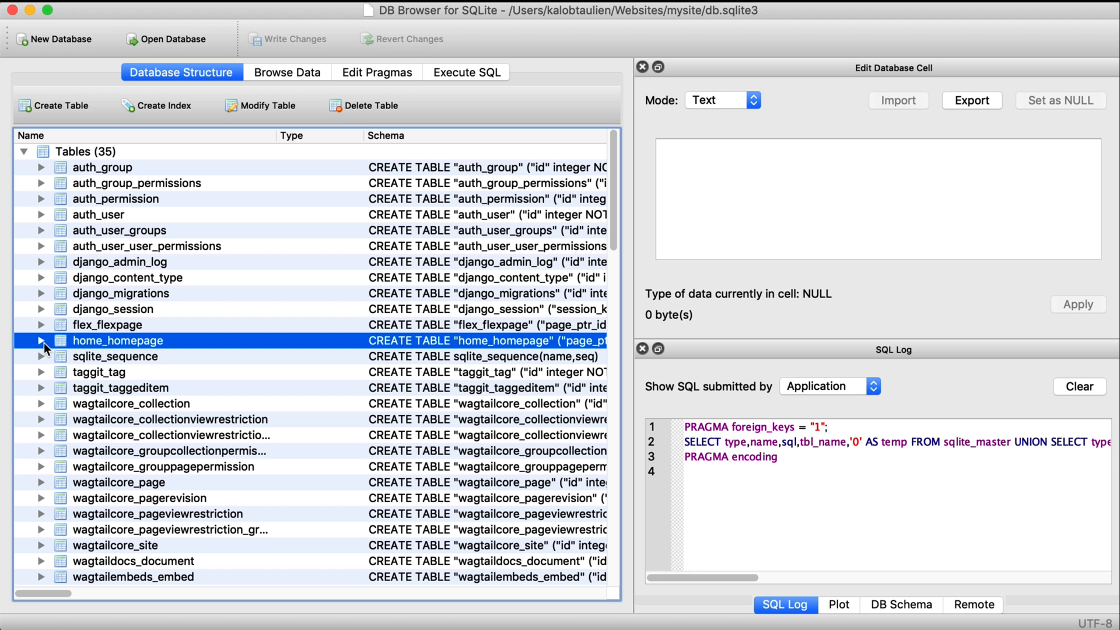
left_click(41, 339)
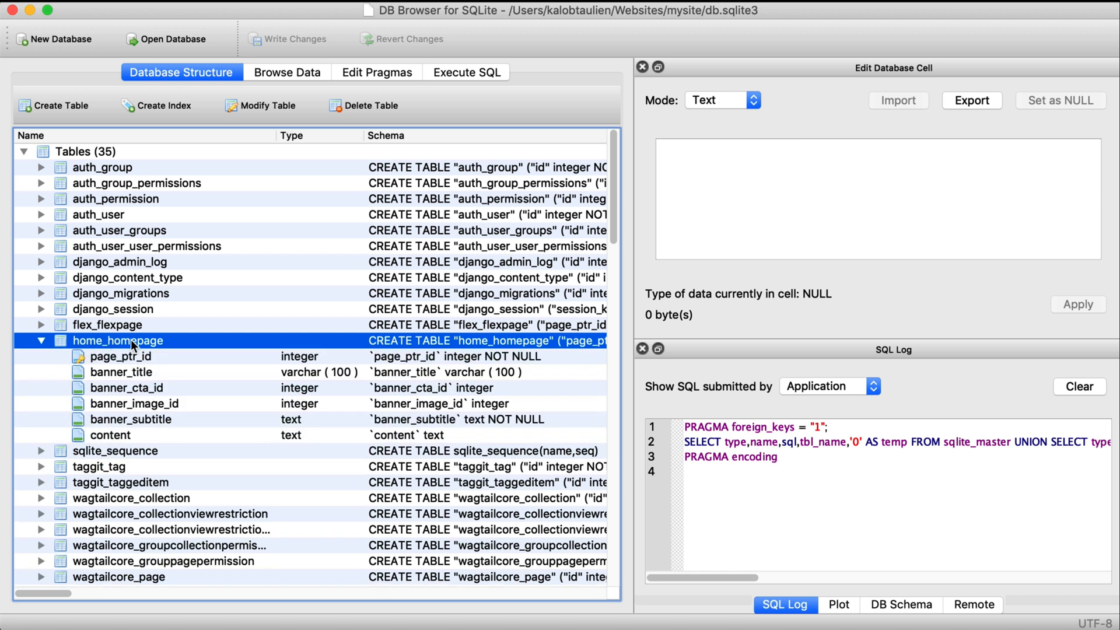
mouse_move(165, 357)
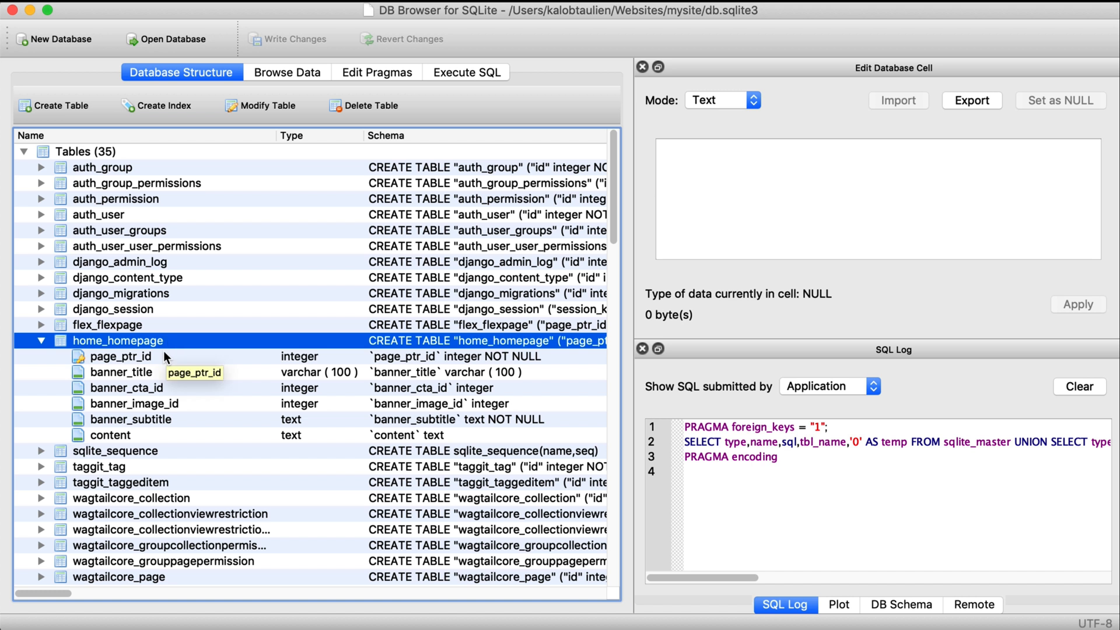
left_click(110, 435)
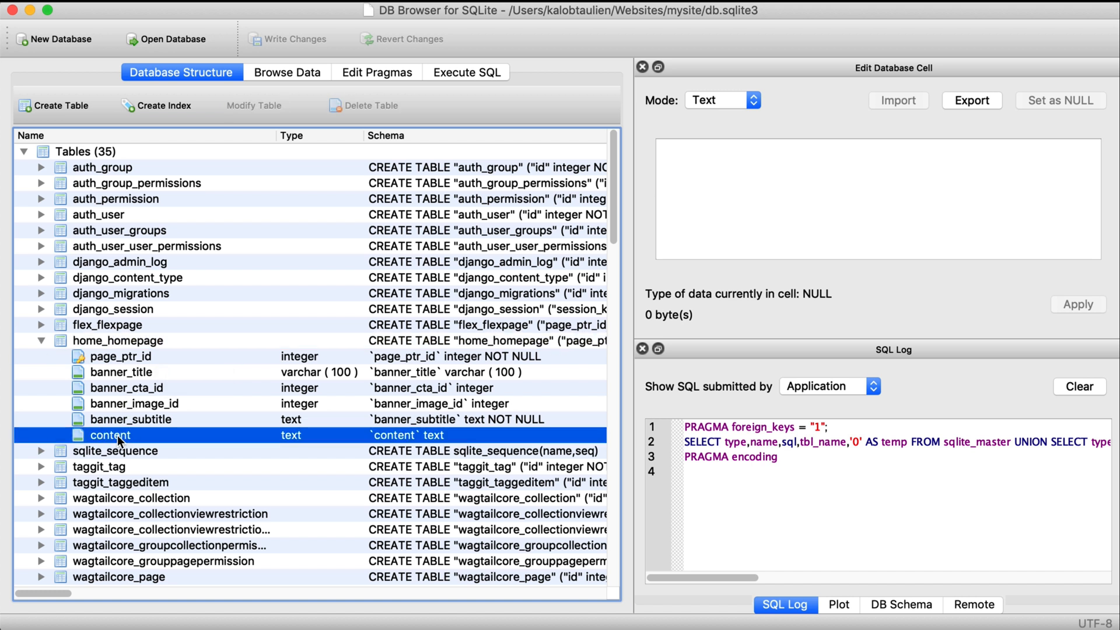
left_click(120, 371)
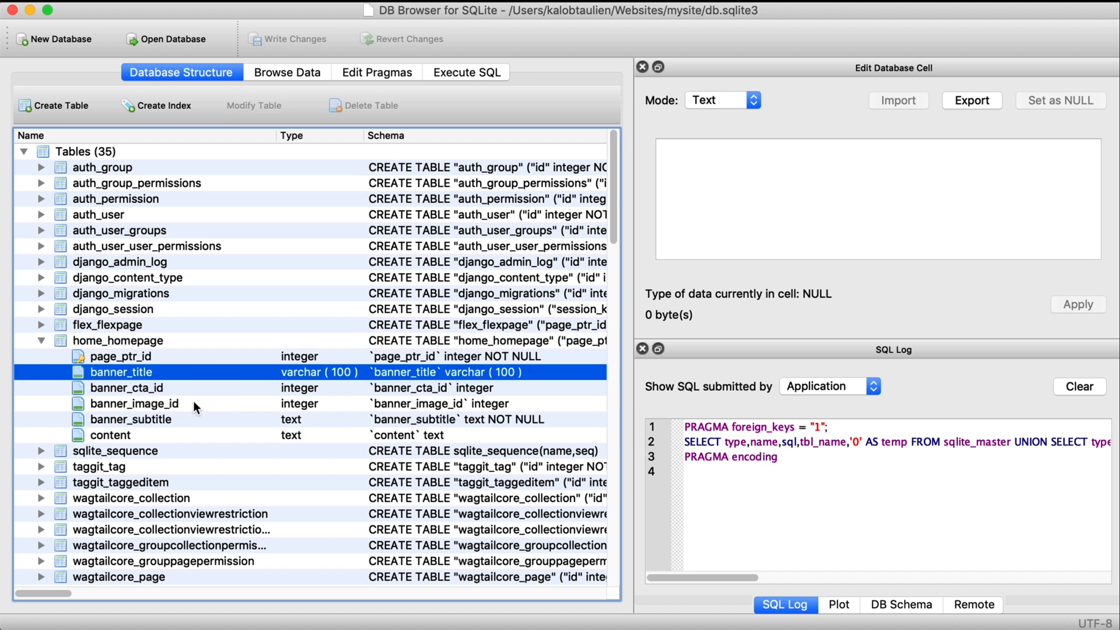
left_click(126, 388)
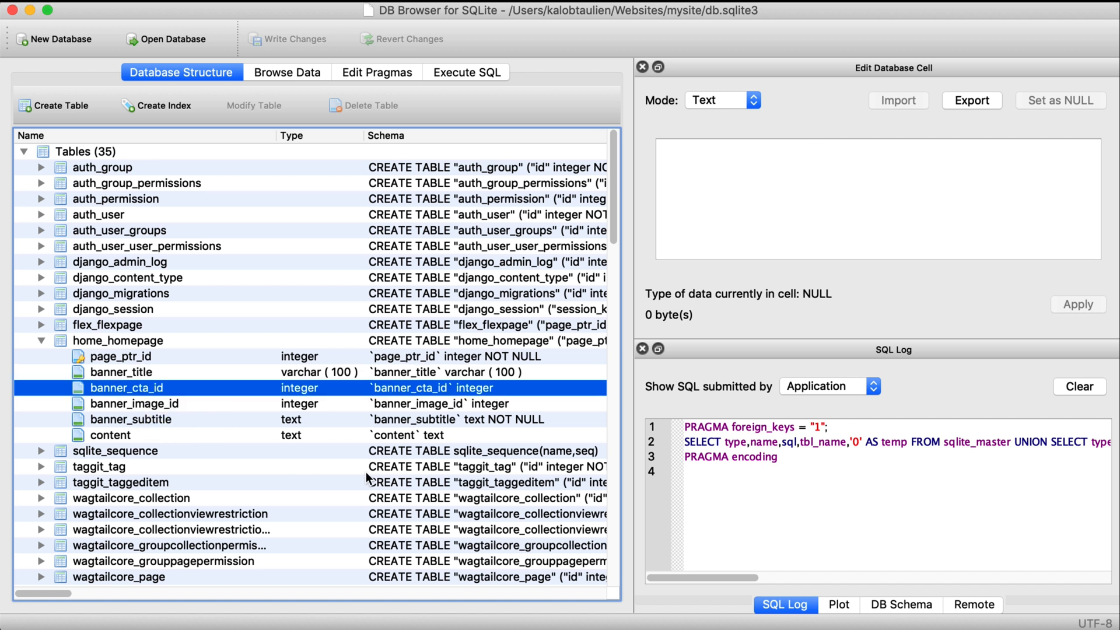
left_click(135, 403)
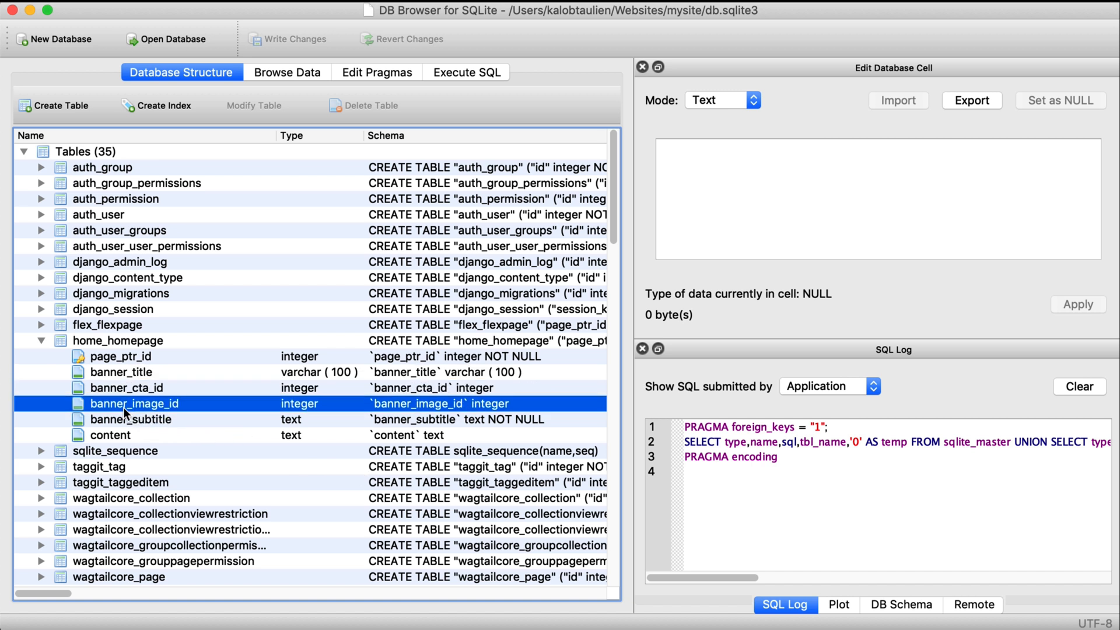
left_click(129, 418)
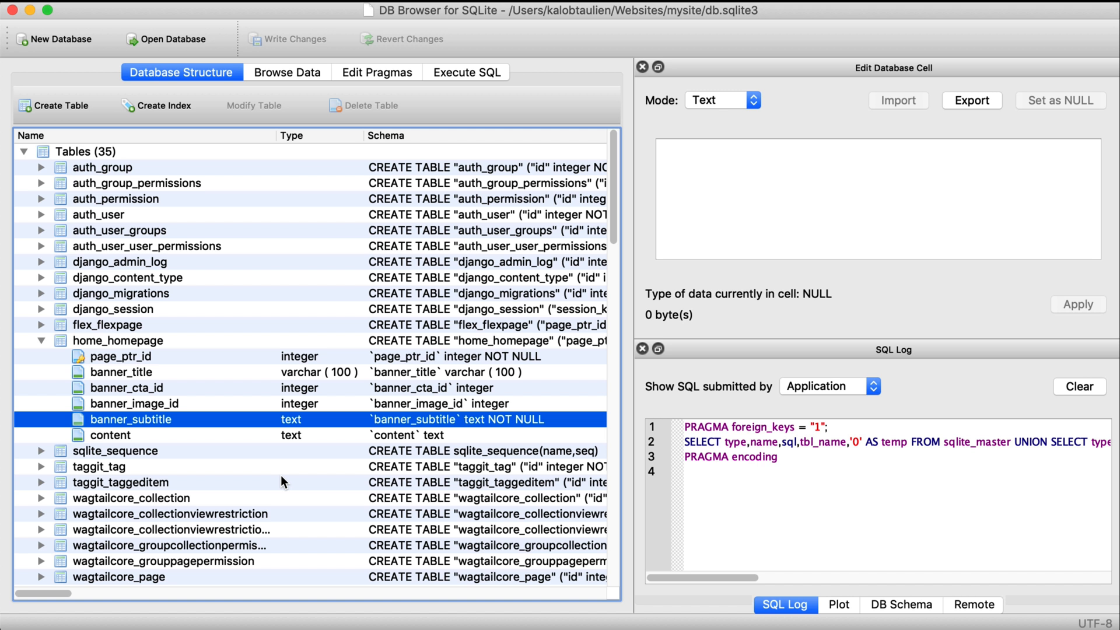
left_click(111, 435)
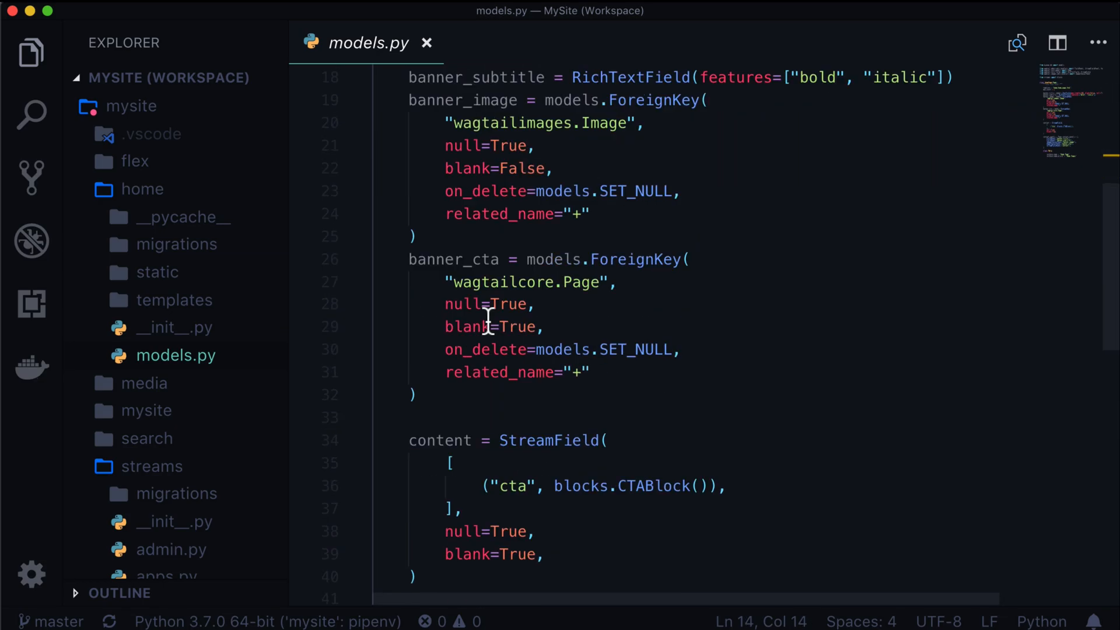
double_click(548, 377)
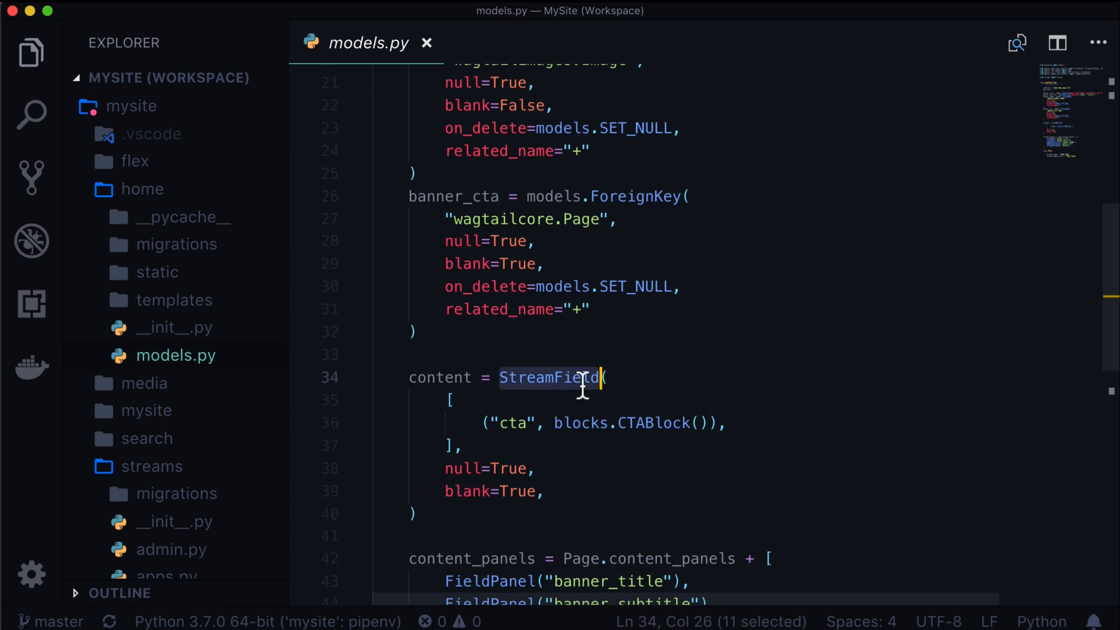
mouse_move(509, 427)
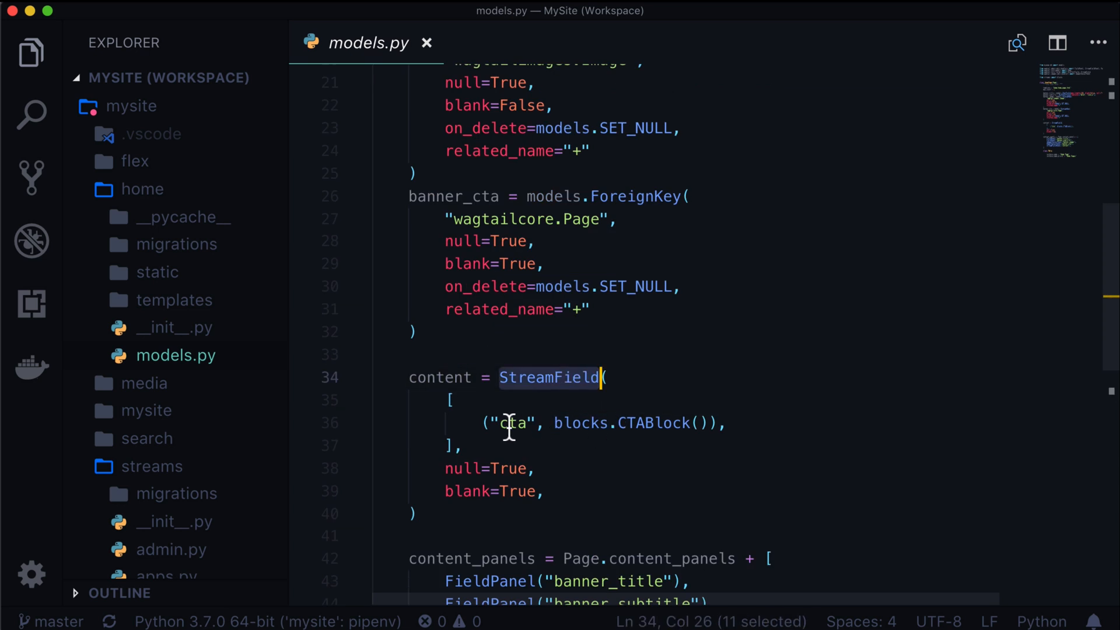
left_click(683, 422)
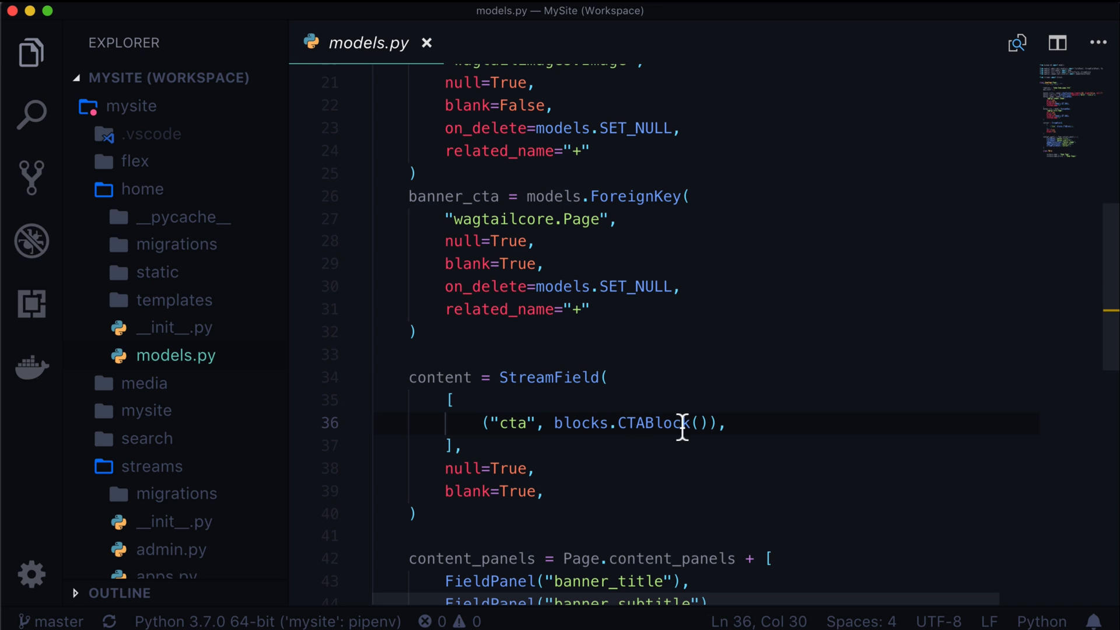
double_click(653, 422)
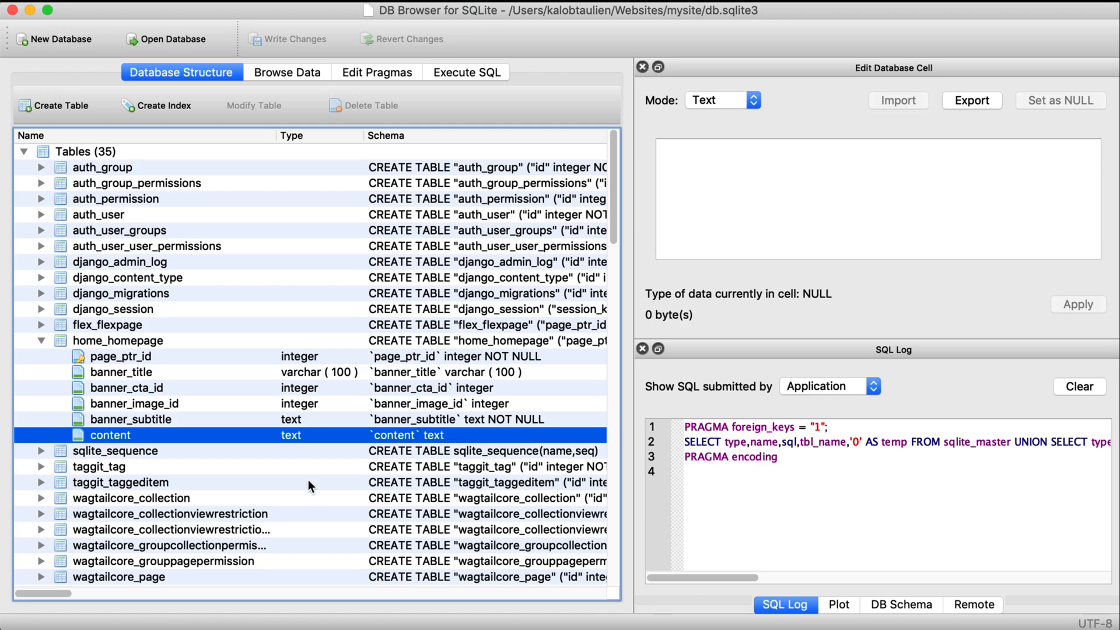
Step: Browse home_homepage's row and check its banner title, NULL banner_cta_id and banner_image_id values
left_click(287, 73)
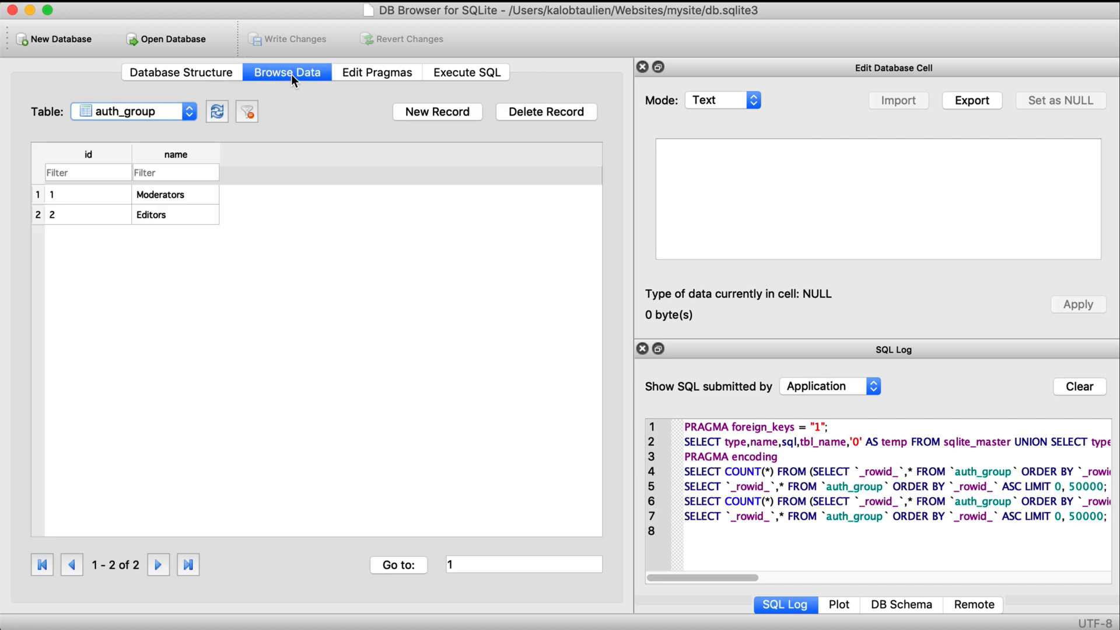
mouse_move(184, 121)
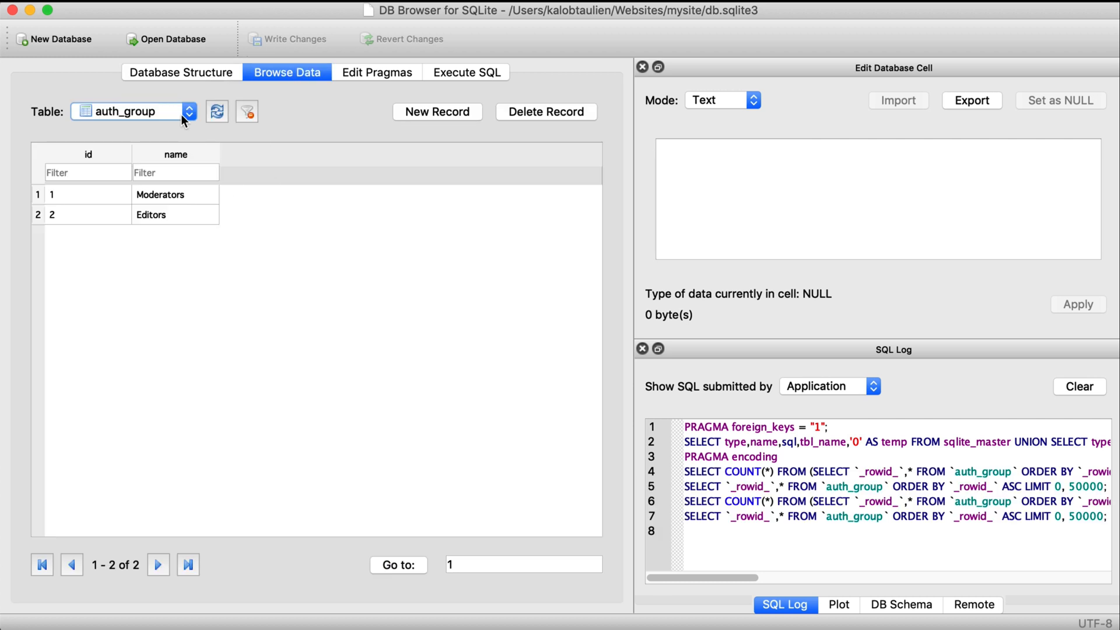
left_click(188, 112)
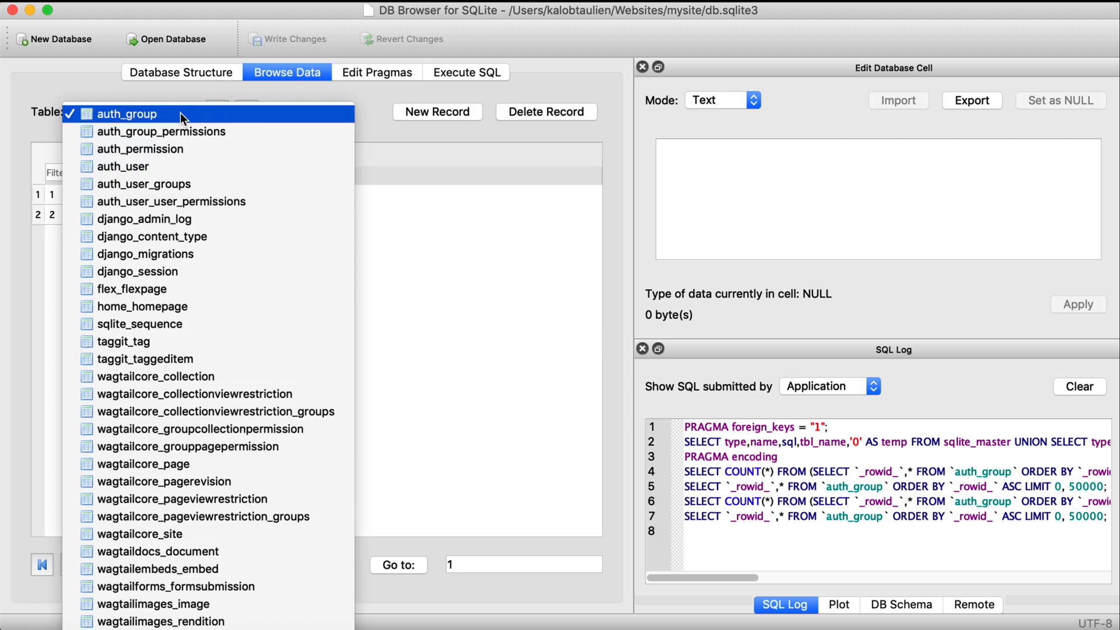
mouse_move(199, 202)
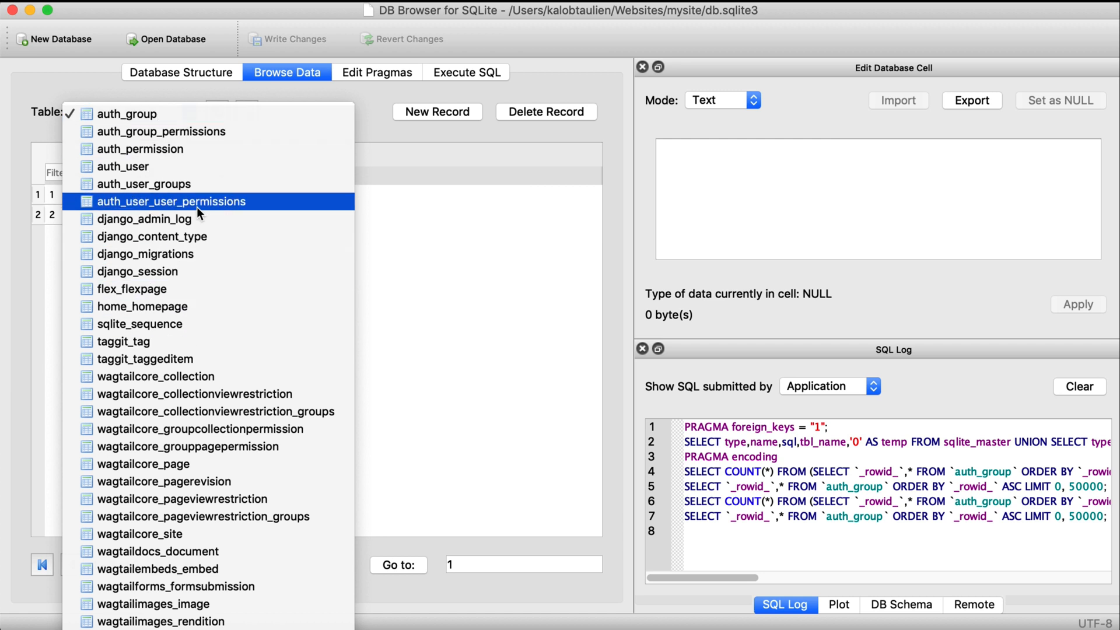
left_click(141, 306)
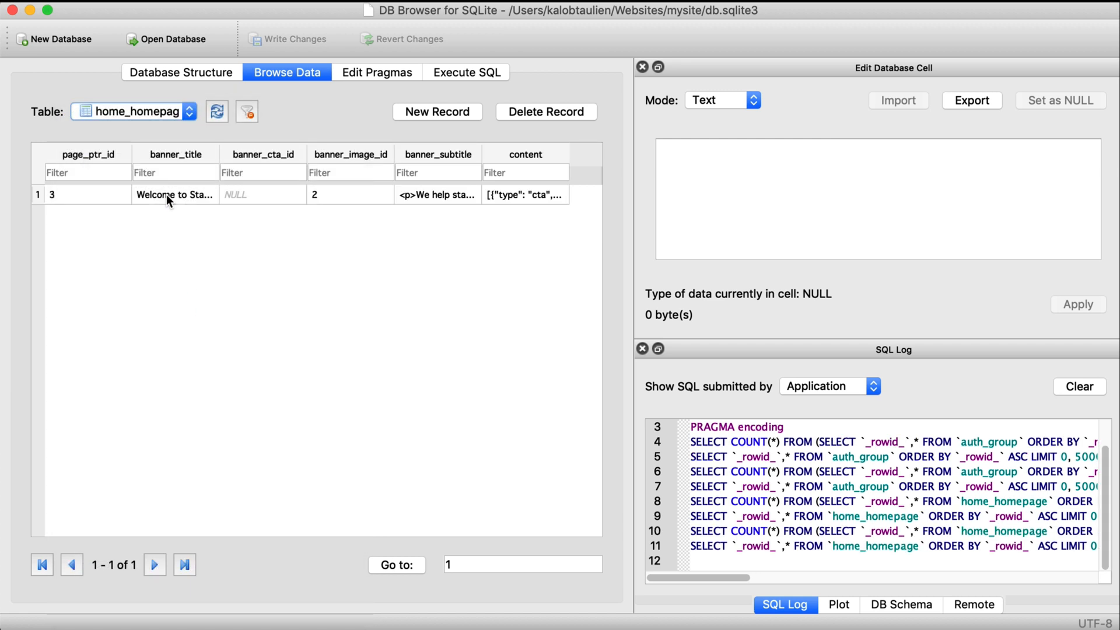
mouse_move(85, 195)
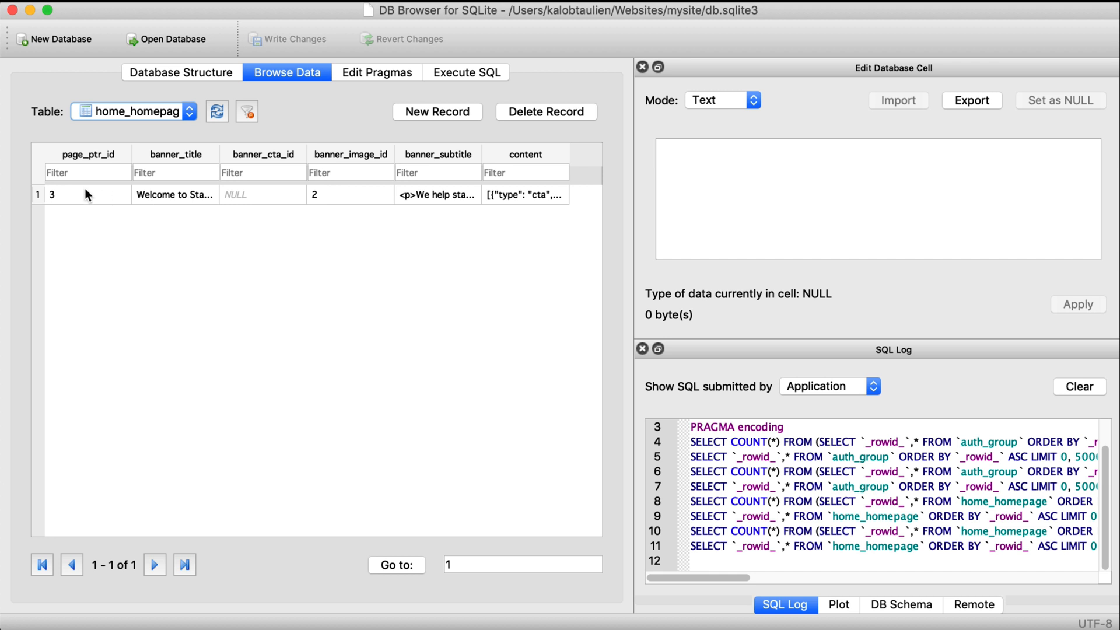
mouse_move(52, 195)
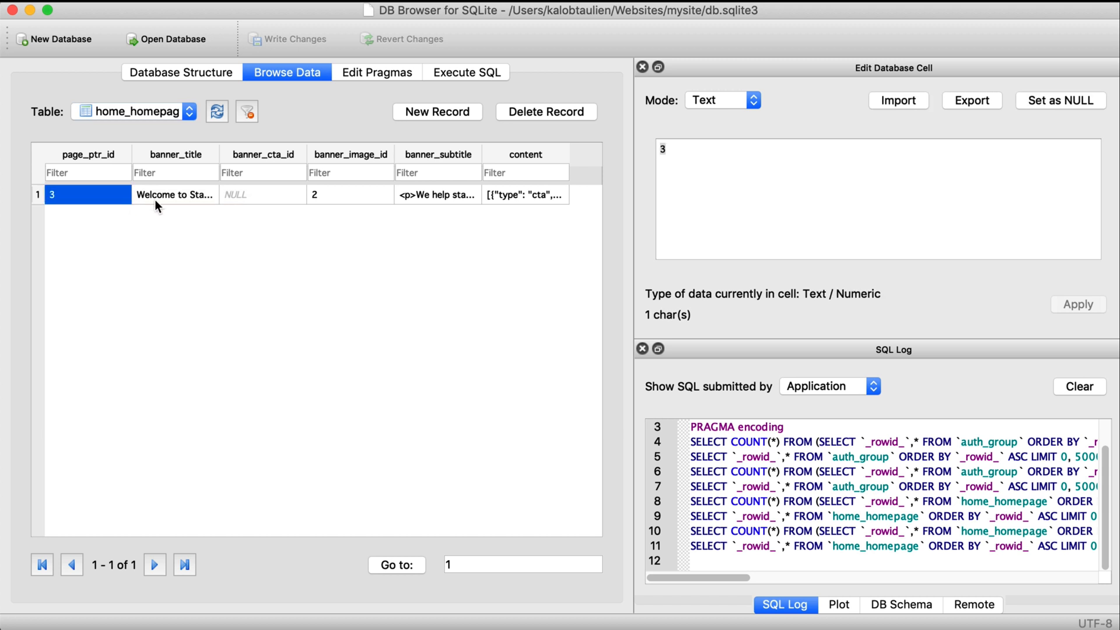
left_click(174, 195)
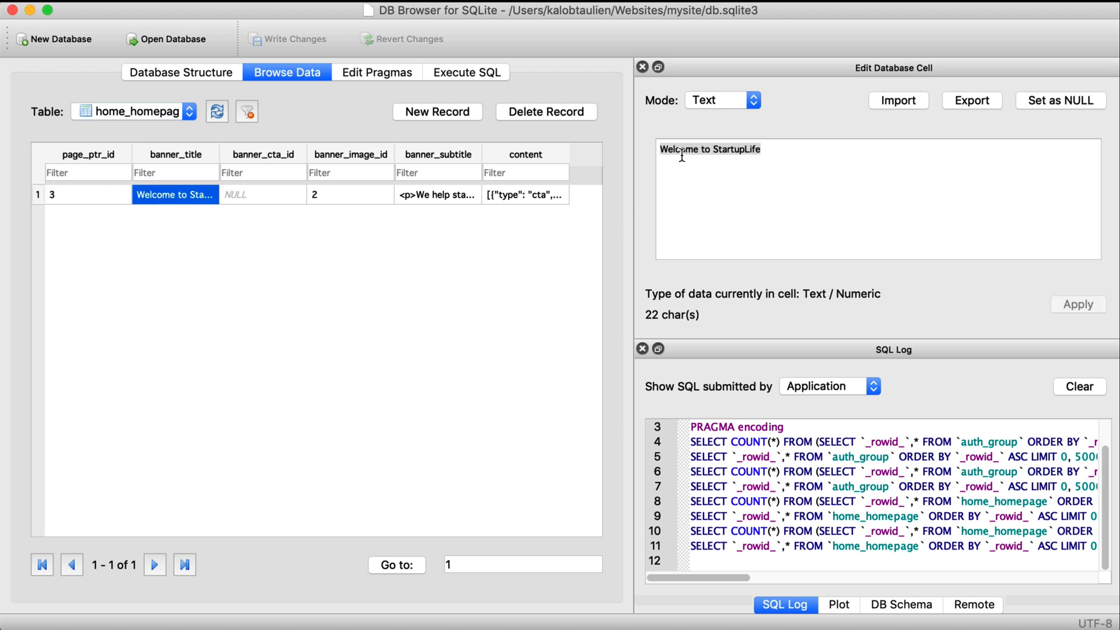
left_click(262, 193)
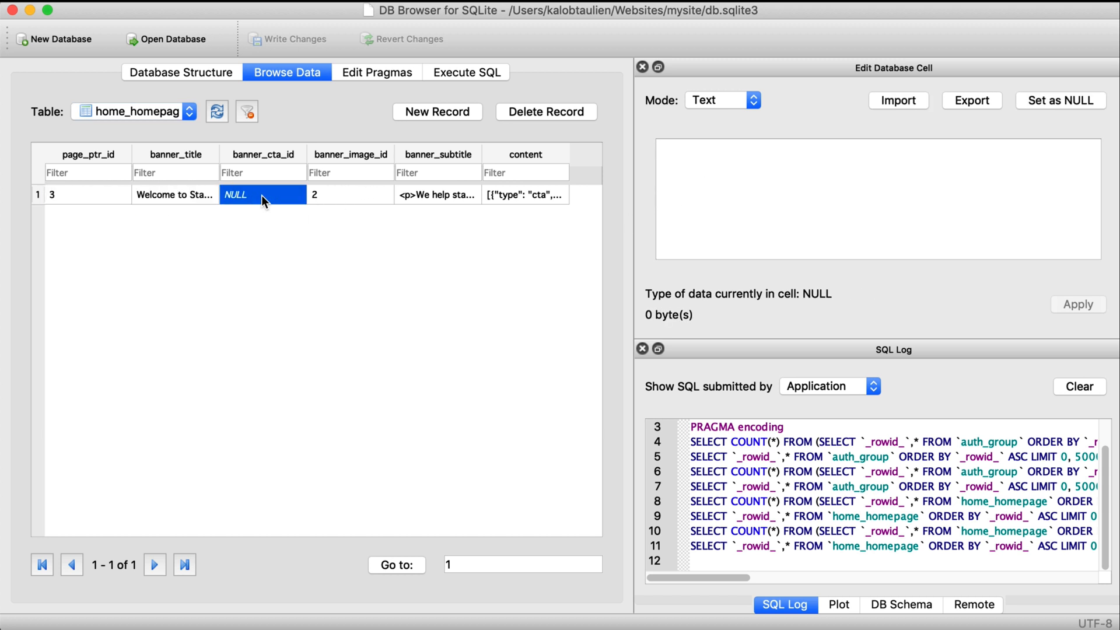
left_click(350, 195)
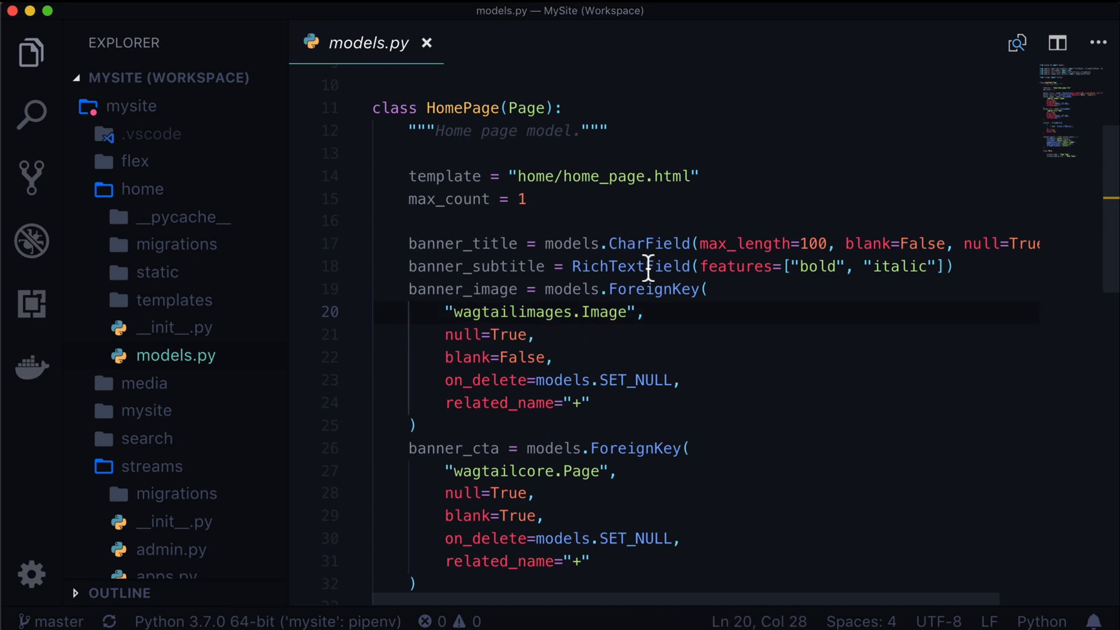
mouse_move(652, 288)
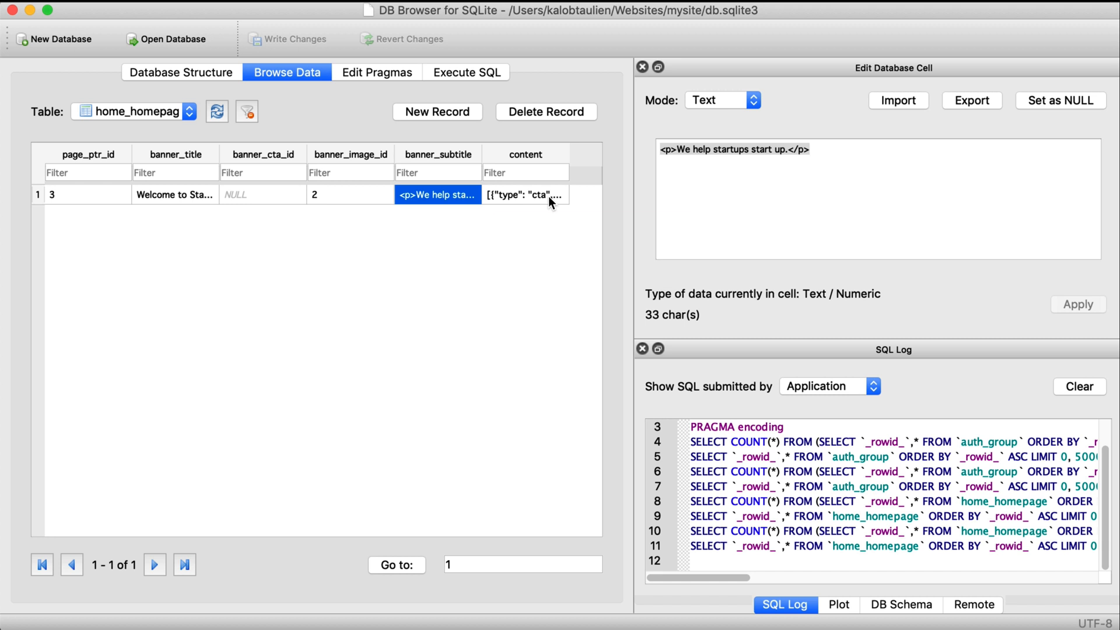
Step: Show the homepage content cell's cta-block JSON in the Edit Database Cell pane for copying
left_click(525, 195)
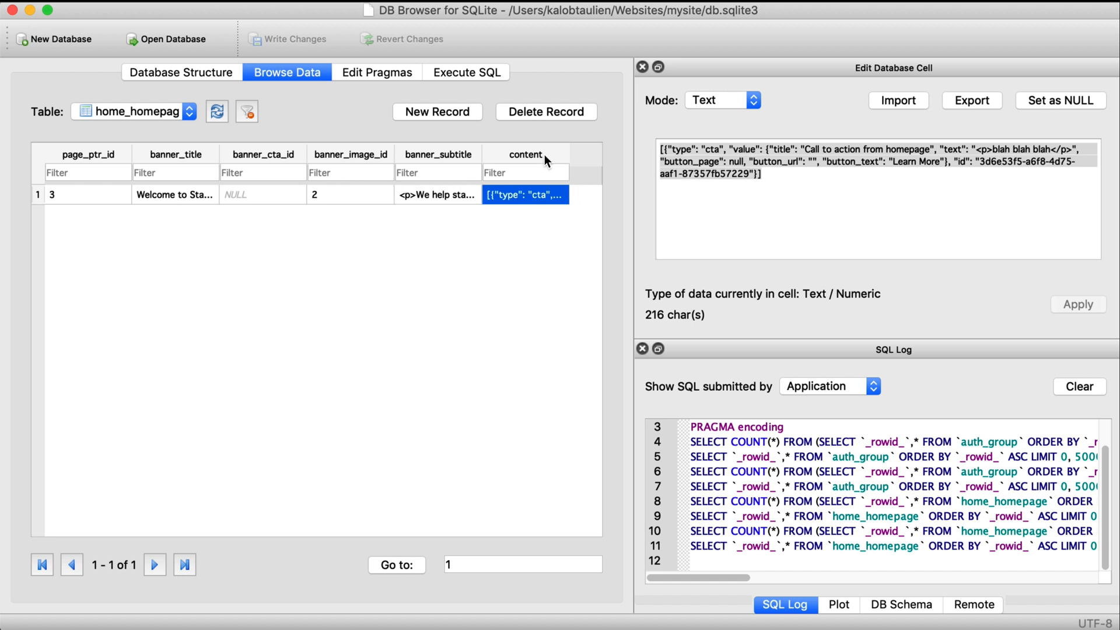
left_click(686, 150)
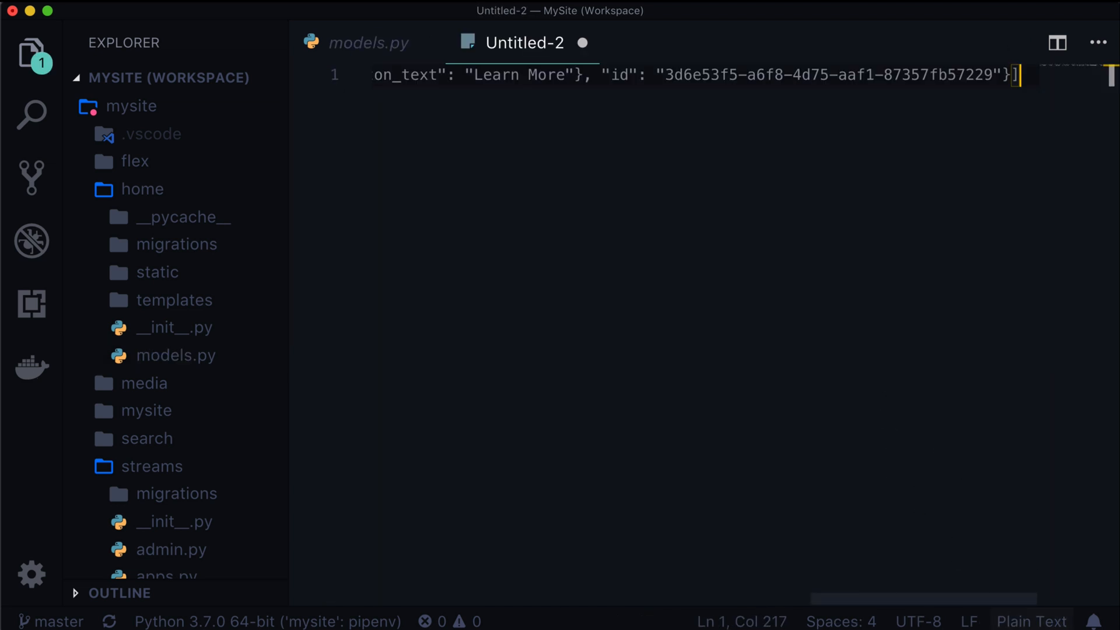
Step: Set the untitled file's language to JSON and format the content into indented lines
left_click(1031, 620)
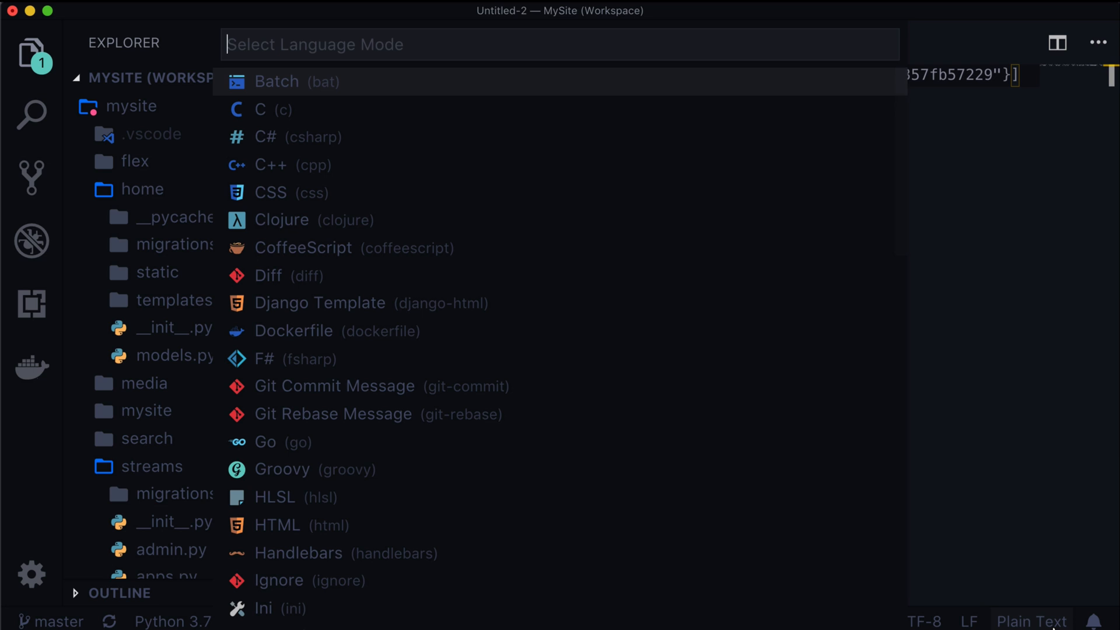
type("json")
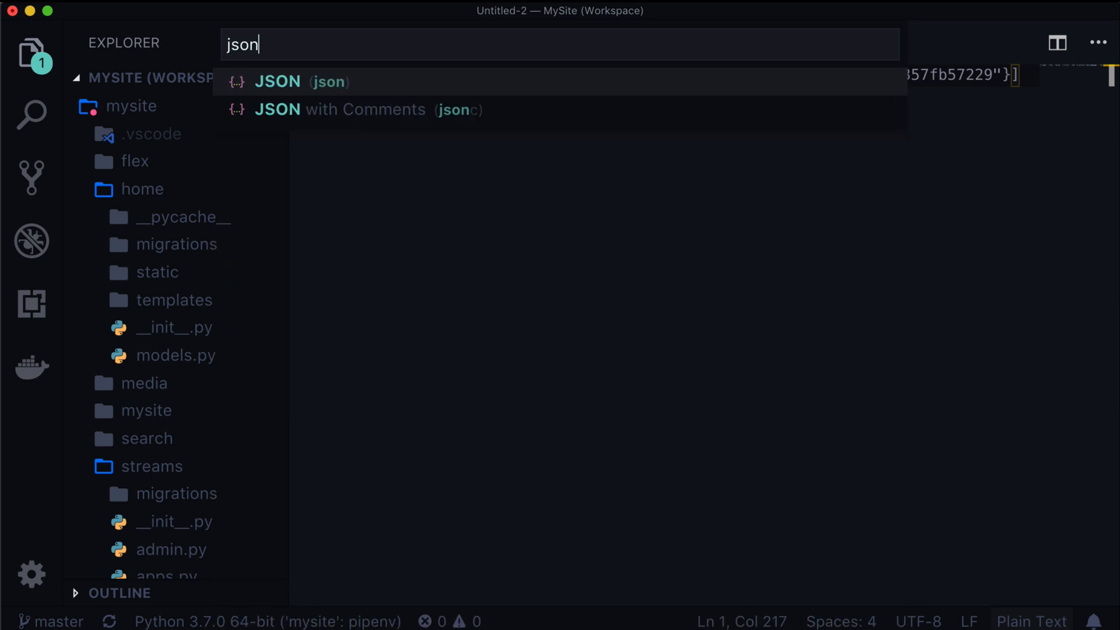
mouse_move(469, 91)
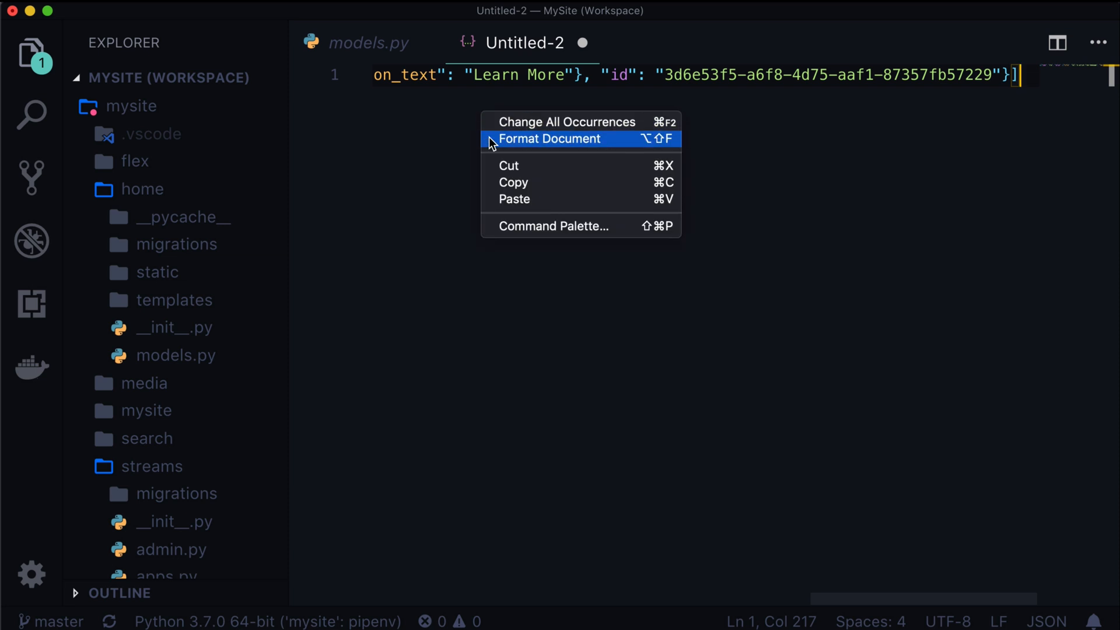
left_click(549, 139)
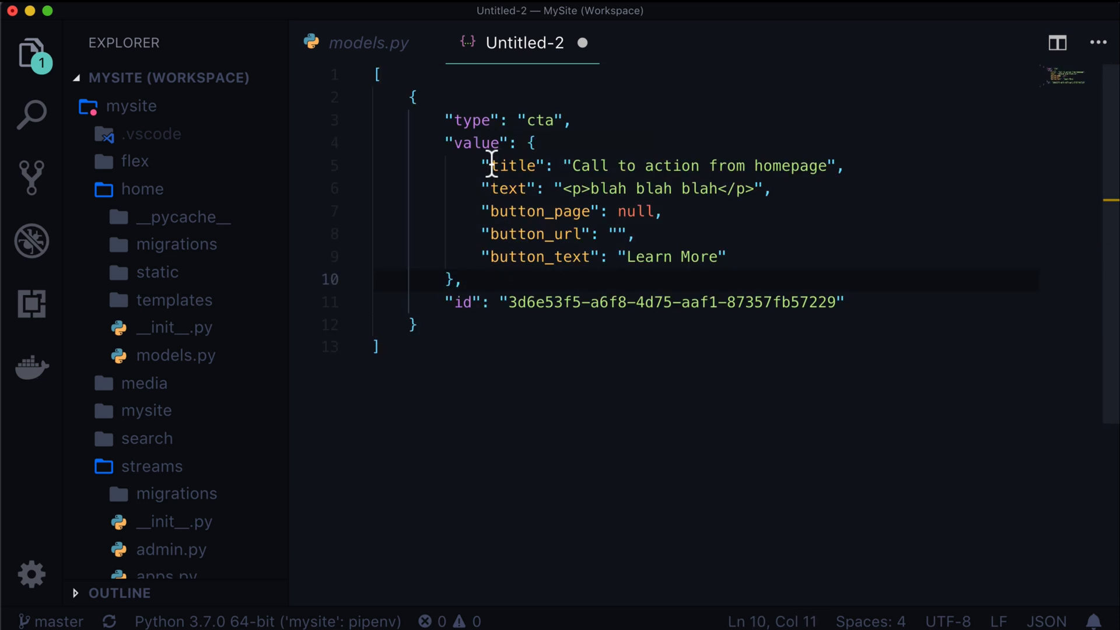
mouse_move(625, 294)
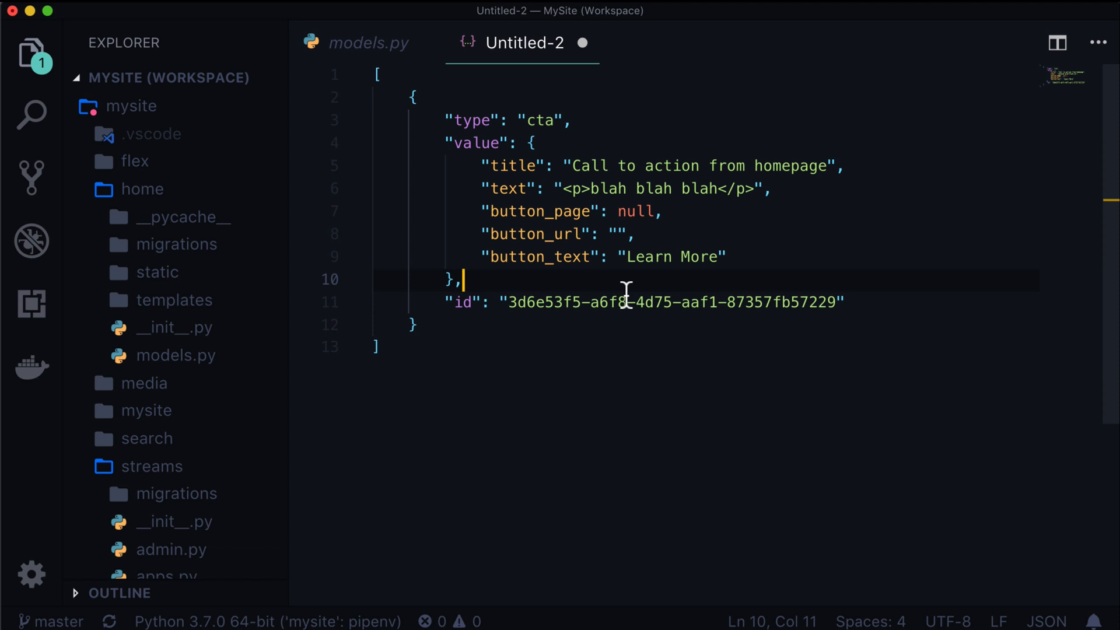
left_click(415, 97)
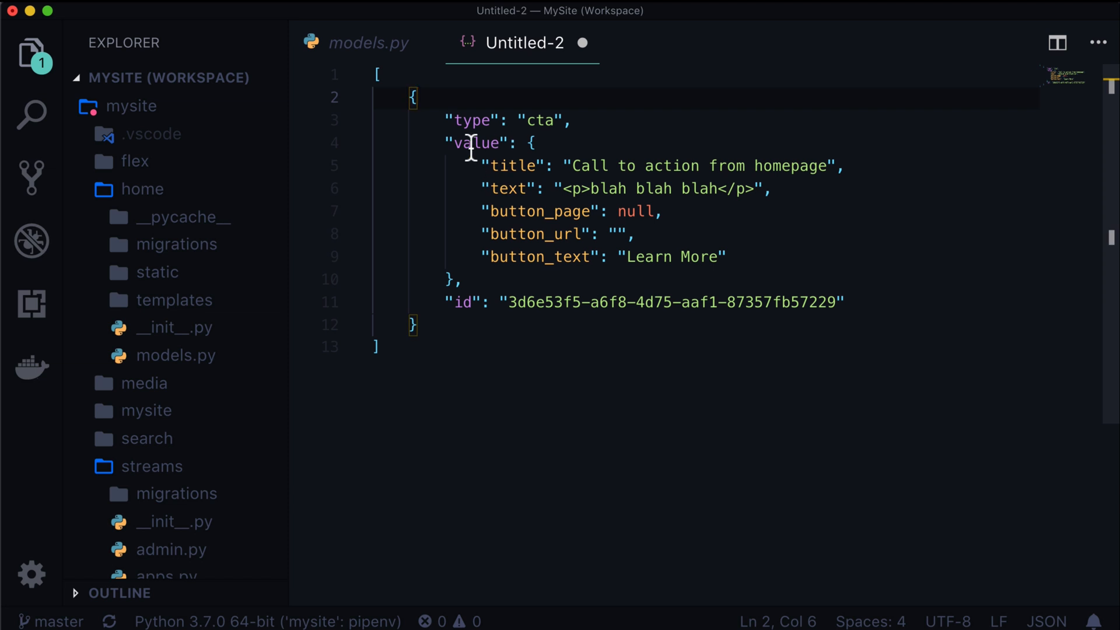
double_click(471, 120)
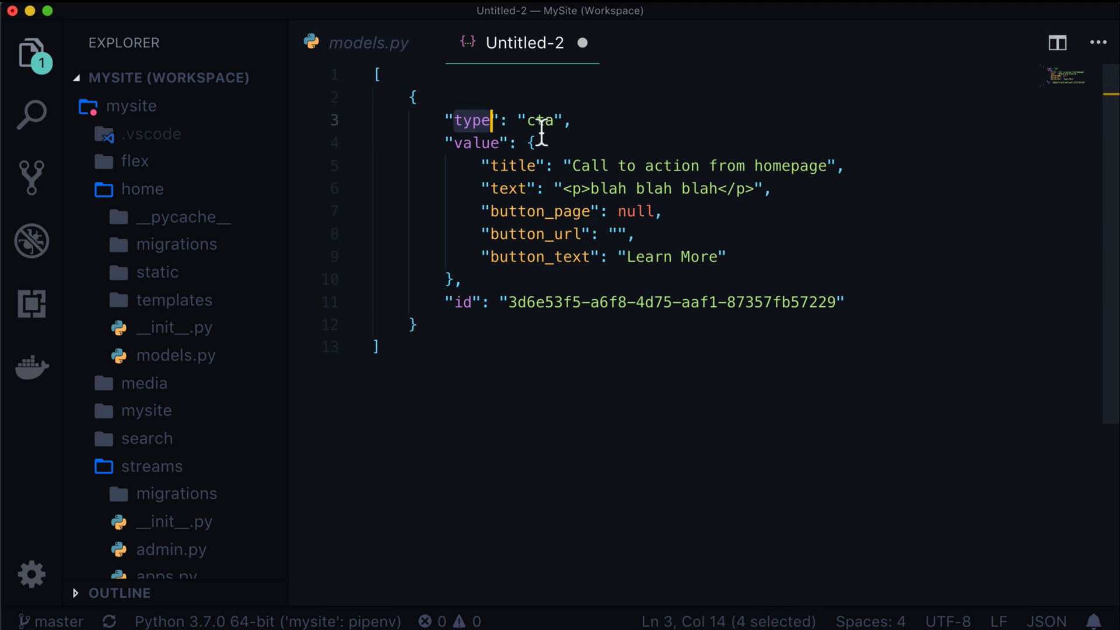
double_click(476, 142)
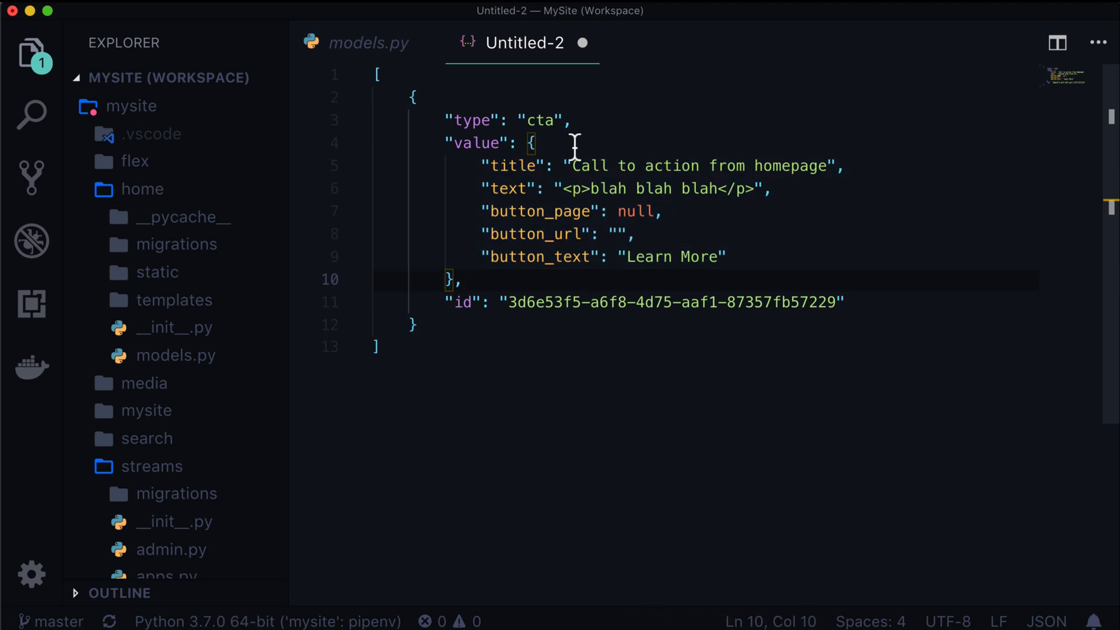
left_click_drag(532, 142, 448, 279)
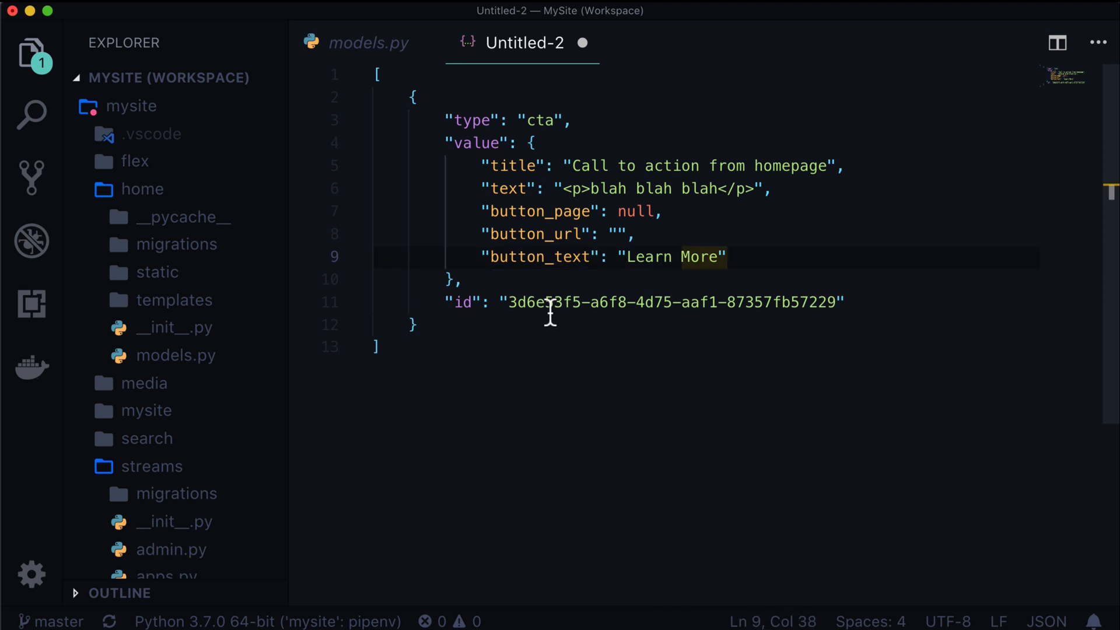
left_click_drag(508, 301, 772, 301)
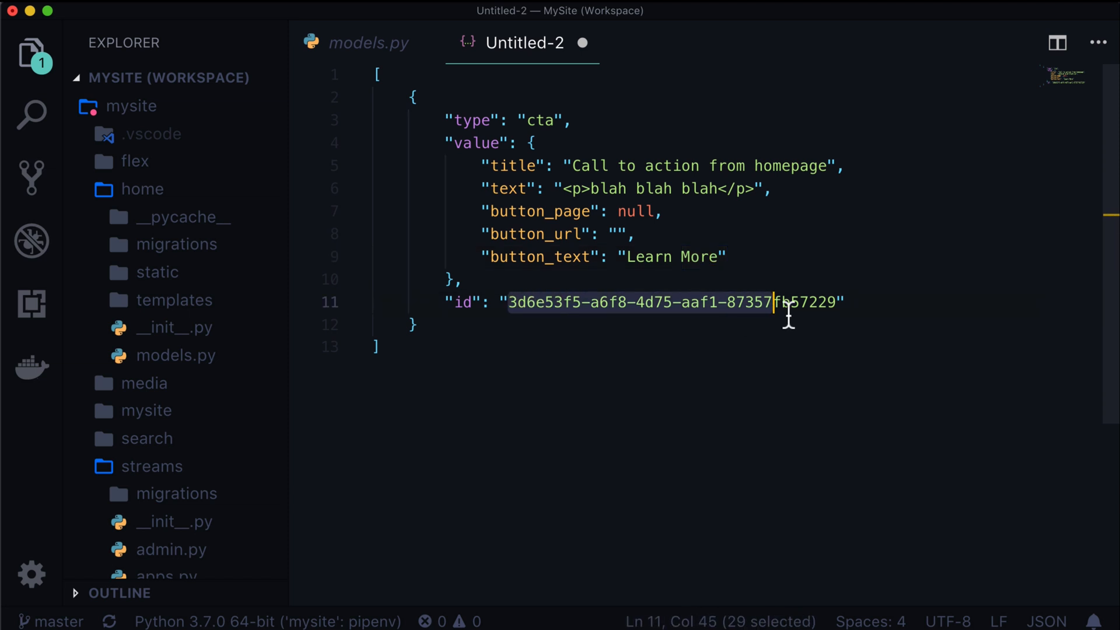
left_click_drag(775, 301, 828, 301)
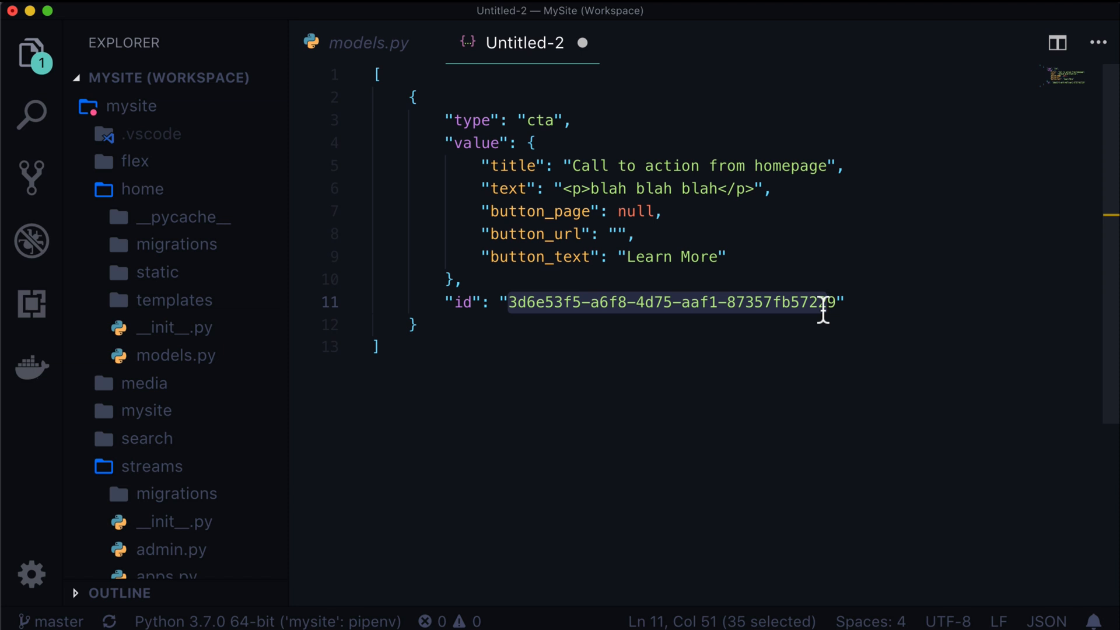
mouse_move(806, 237)
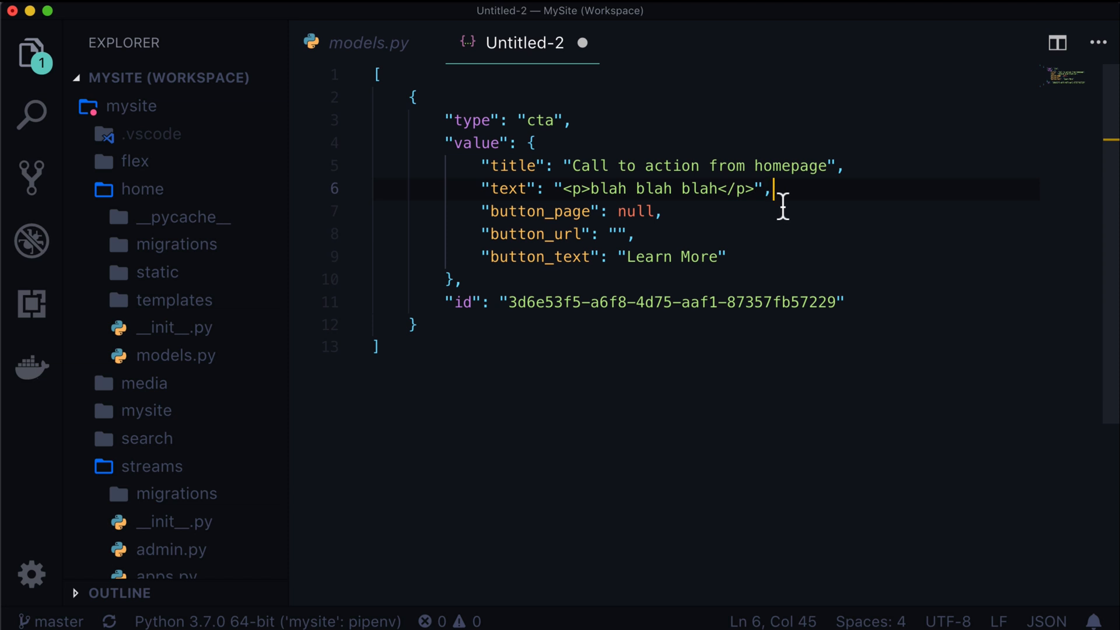
mouse_move(812, 230)
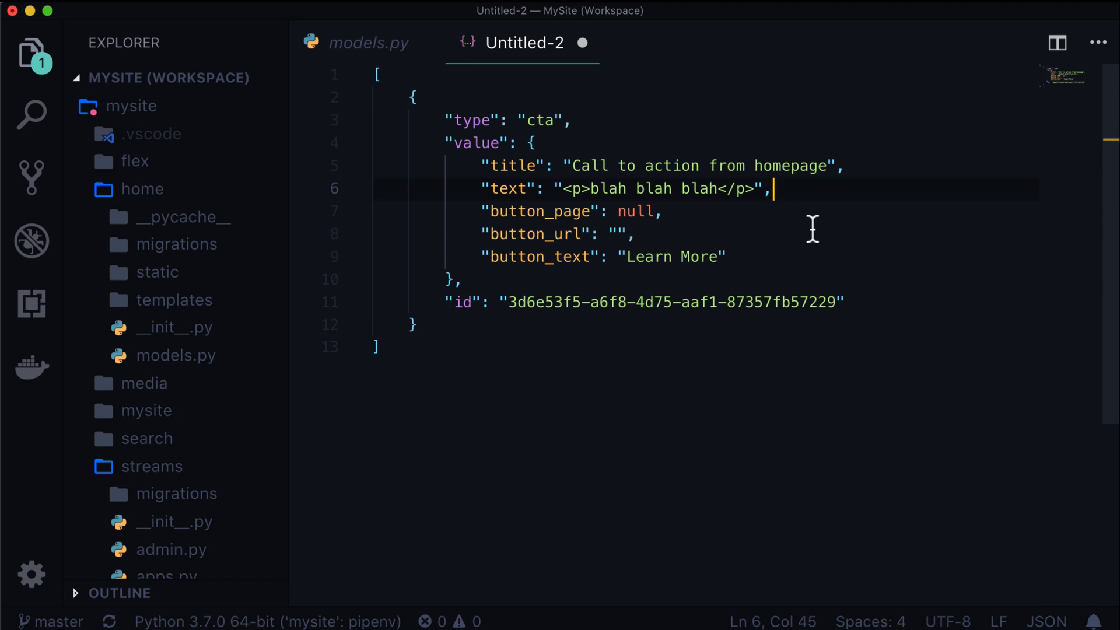
mouse_move(497, 350)
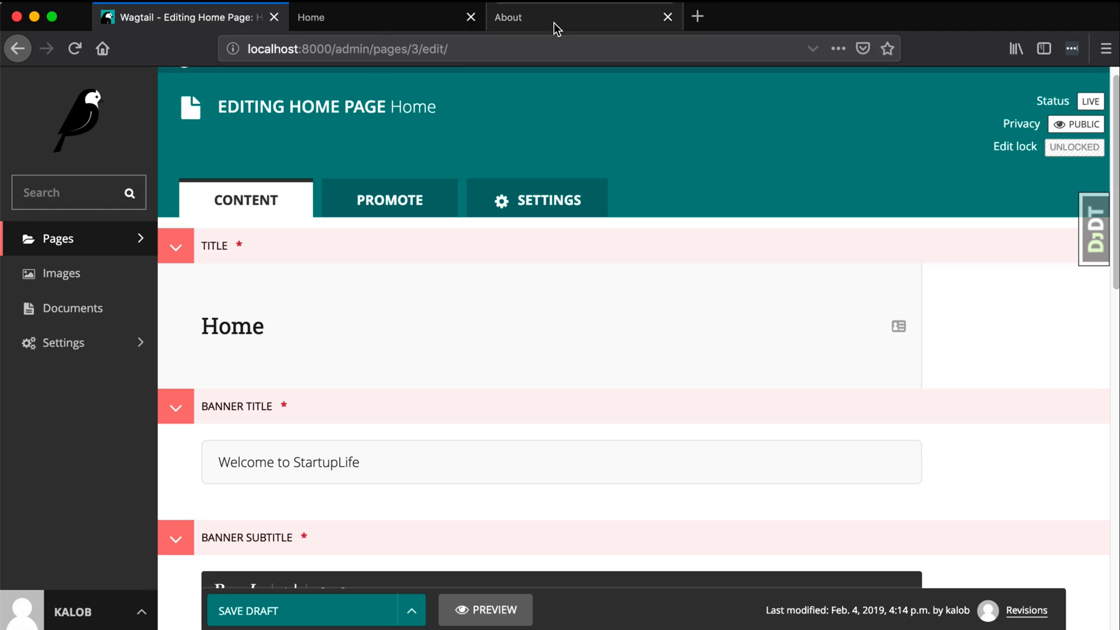
Step: View the rendered About page down to its rich text paragraphs and Staff Cards section
left_click(584, 17)
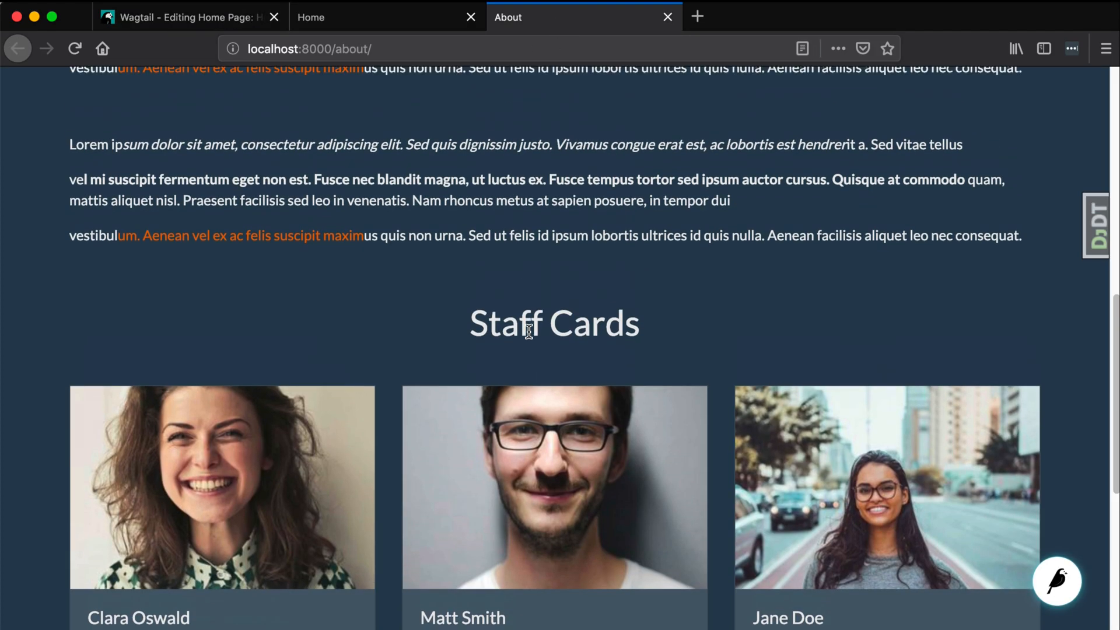
scroll("down", 3)
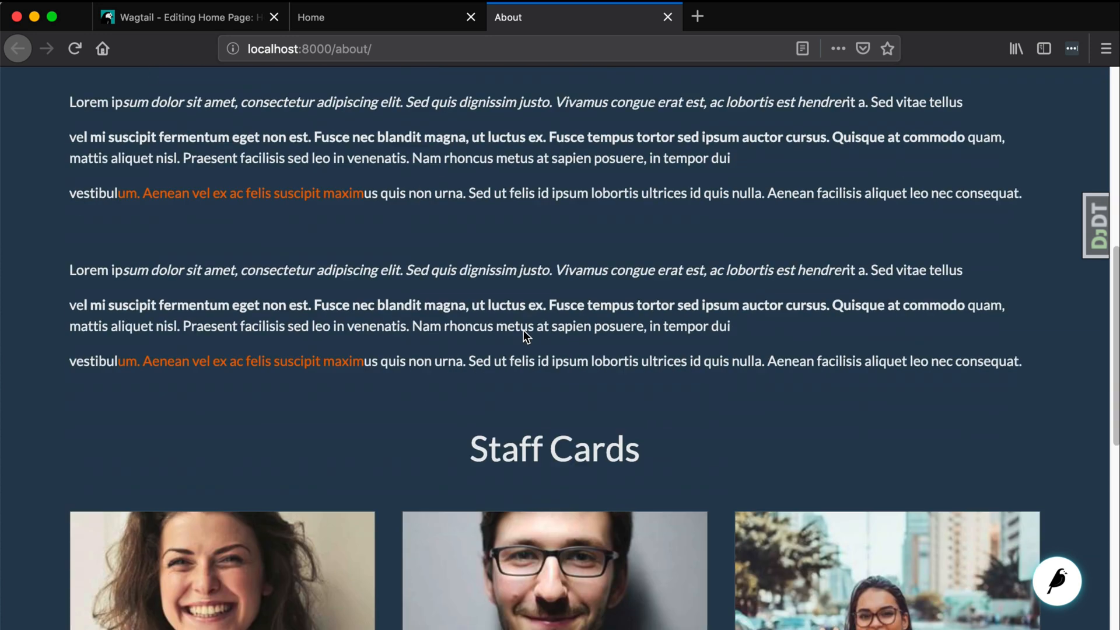
scroll("down", 3)
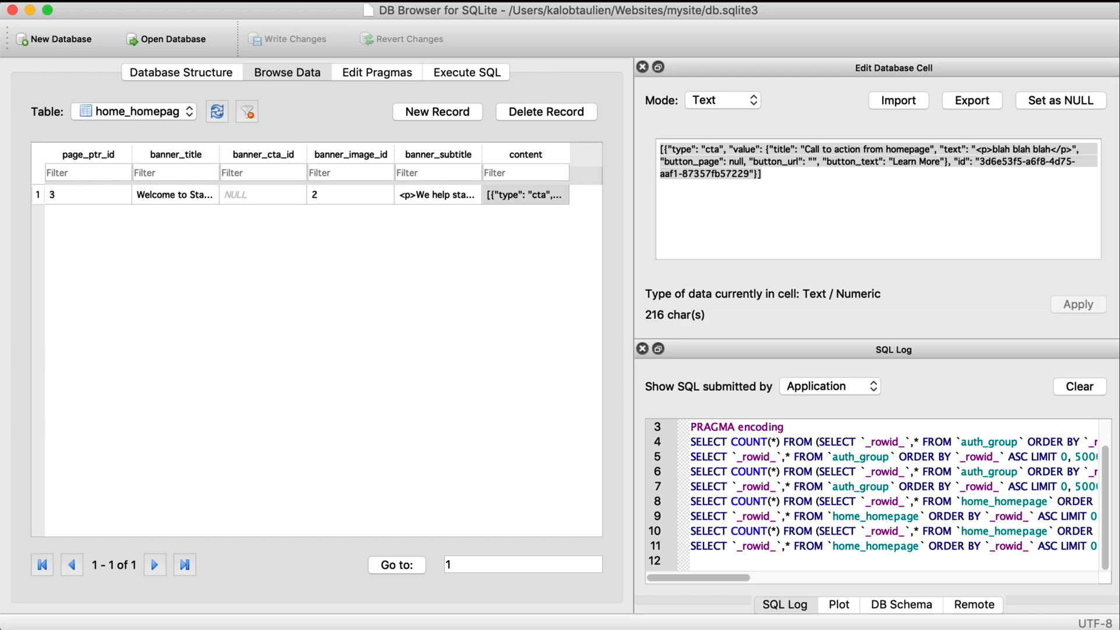
Step: Browse flex_flexpage and inspect the About StartupLife subtitle and content JSON cells
left_click(133, 112)
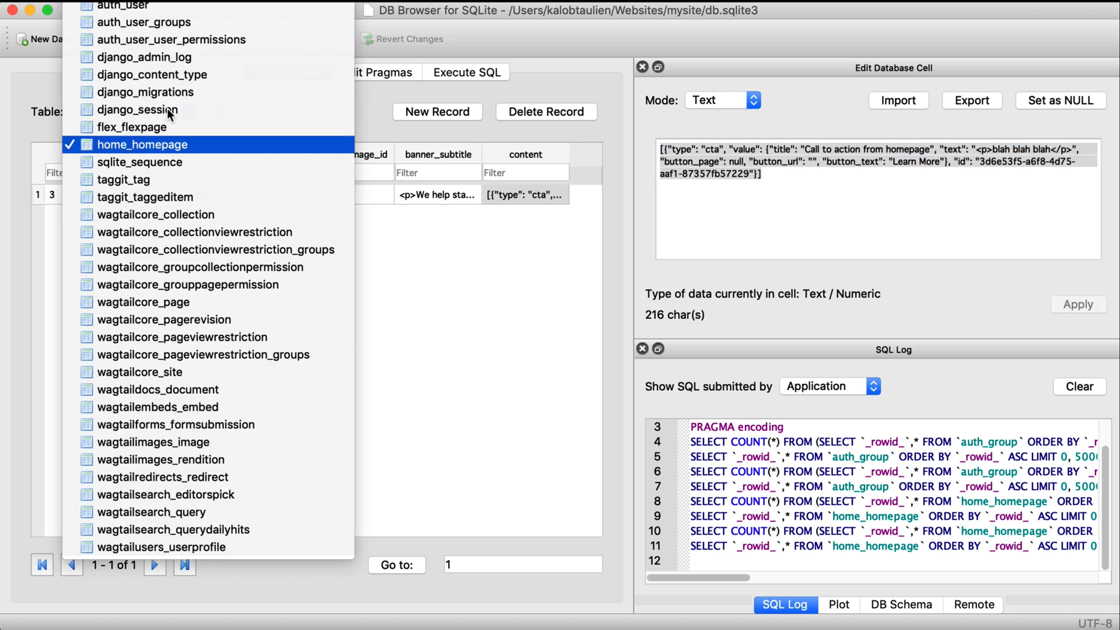
left_click(132, 127)
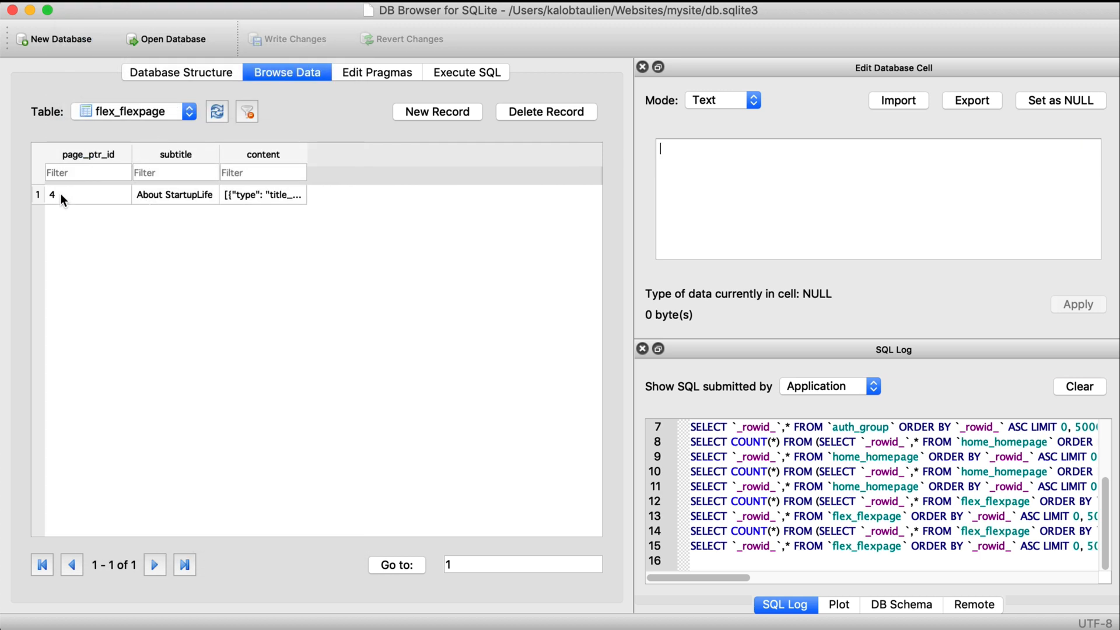
left_click(174, 194)
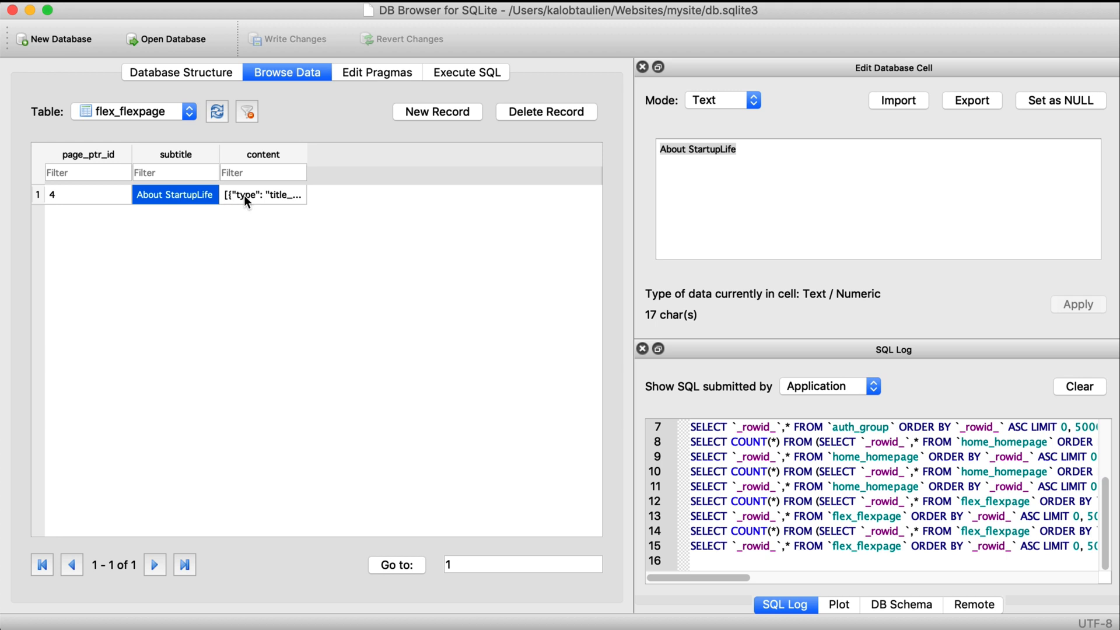
left_click(262, 194)
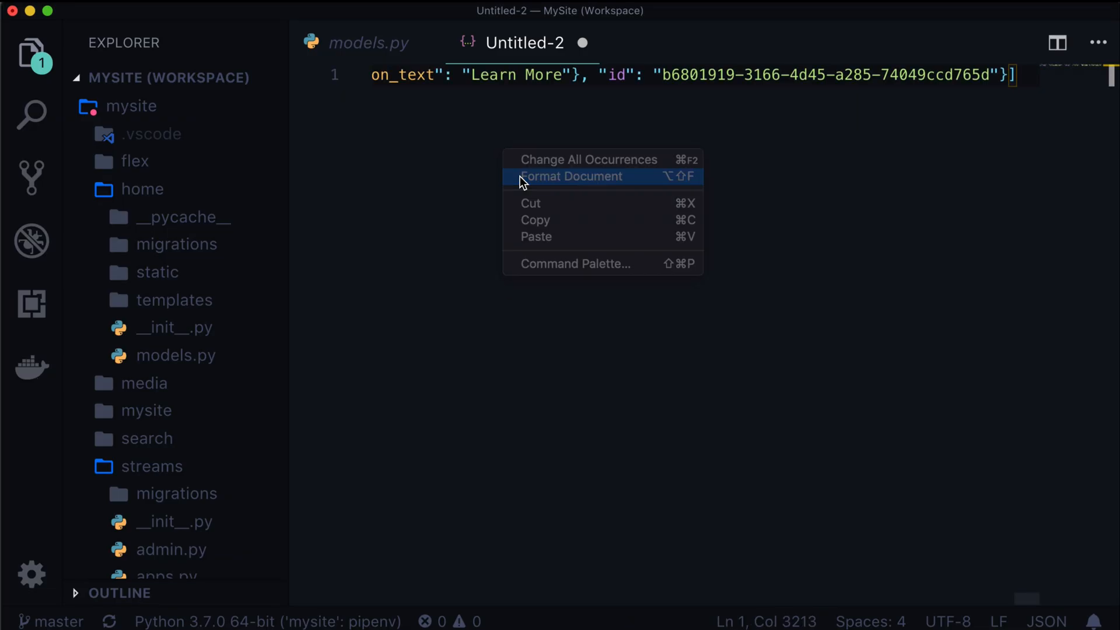
Step: Format the pasted About page JSON and highlight the first title_and_text block and its type name
left_click(570, 176)
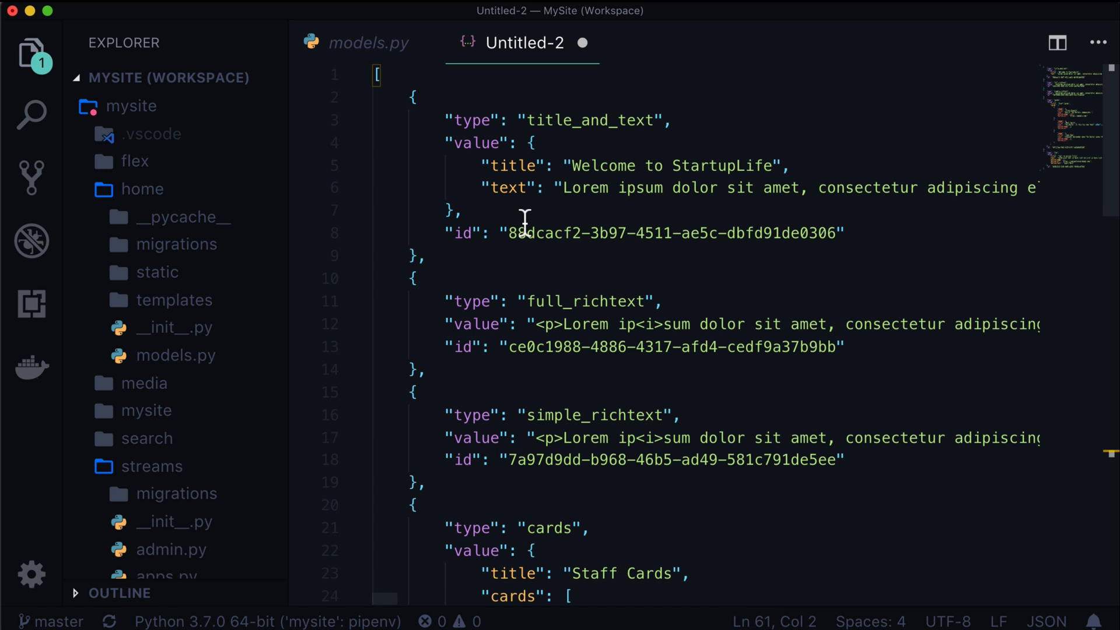
left_click_drag(412, 97, 446, 211)
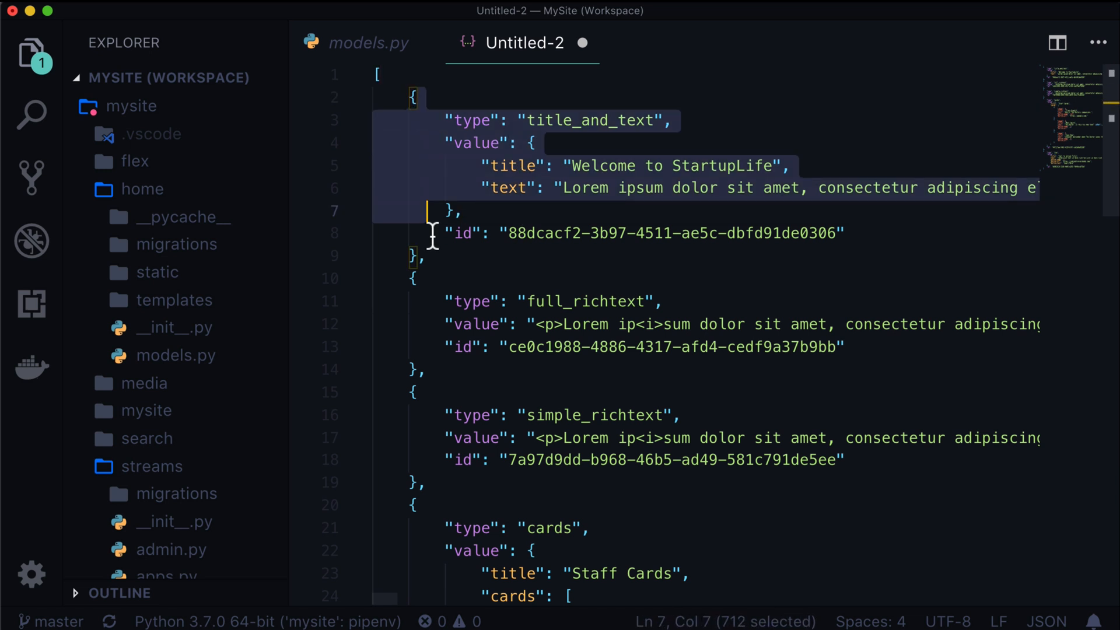
left_click(492, 120)
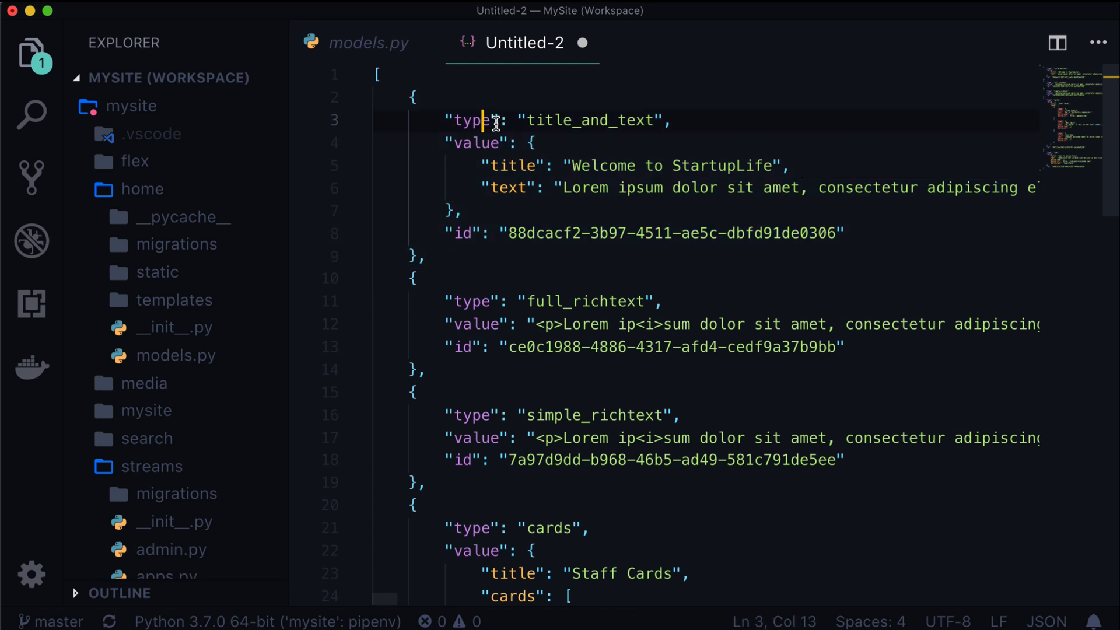
double_click(590, 120)
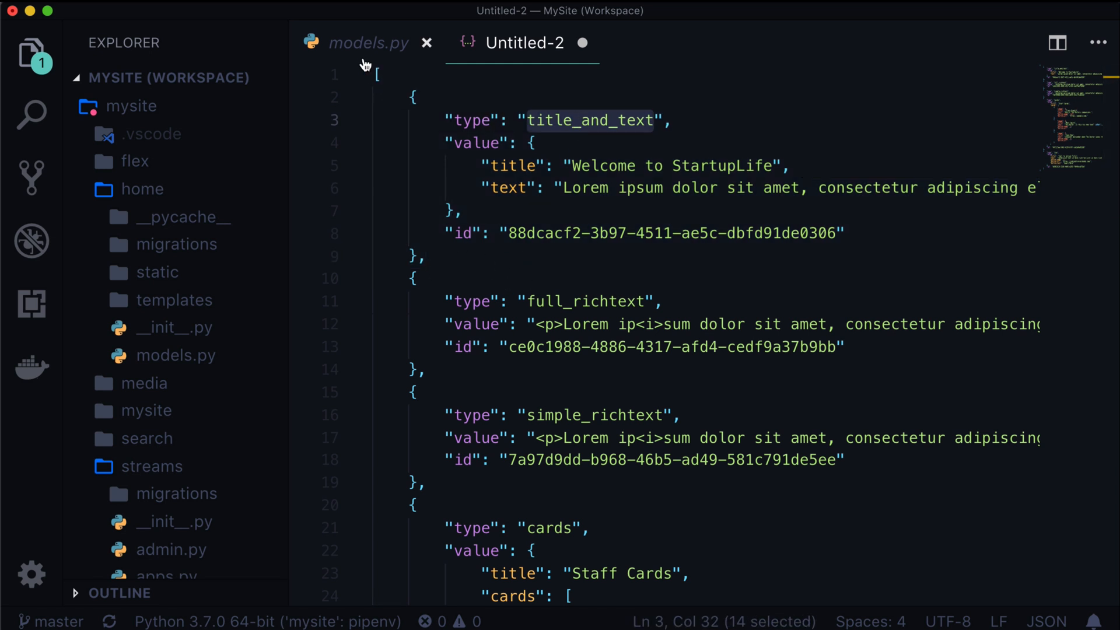
Step: Switch to flex's models.py with the FlexPage StreamField definition
left_click(133, 161)
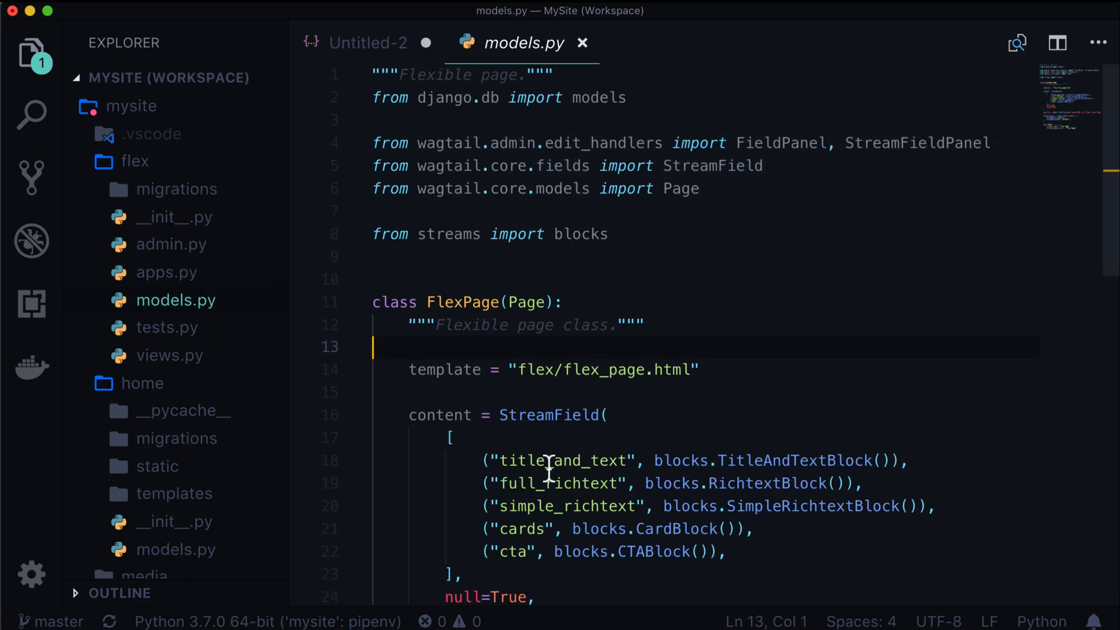
Step: Match title_and_text in FlexPage's StreamField, then return to the Untitled-2 JSON
double_click(561, 460)
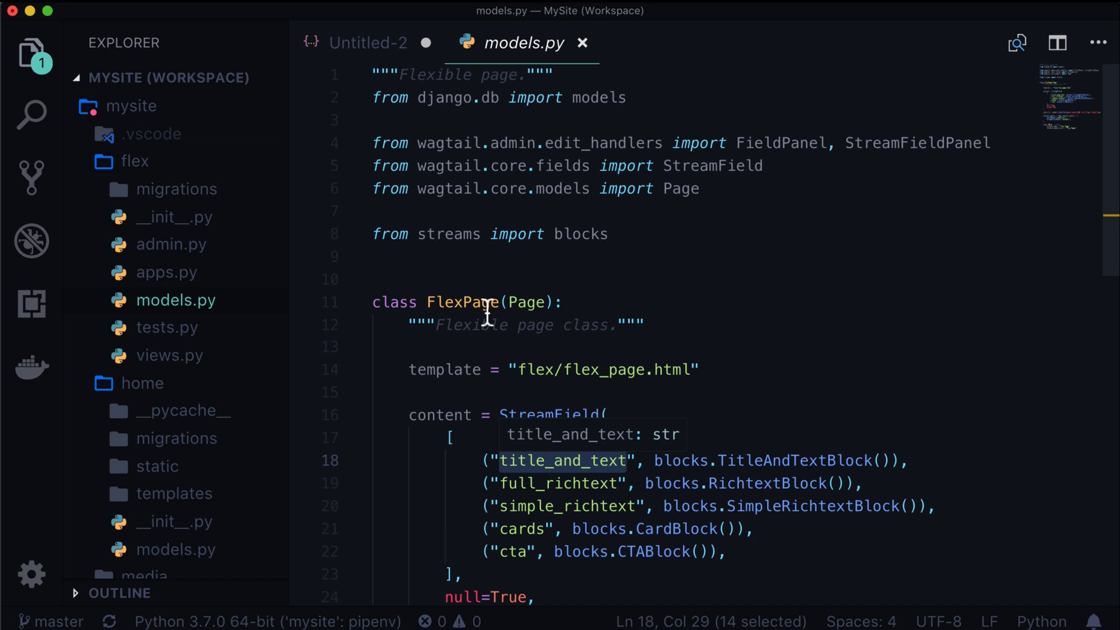
left_click(367, 44)
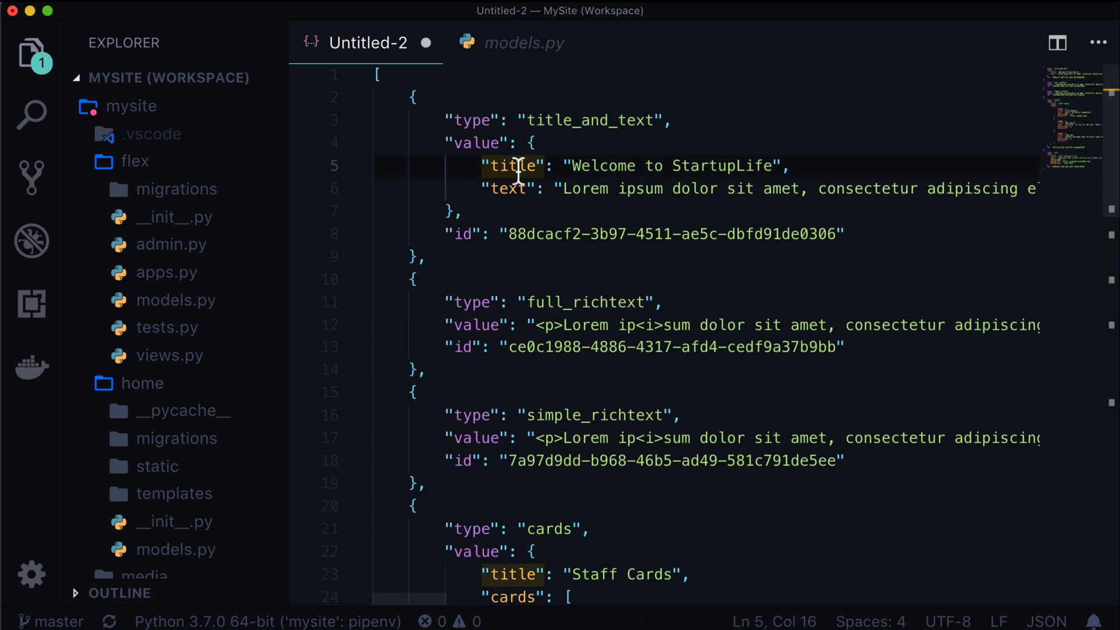
left_click_drag(570, 166, 772, 166)
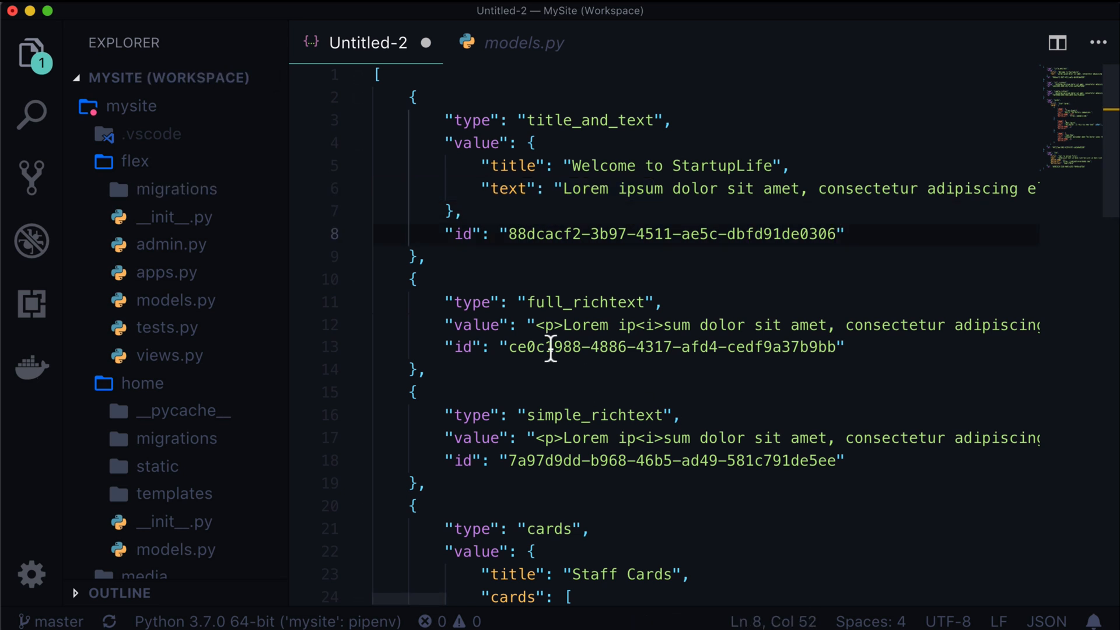
double_click(582, 302)
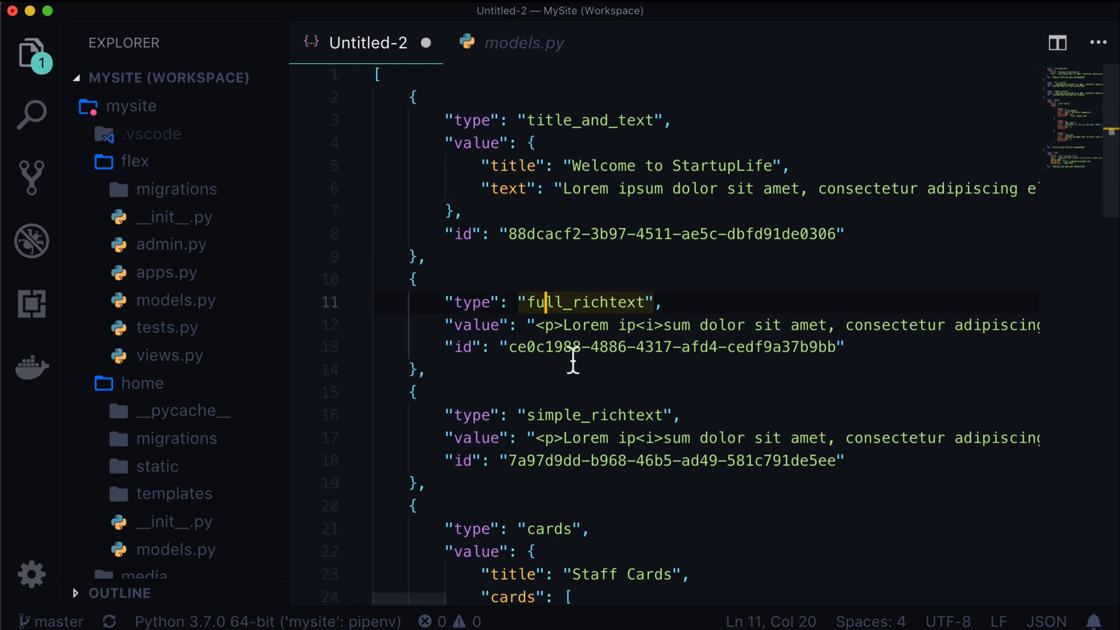
left_click(578, 325)
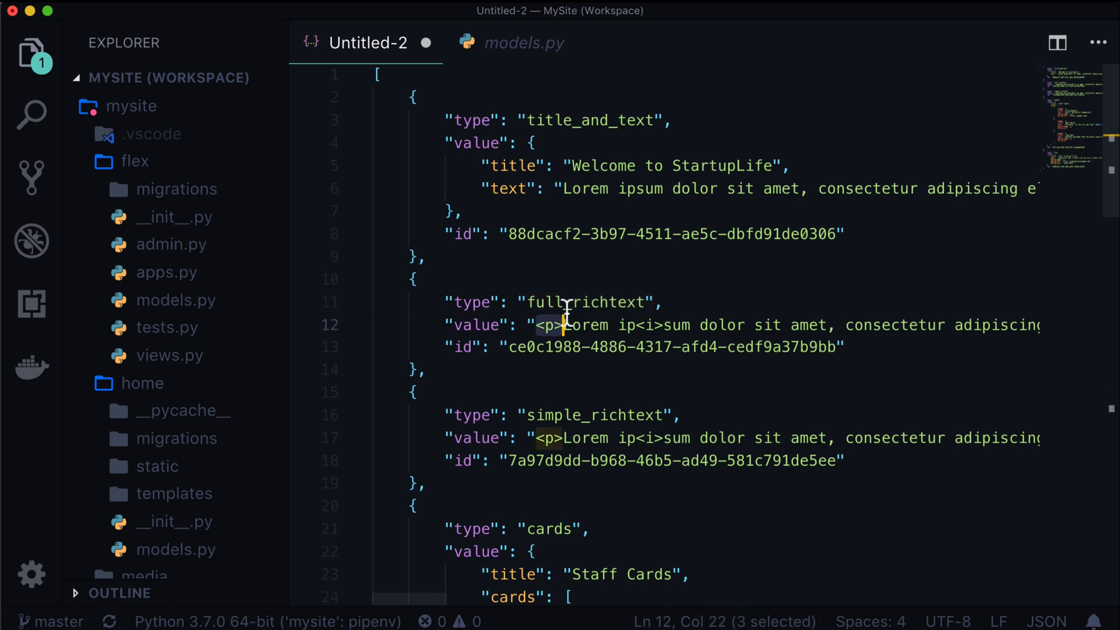
double_click(613, 302)
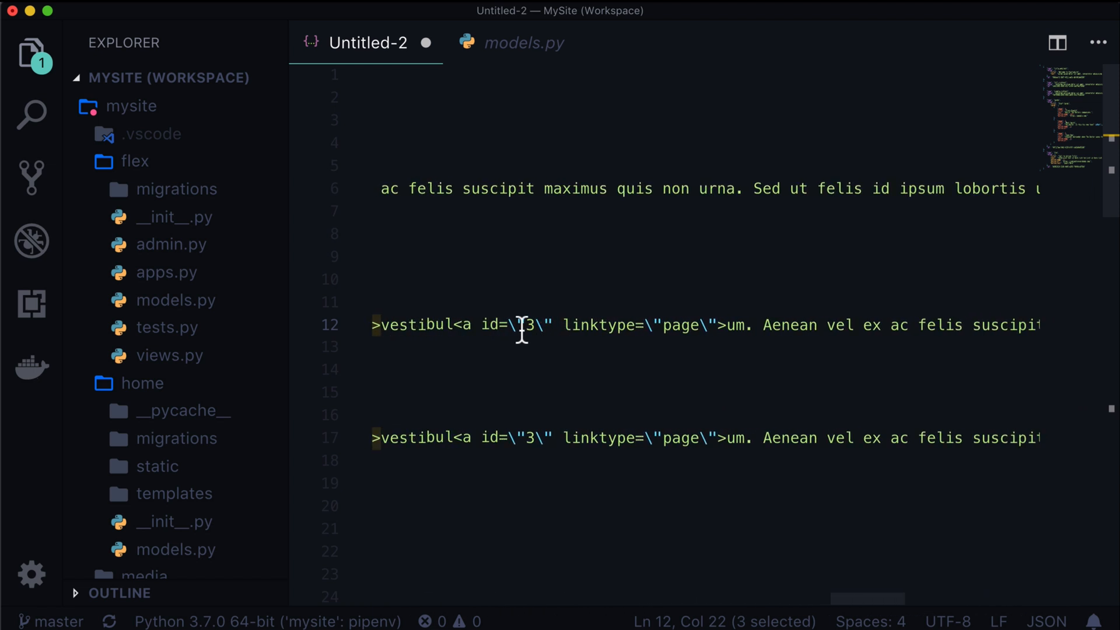
mouse_move(463, 335)
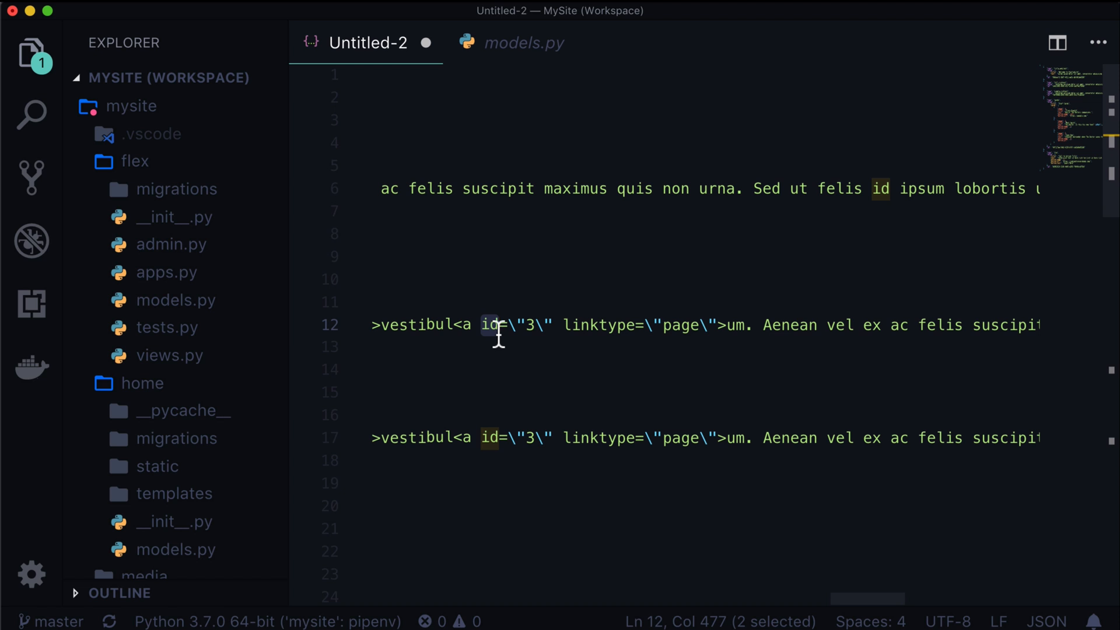
Step: Replace the rich text <a> tag's id and linktype attributes with href="/" and view the rendered About page
type("href")
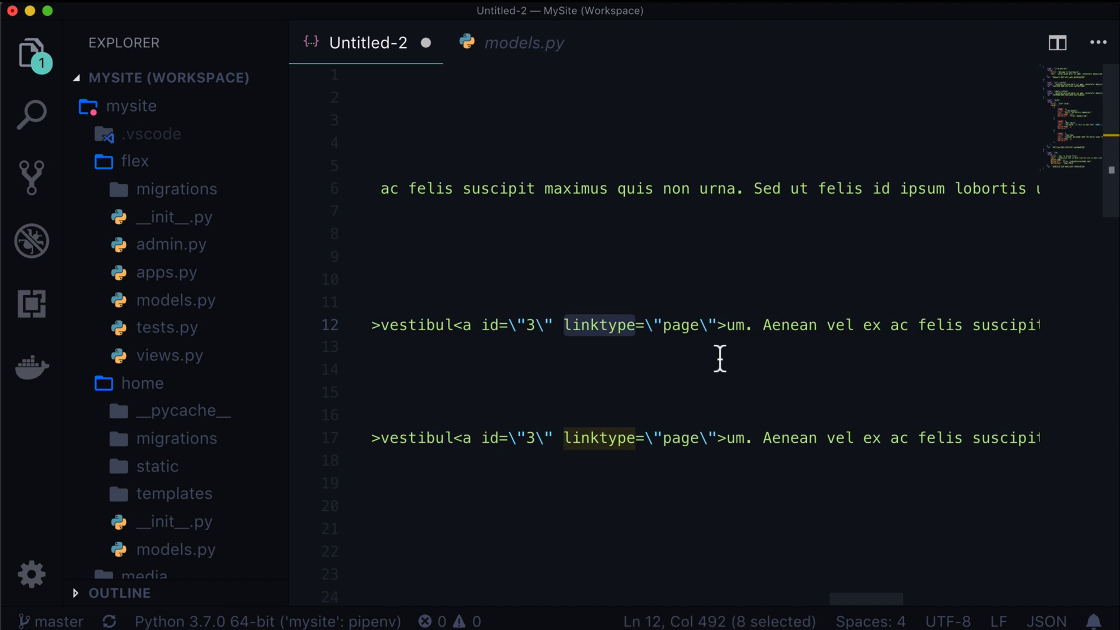
mouse_move(619, 336)
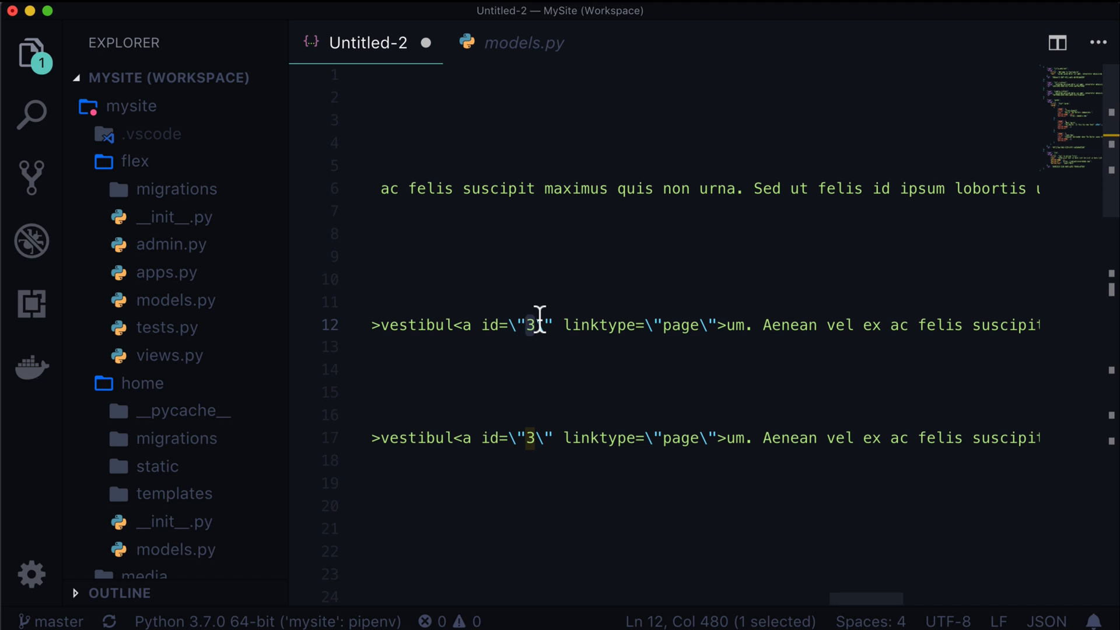
mouse_move(688, 337)
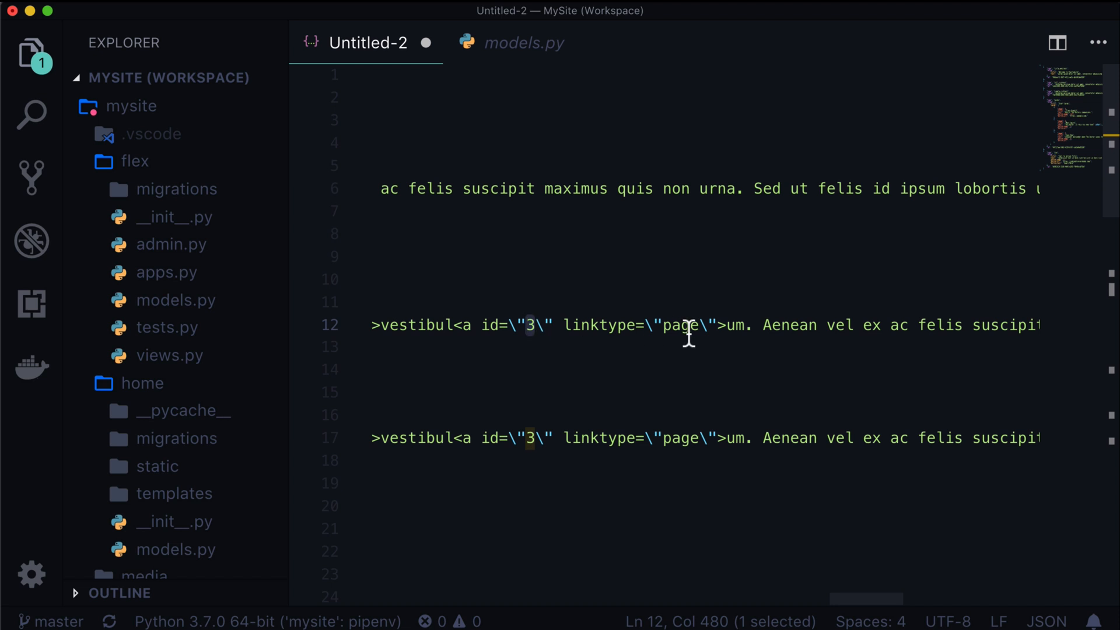
mouse_move(482, 328)
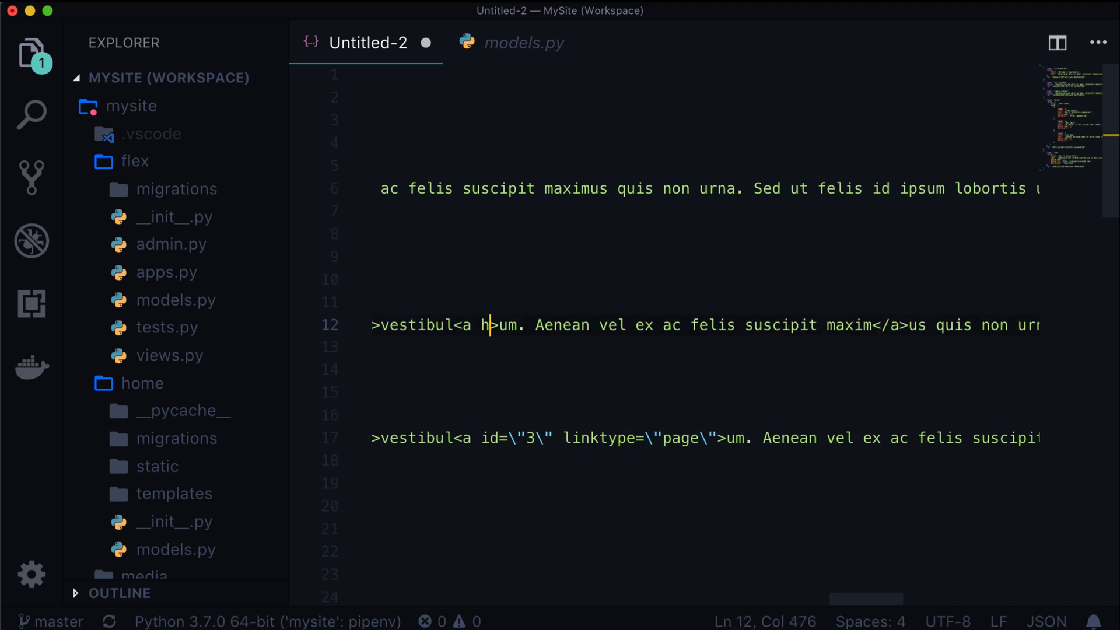
type("ref=\"/")
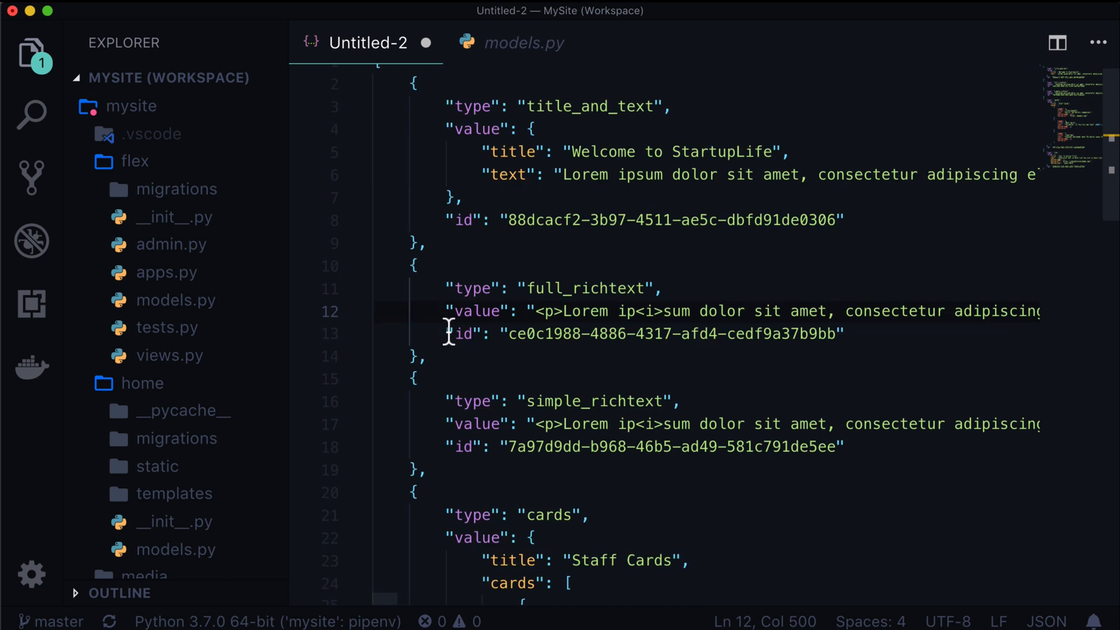
left_click(561, 401)
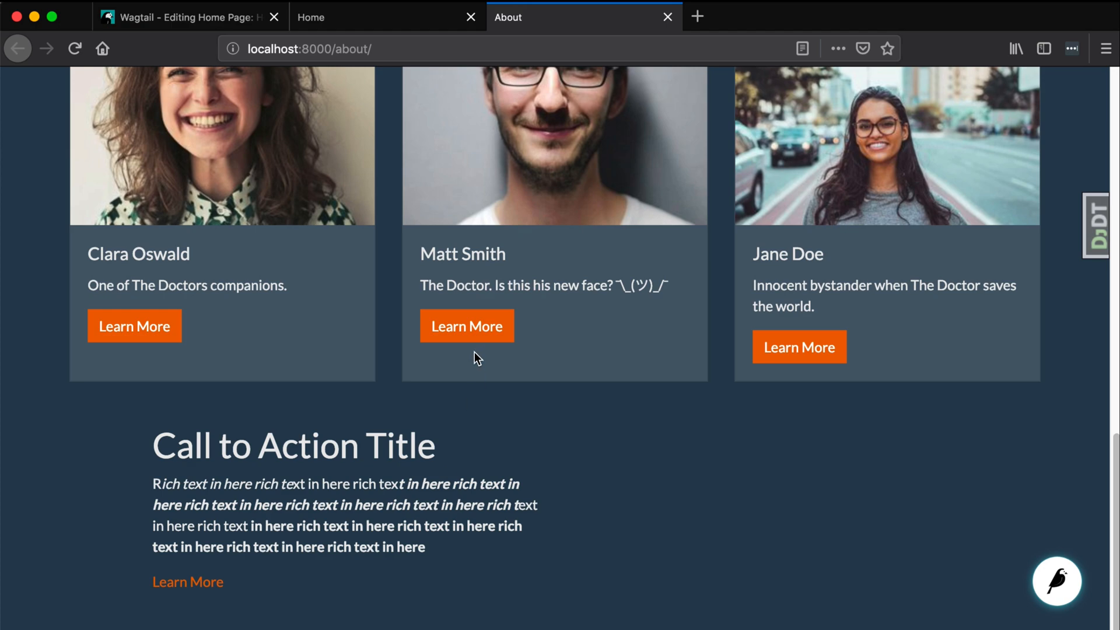
Step: Scroll the JSON to the cards block and pick out its value object with the staff card entries
scroll("up", 3)
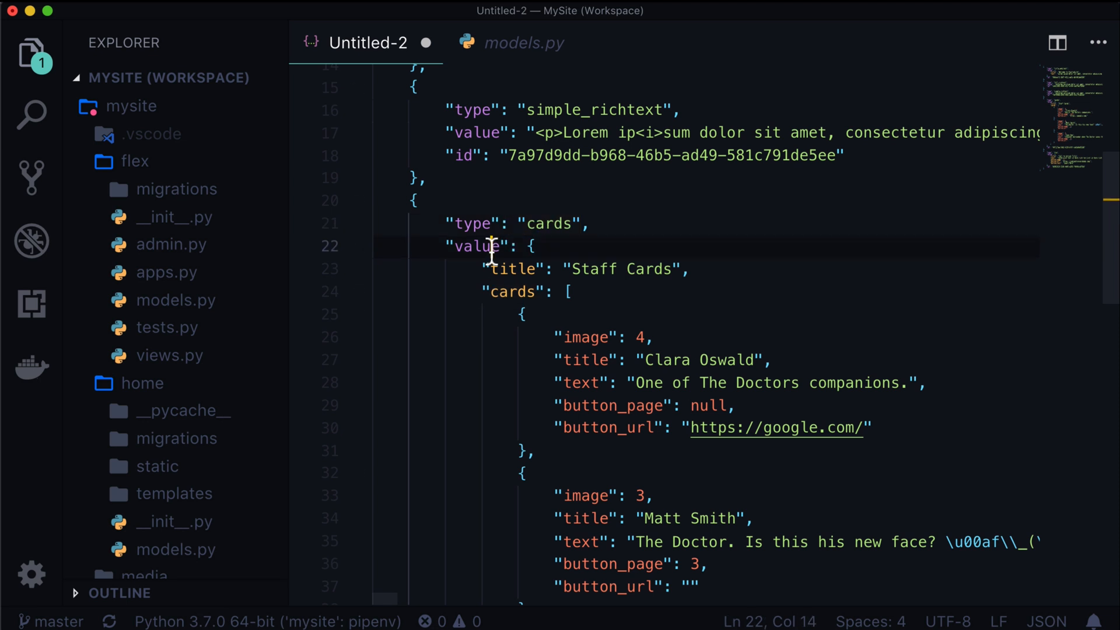
double_click(511, 292)
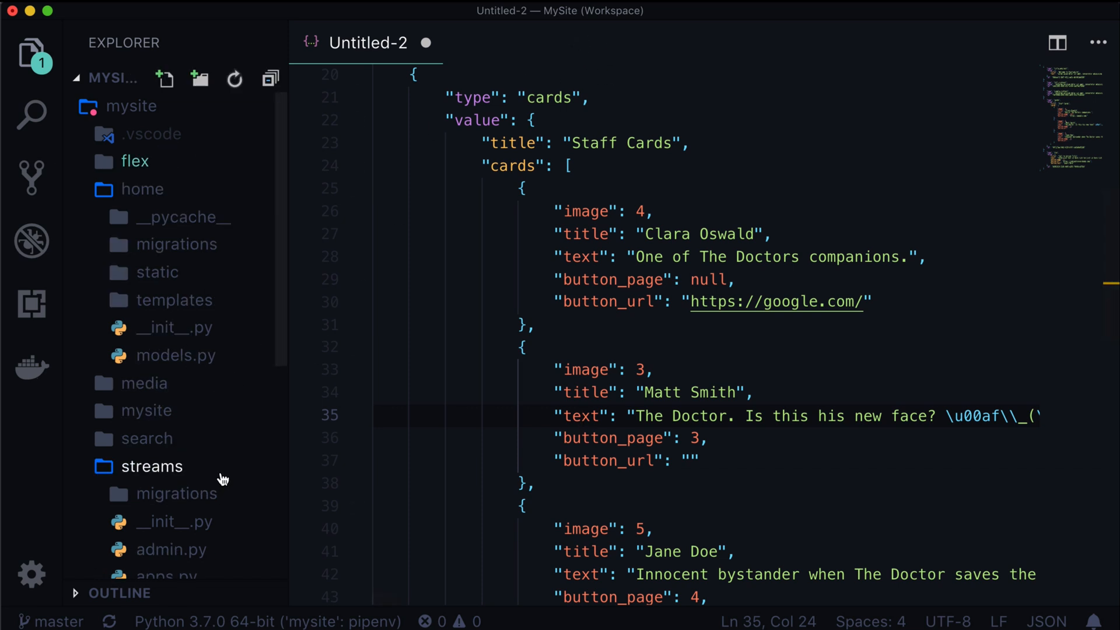
Step: View streams/blocks.py at the CardBlock class, highlighting its cards ListBlock and each card's image field
left_click(172, 479)
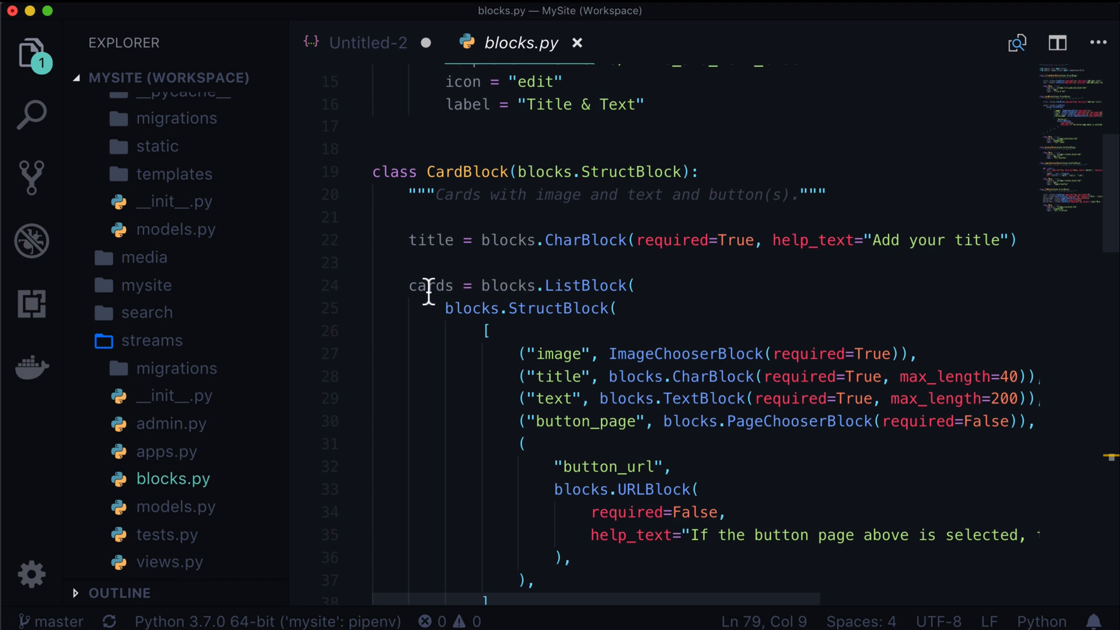
double_click(584, 285)
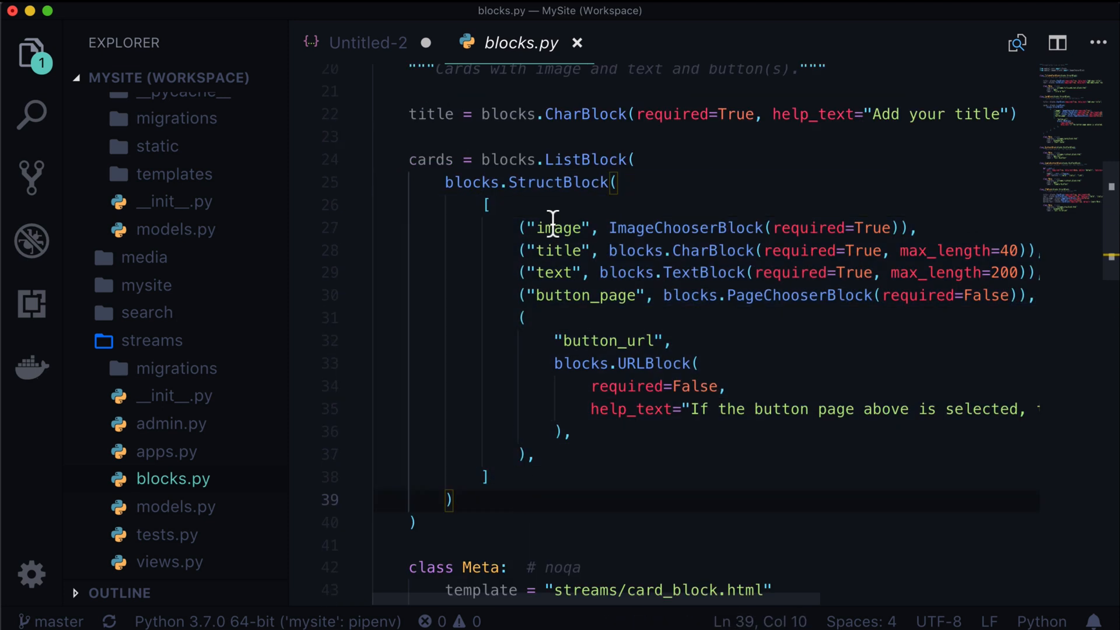
double_click(555, 271)
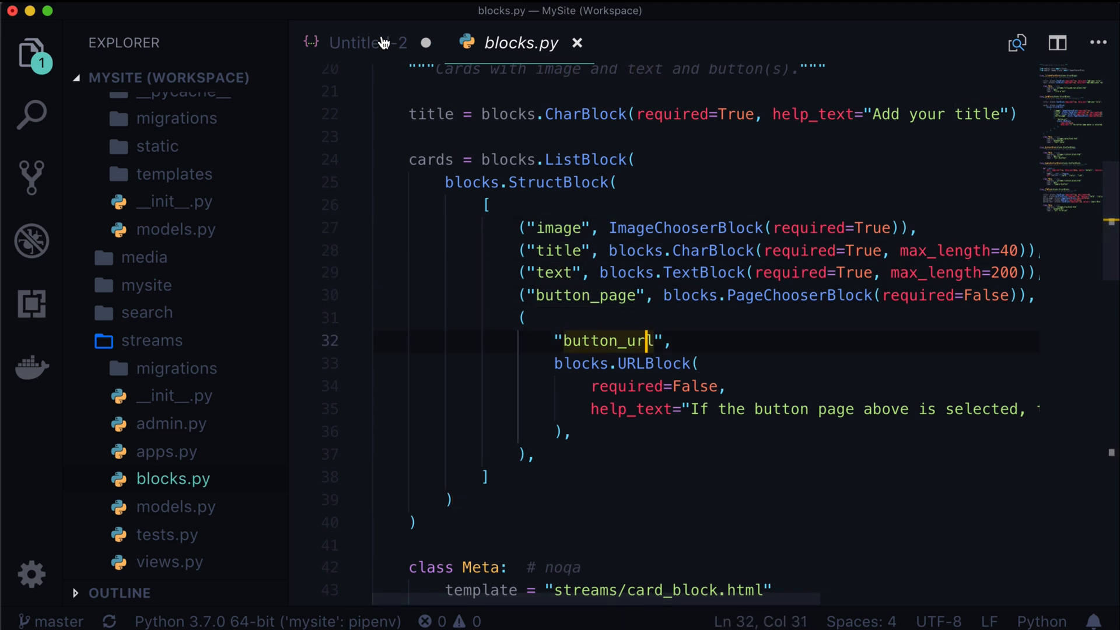
mouse_move(368, 43)
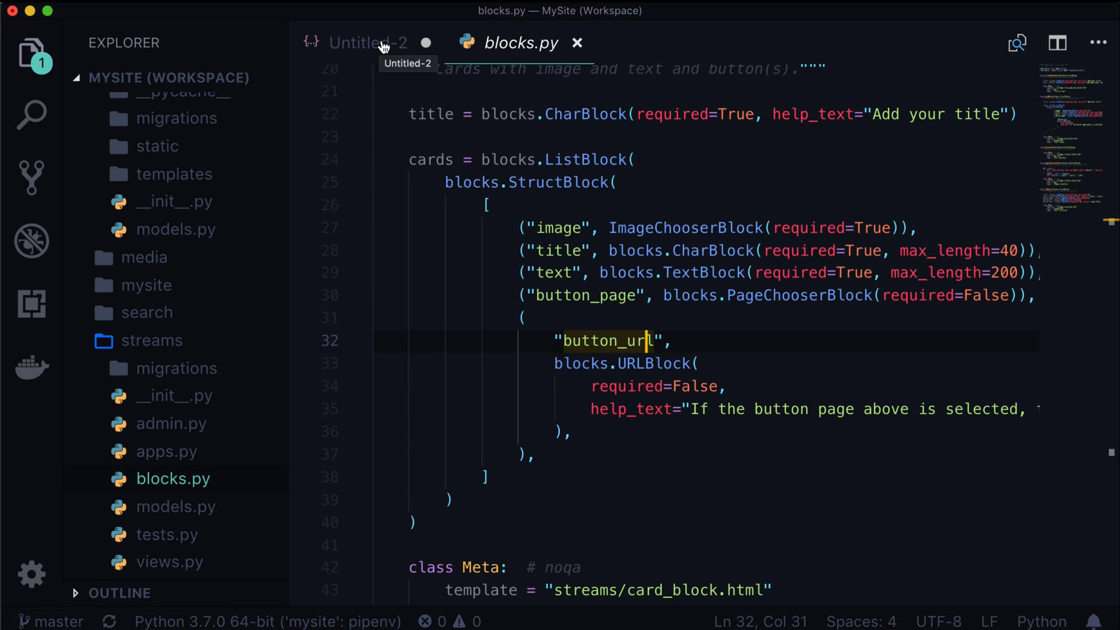
Step: Compare Clara Oswald's image id 4, title, button_page and button_url keys and Matt Smith's text with the rendered cards
left_click(367, 43)
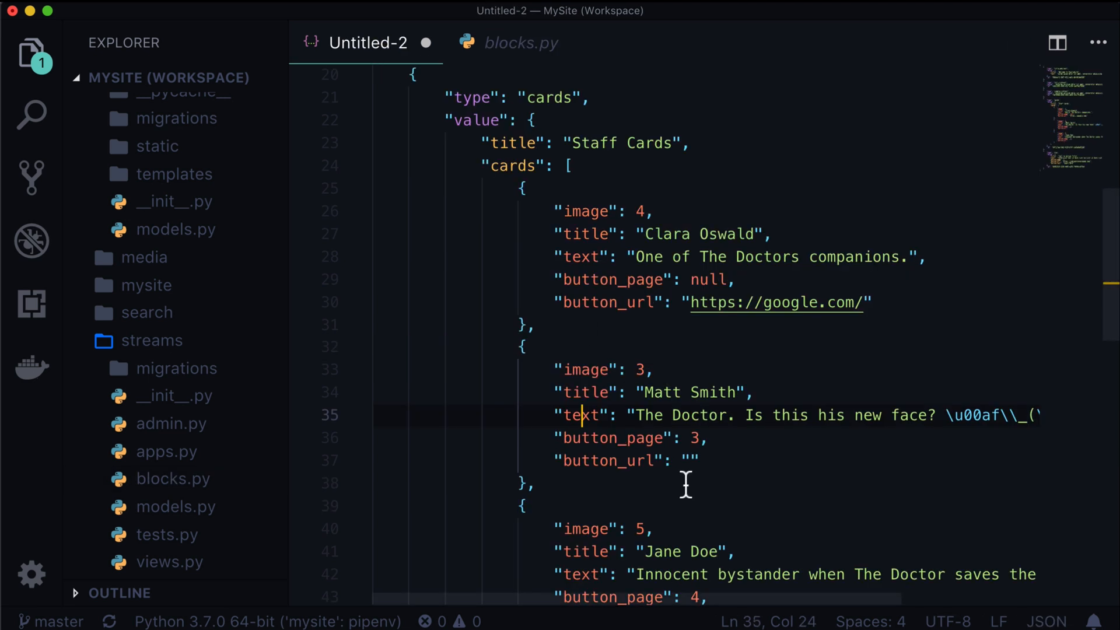
mouse_move(561, 202)
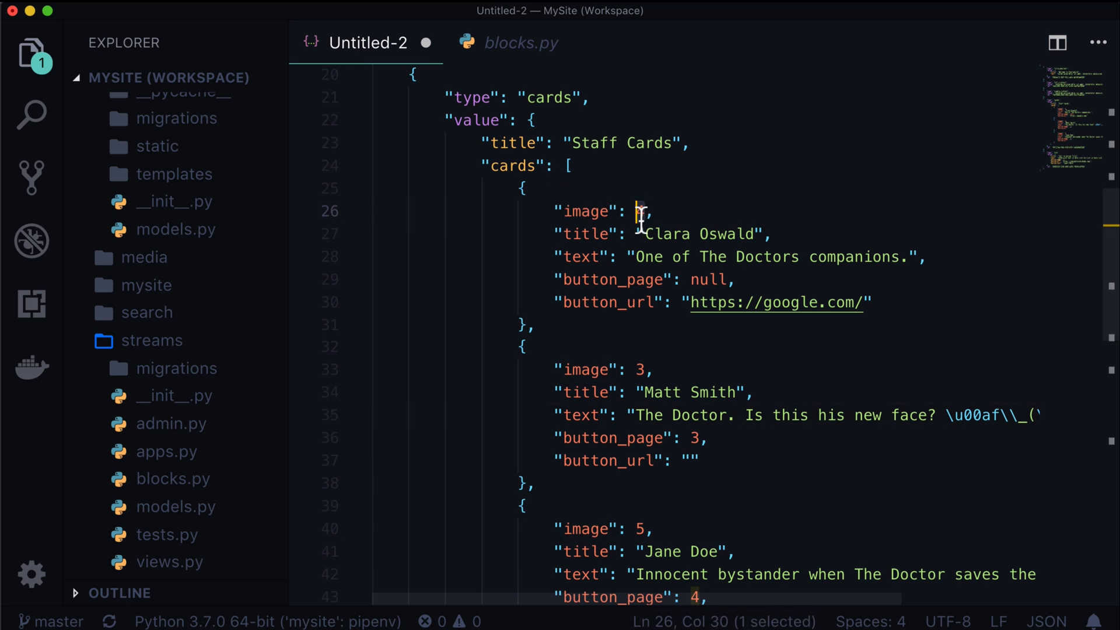
double_click(586, 233)
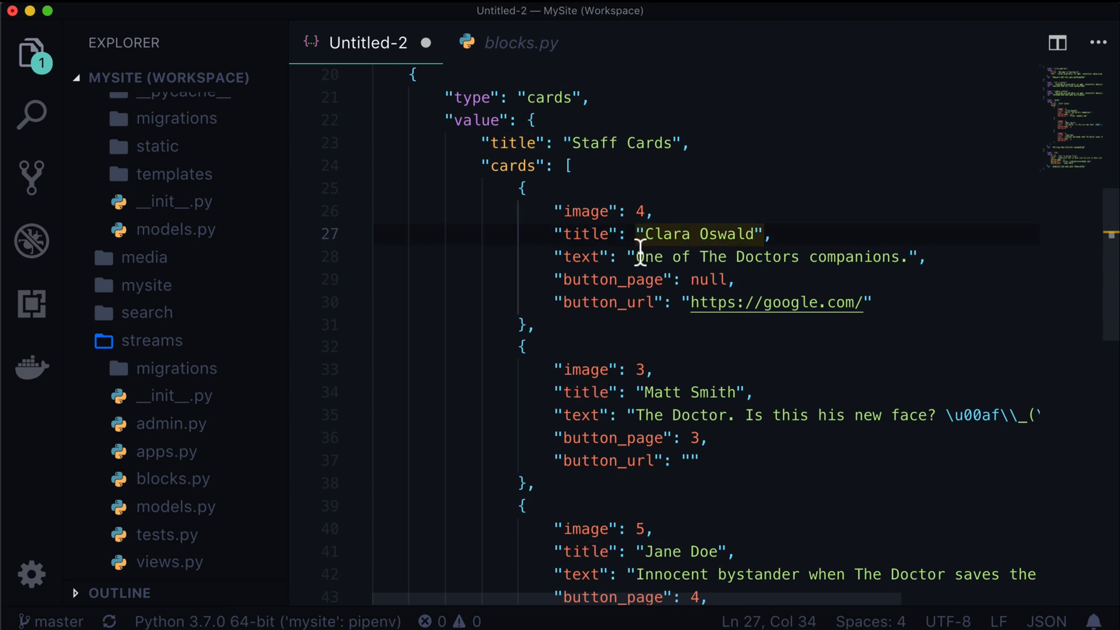
left_click(612, 279)
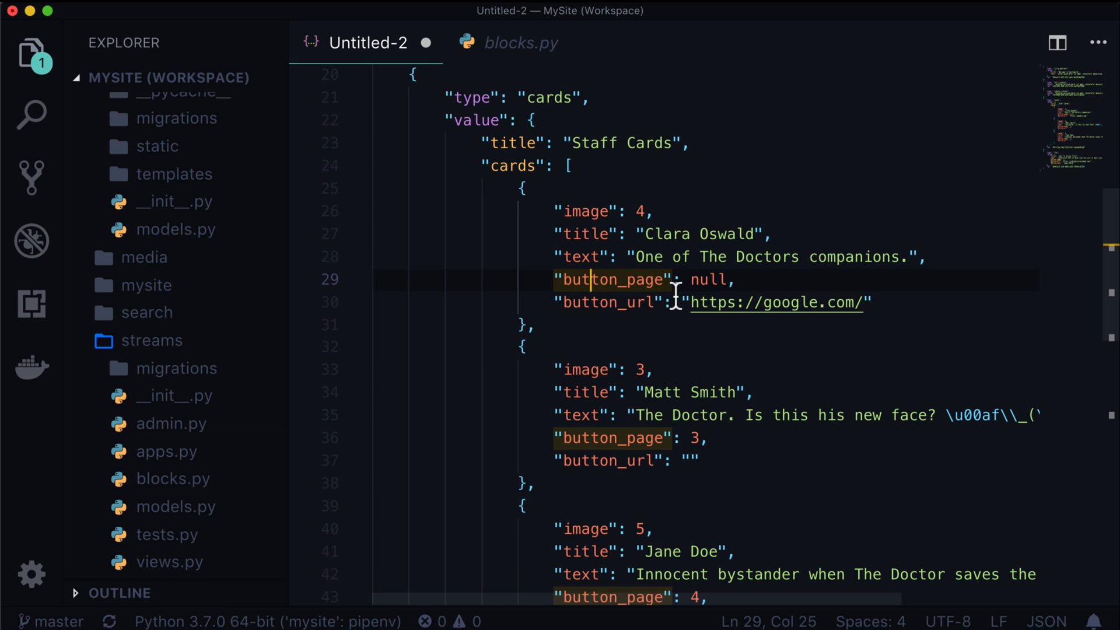
double_click(708, 279)
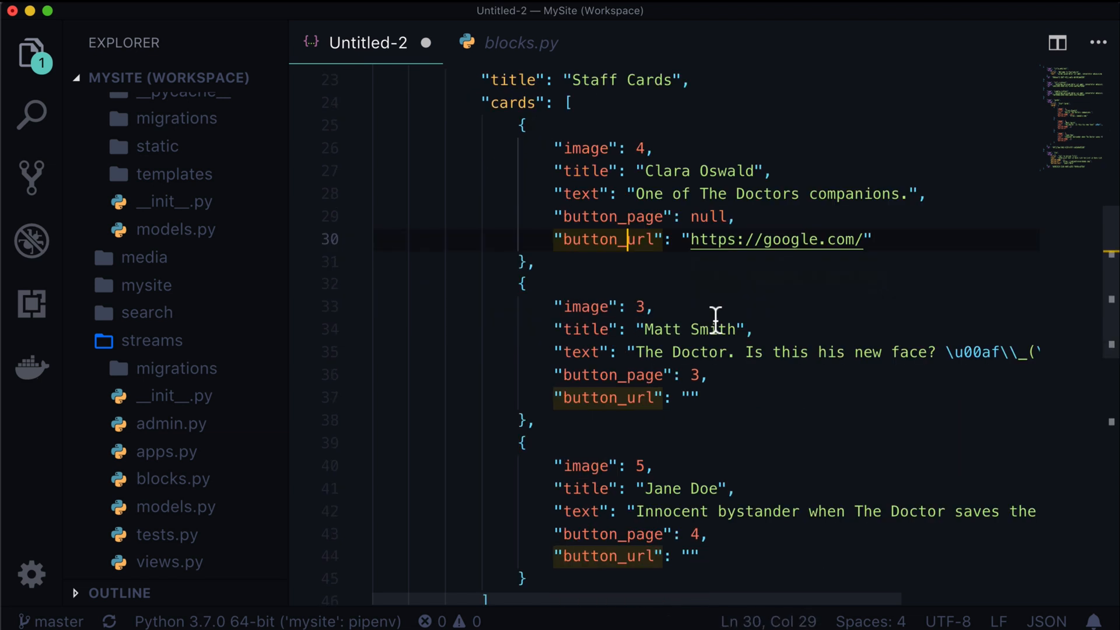
double_click(691, 329)
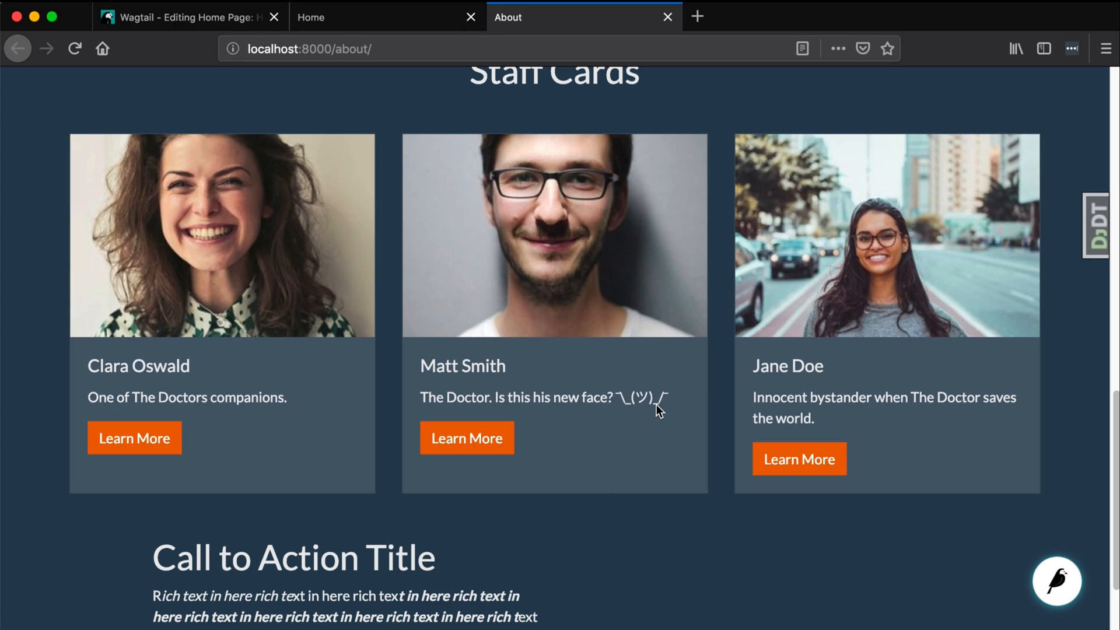
double_click(639, 397)
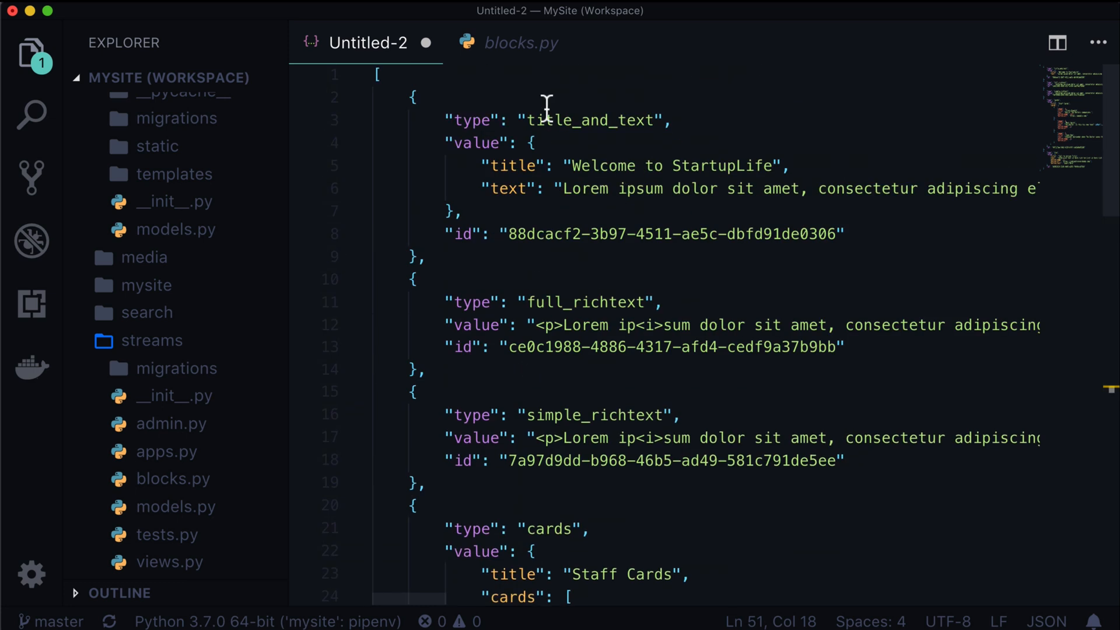
double_click(586, 120)
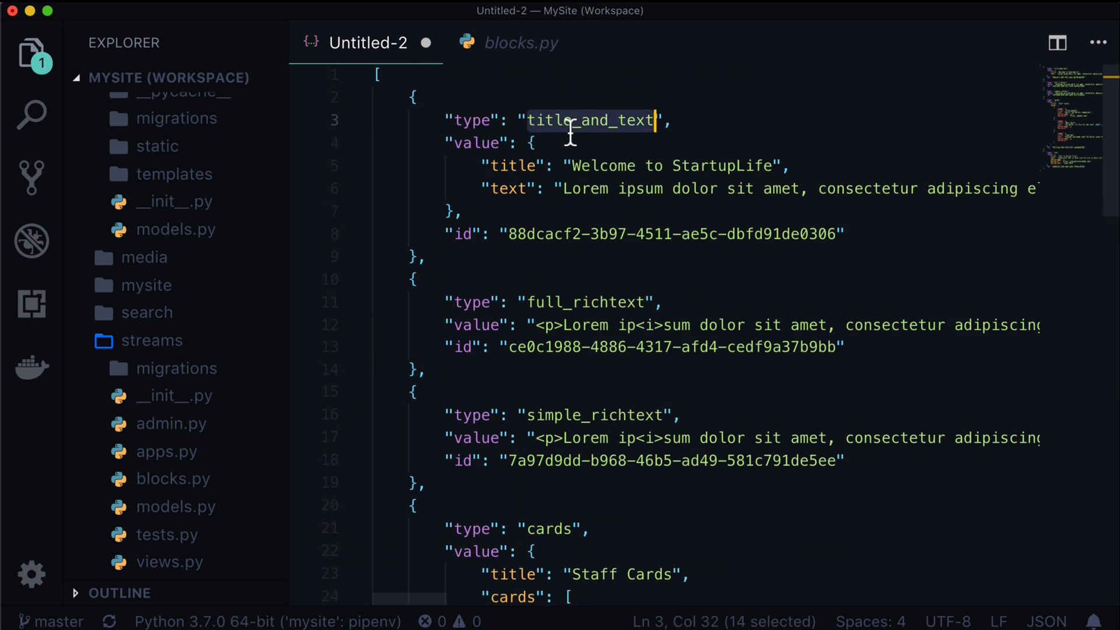
double_click(584, 302)
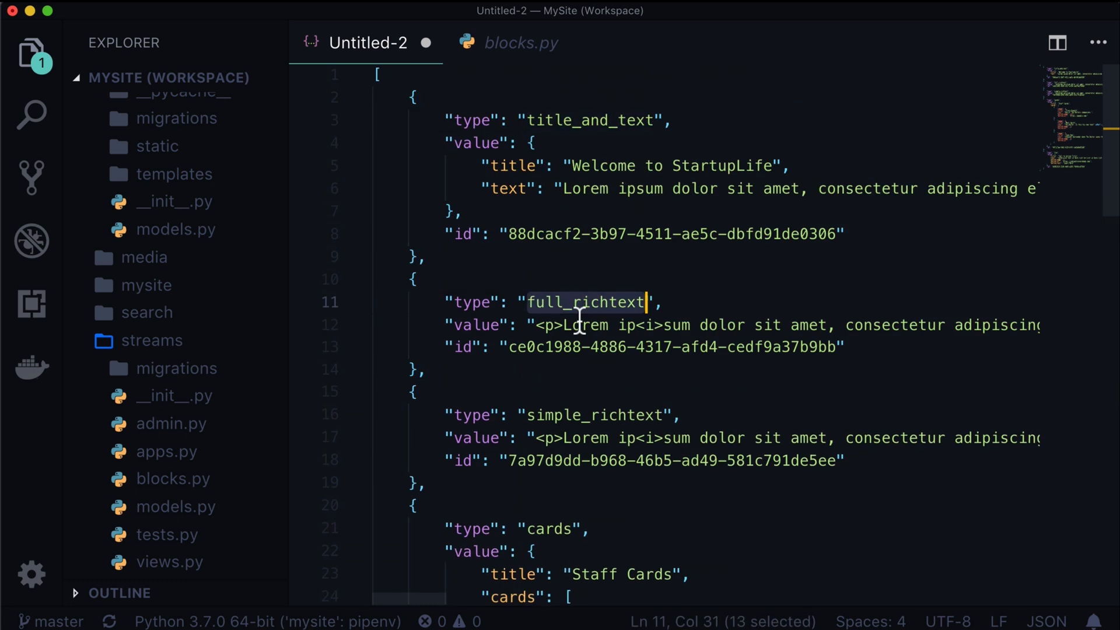
scroll("down", 3)
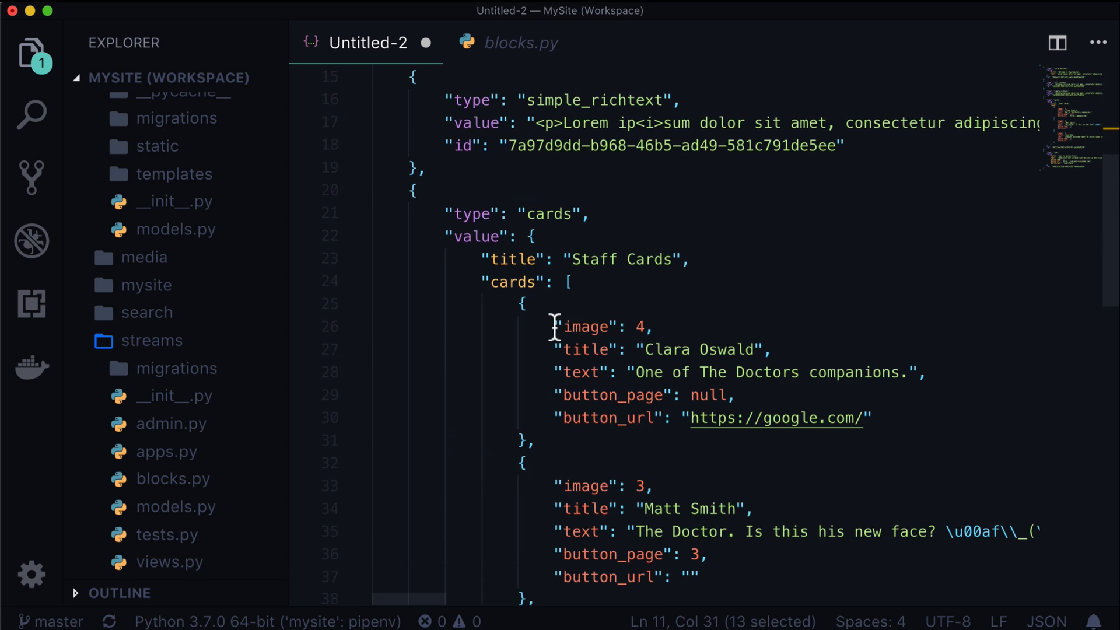
scroll("down", 3)
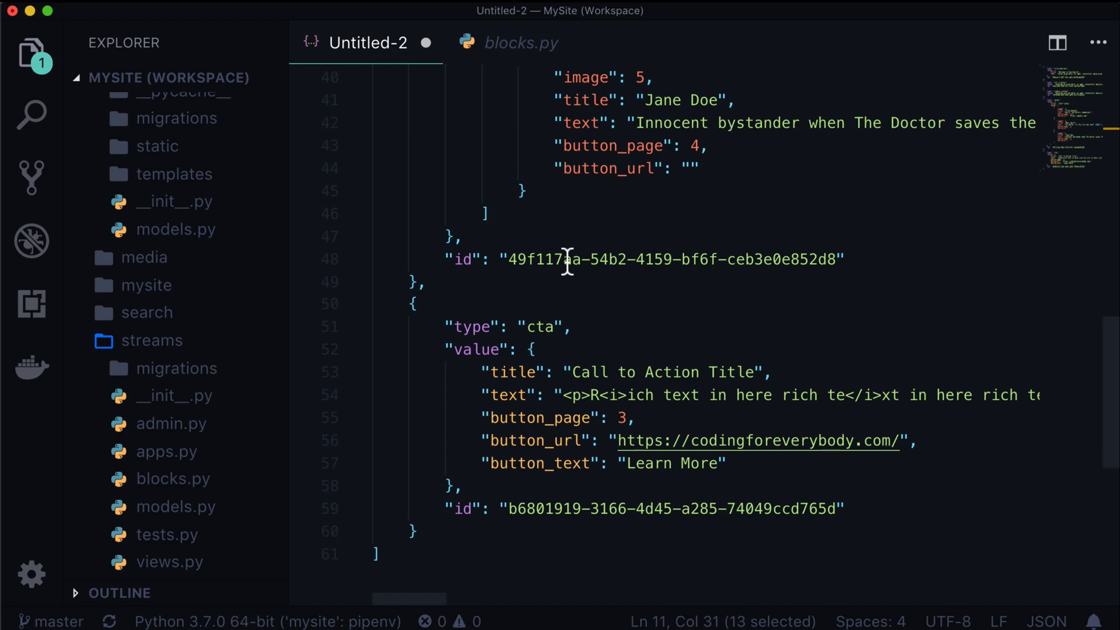
left_click(565, 17)
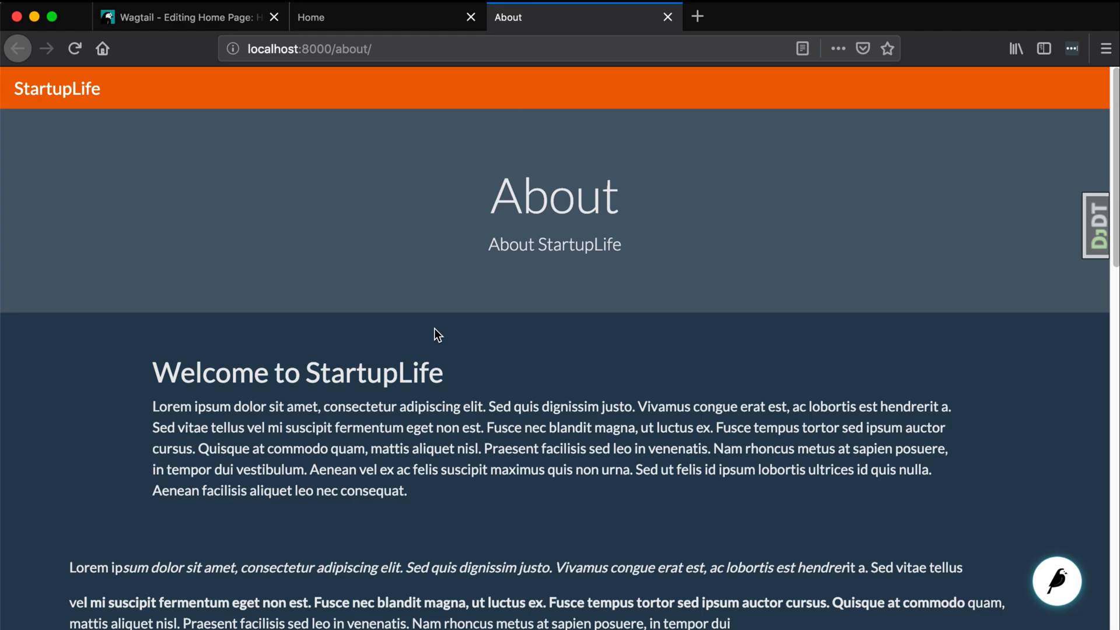
scroll("down", 3)
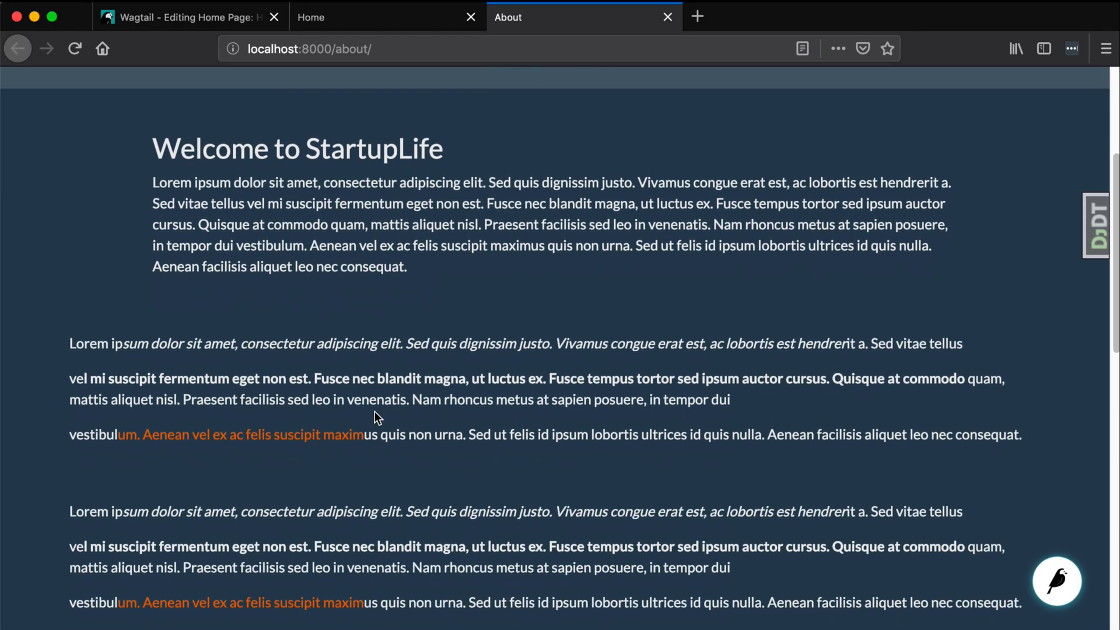
mouse_move(556, 439)
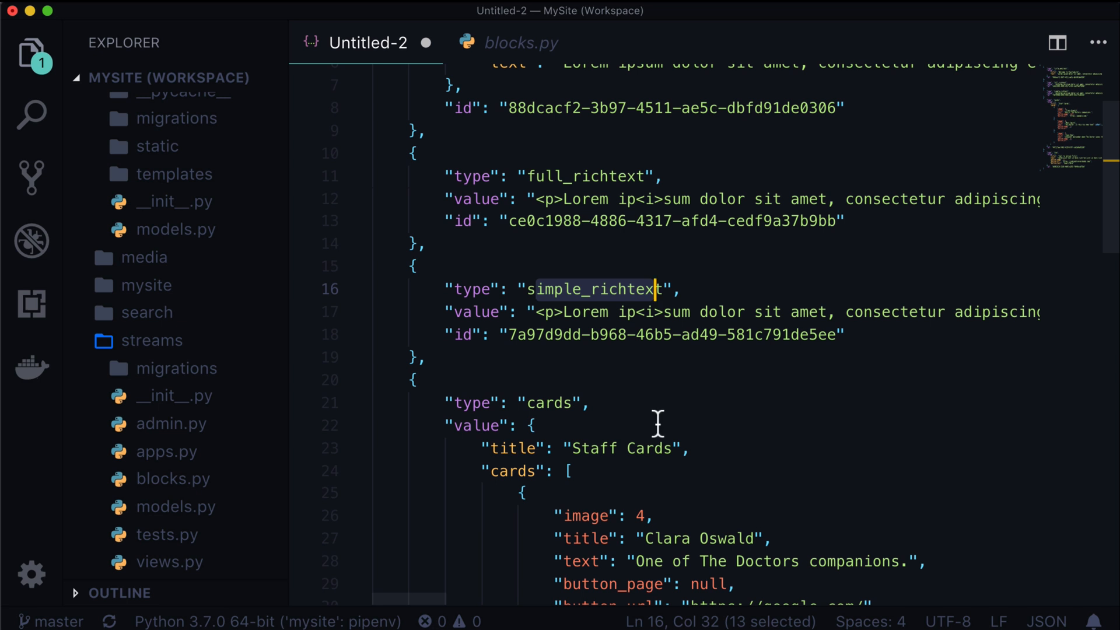
mouse_move(552, 410)
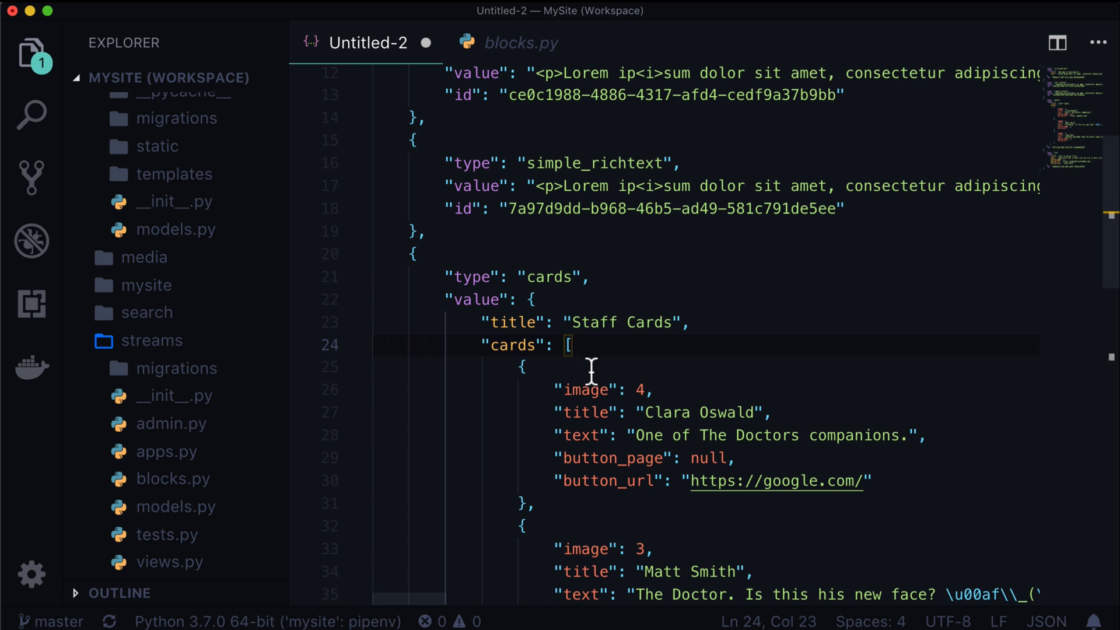
mouse_move(591, 401)
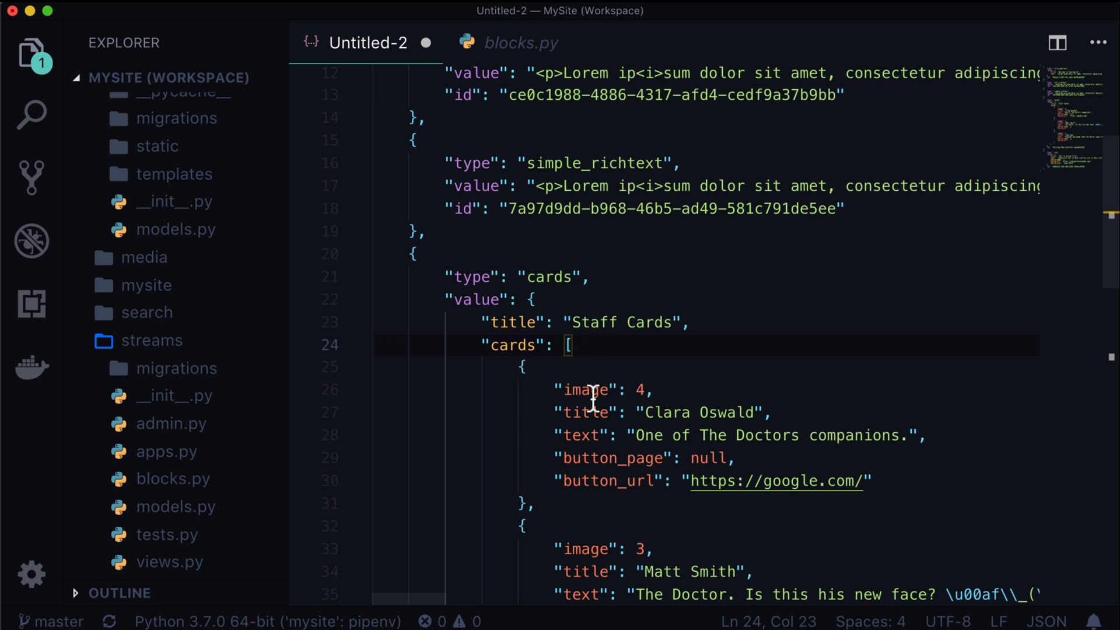
mouse_move(590, 365)
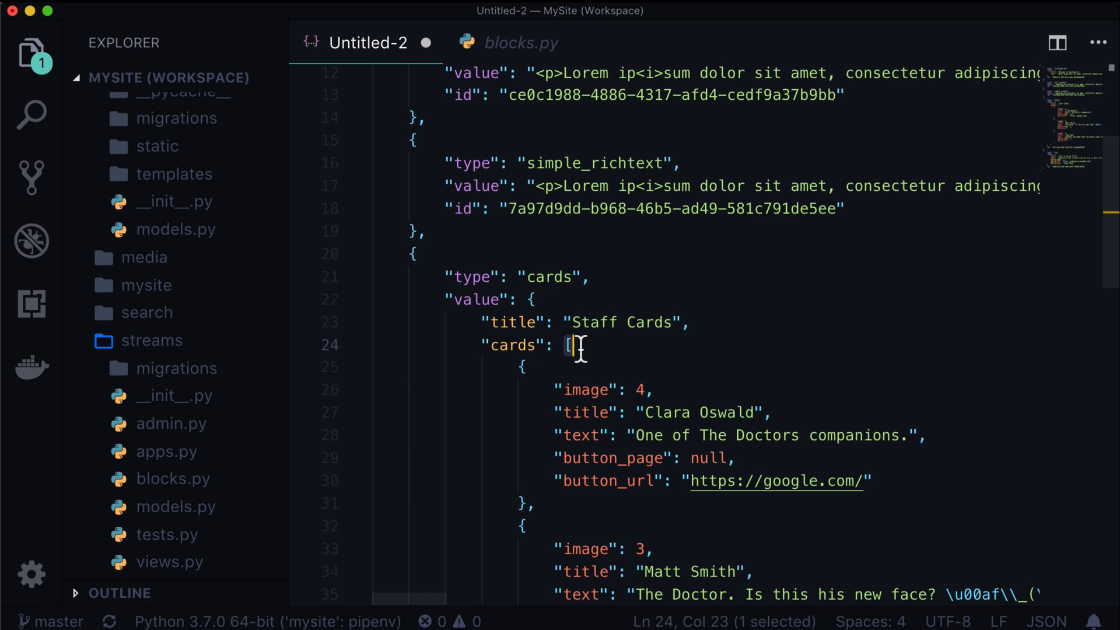
Step: Single out the whole Clara Oswald card object in the Staff Cards list
left_click_drag(568, 345, 532, 504)
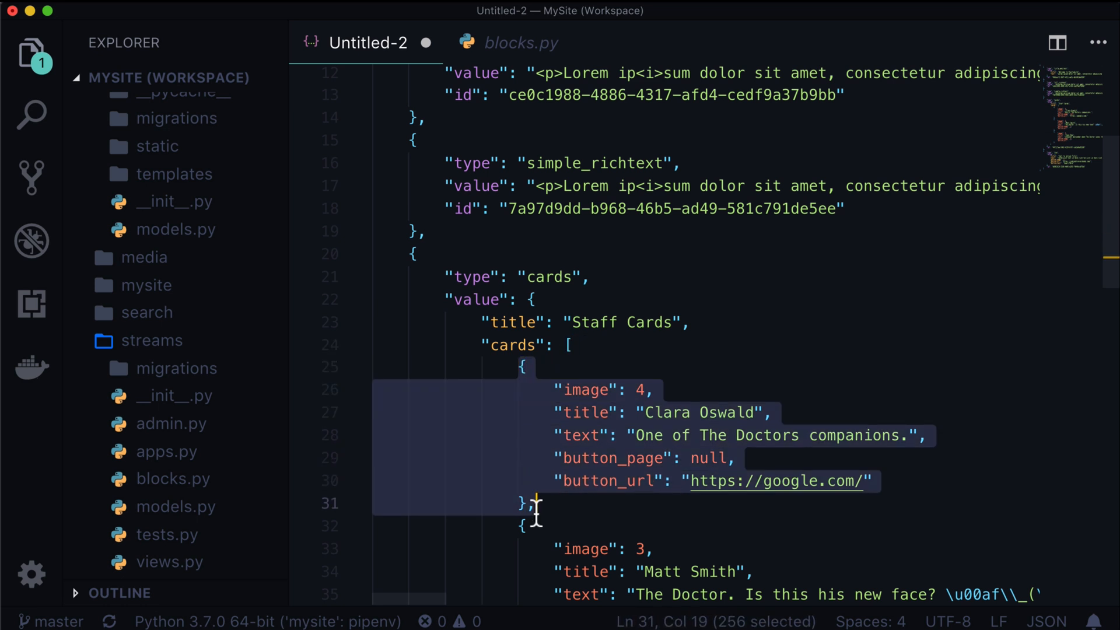
mouse_move(537, 504)
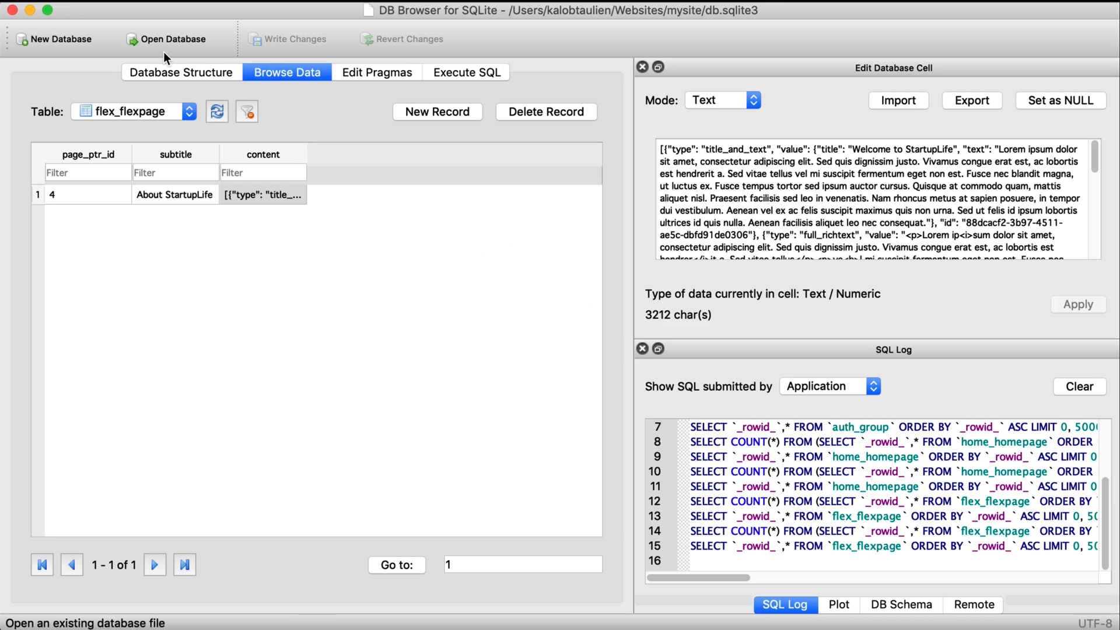
Step: Revisit home_homepage's content column in Database Structure, keeping the cell display mode as text
left_click(181, 72)
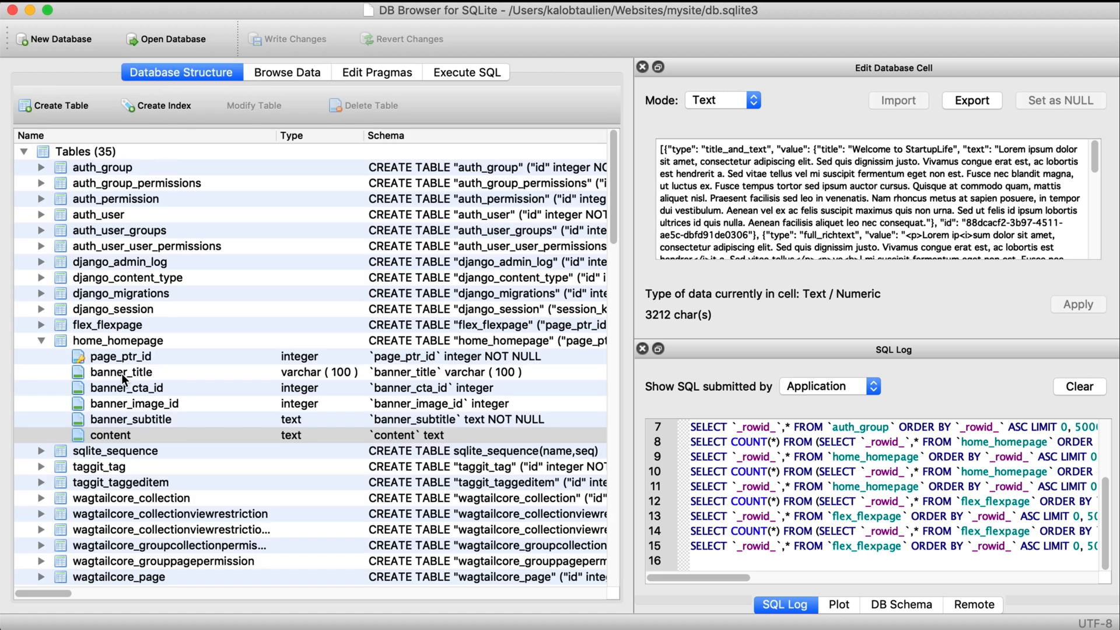
mouse_move(142, 356)
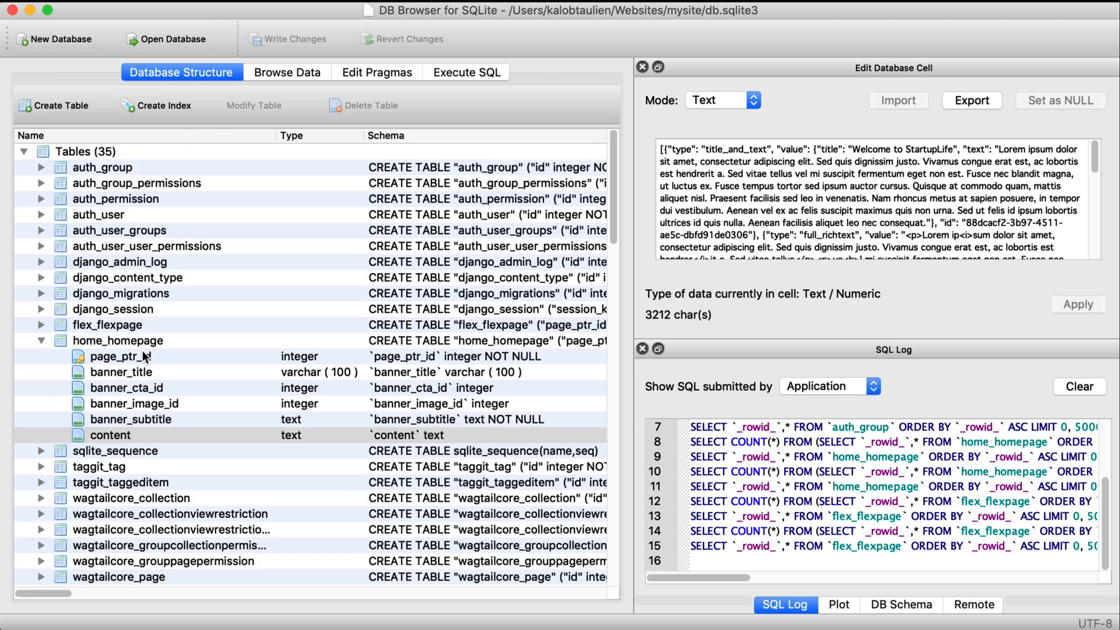
left_click(109, 435)
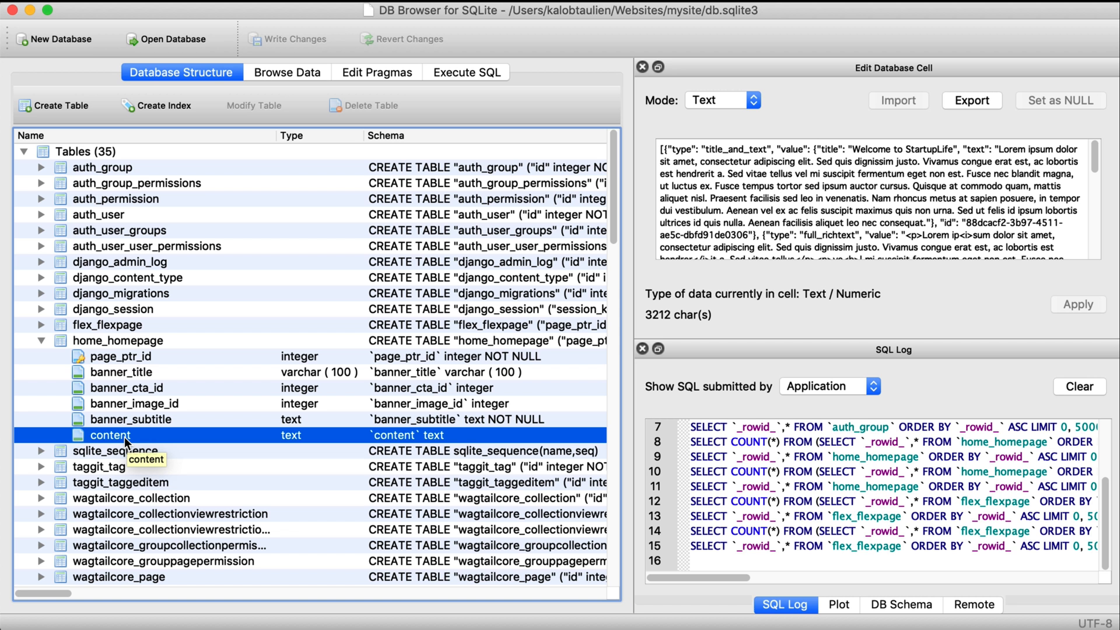
left_click(721, 101)
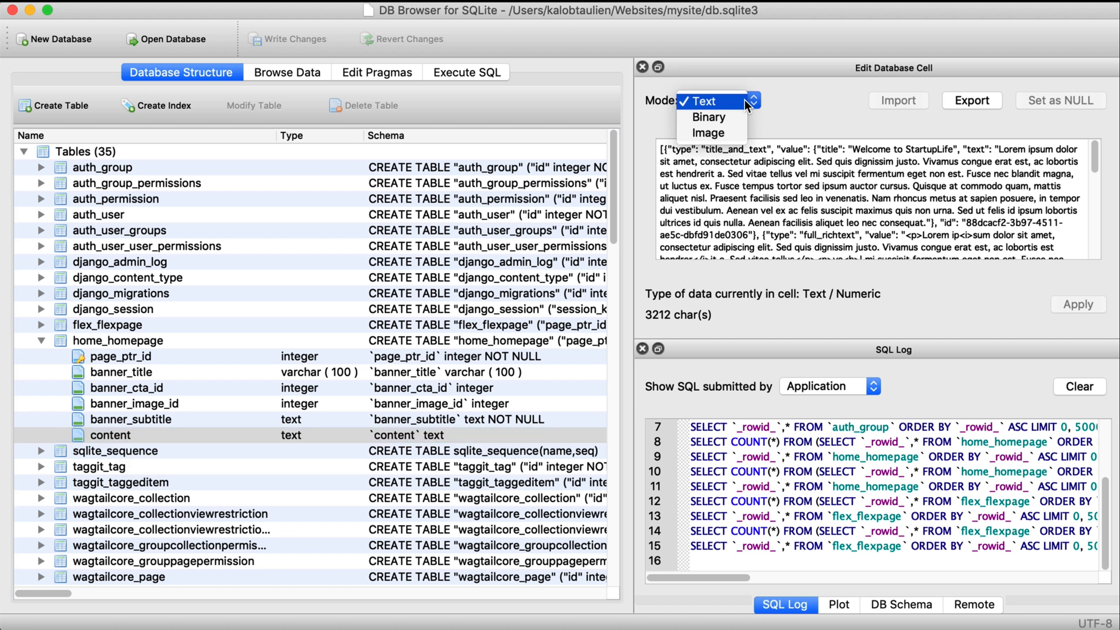
left_click(110, 435)
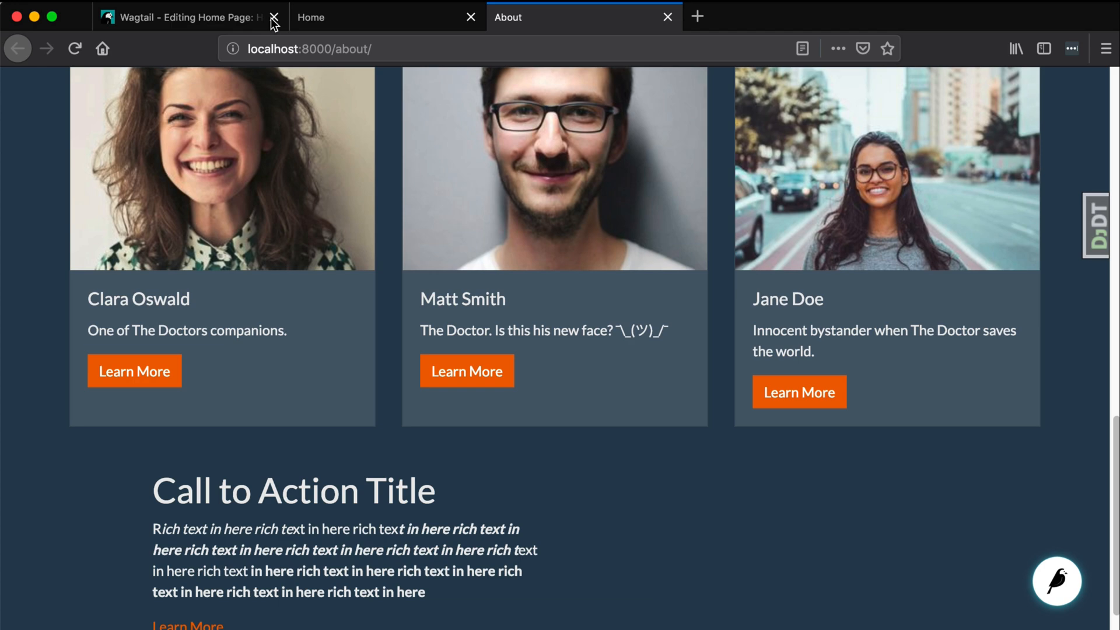
Step: Navigate Wagtail admin's Pages explorer under Home into the About editor, leaving the Home editor unsaved
left_click(186, 18)
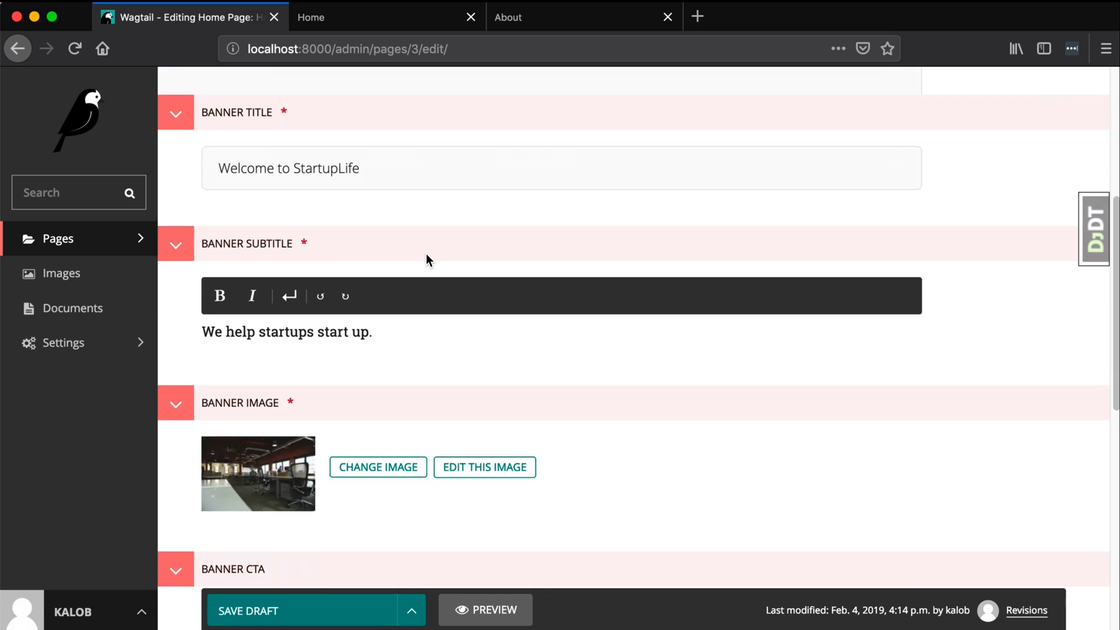
left_click(57, 238)
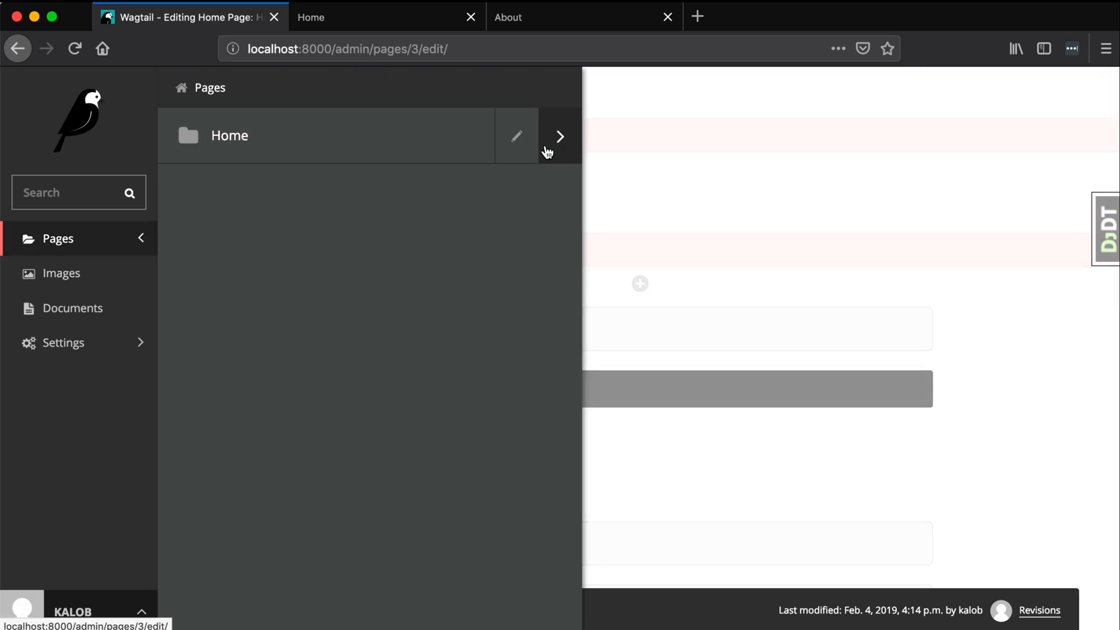
left_click(559, 136)
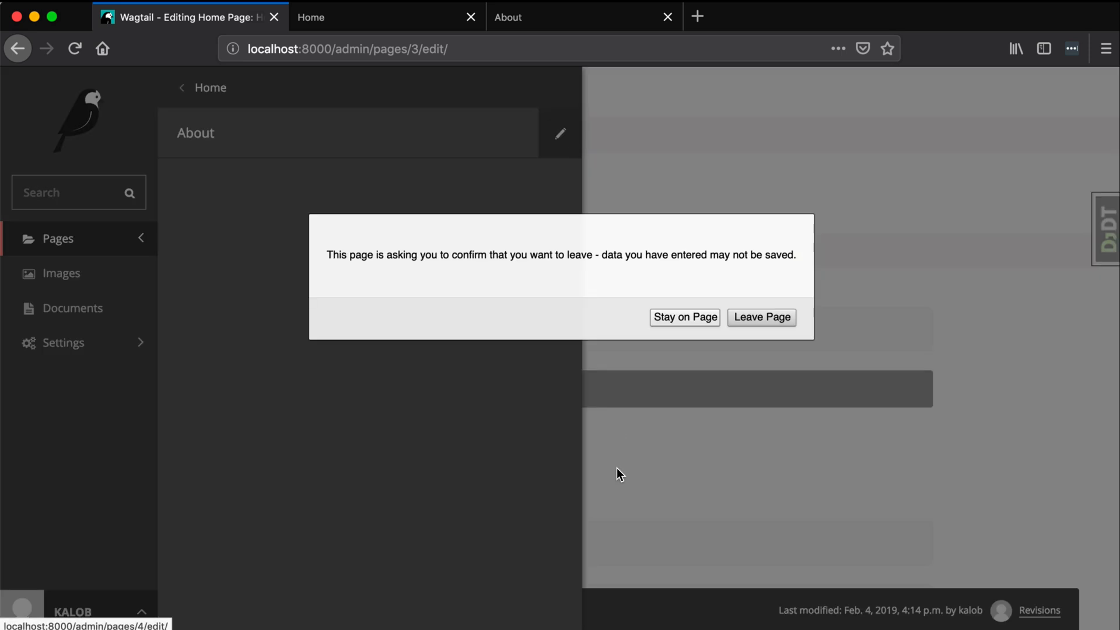
left_click(759, 317)
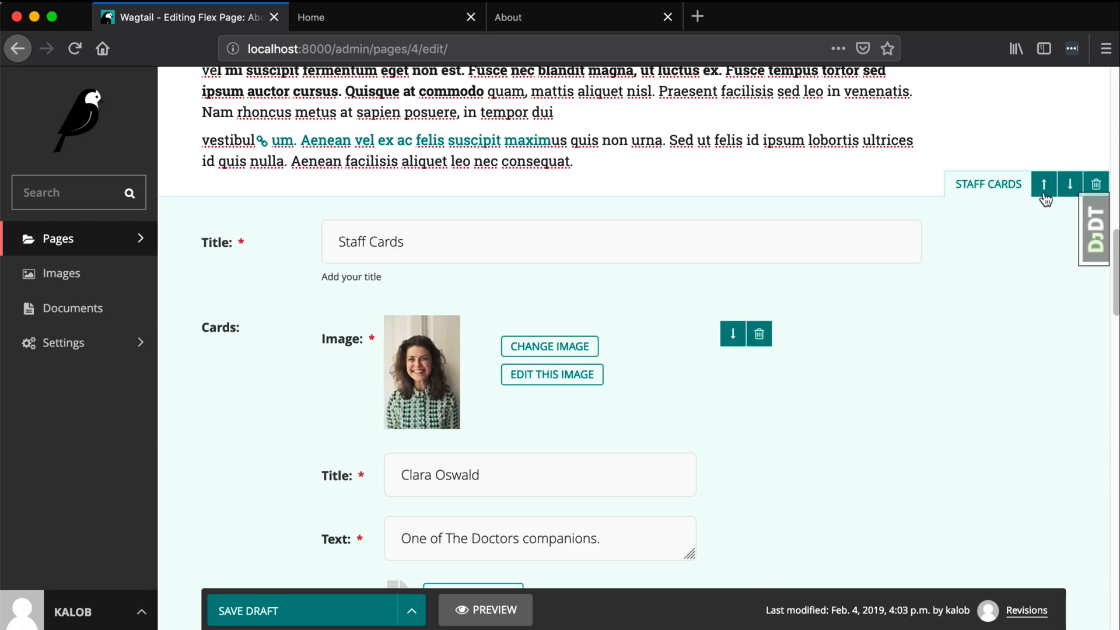
left_click(1043, 183)
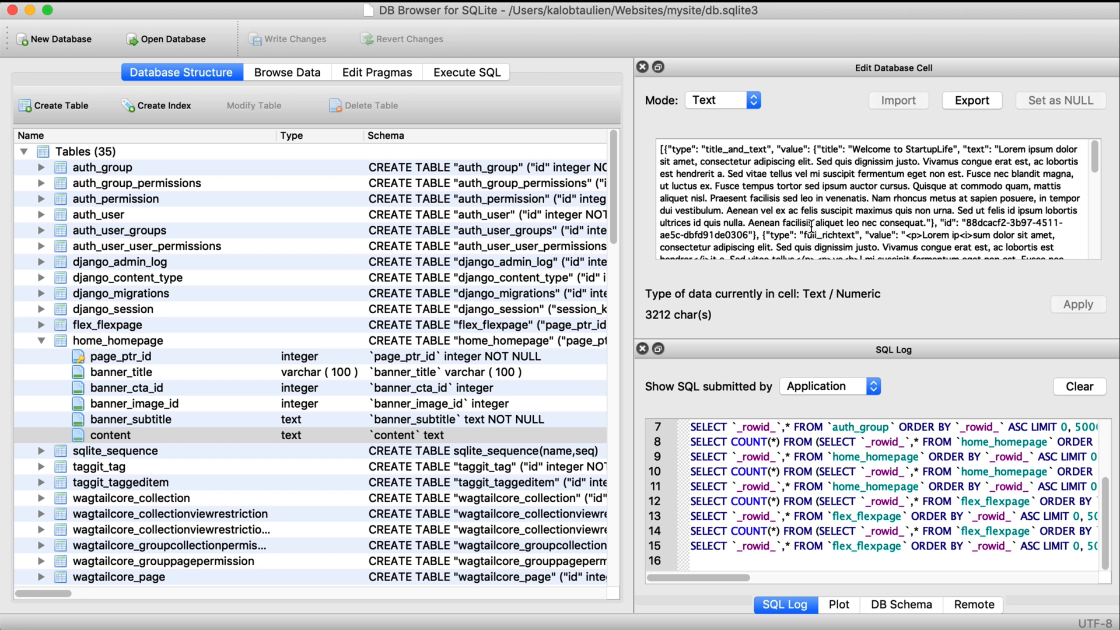
left_click(126, 387)
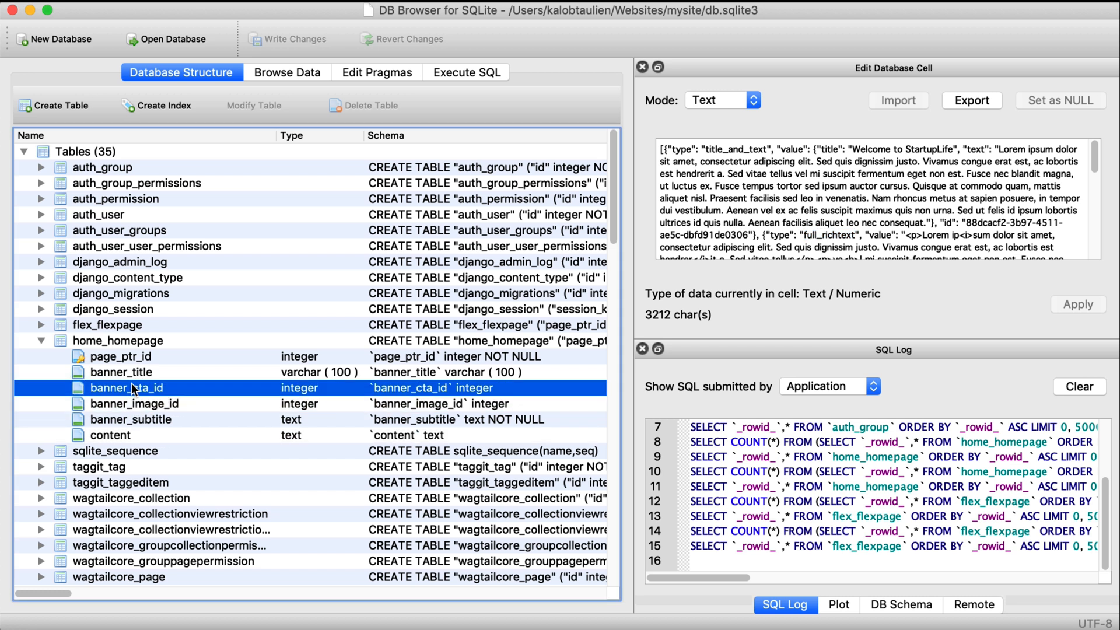
left_click(120, 356)
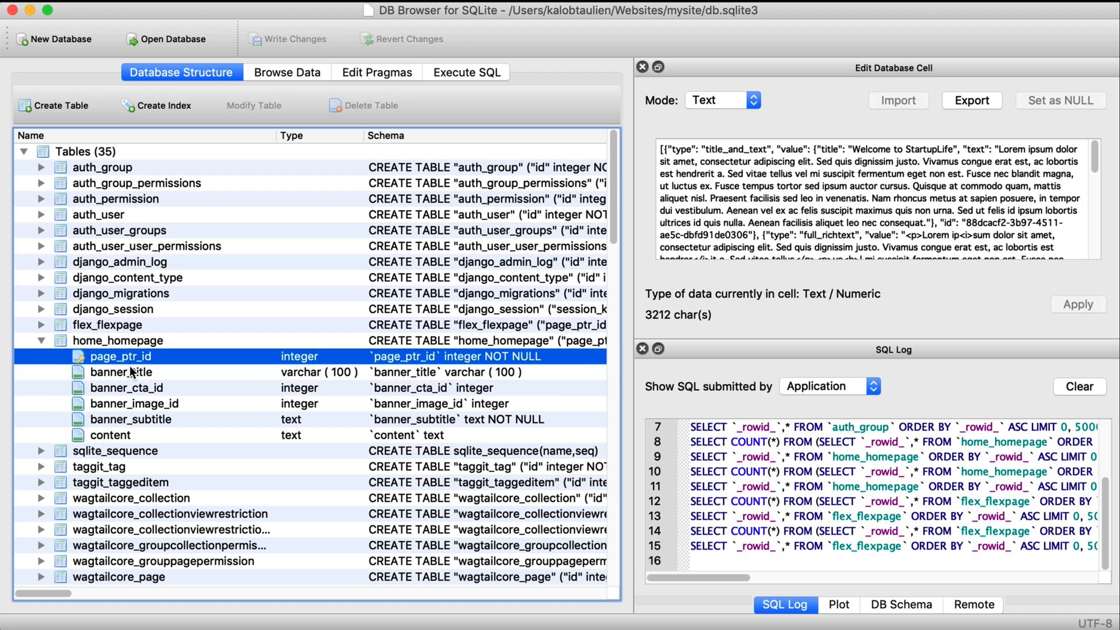
mouse_move(128, 368)
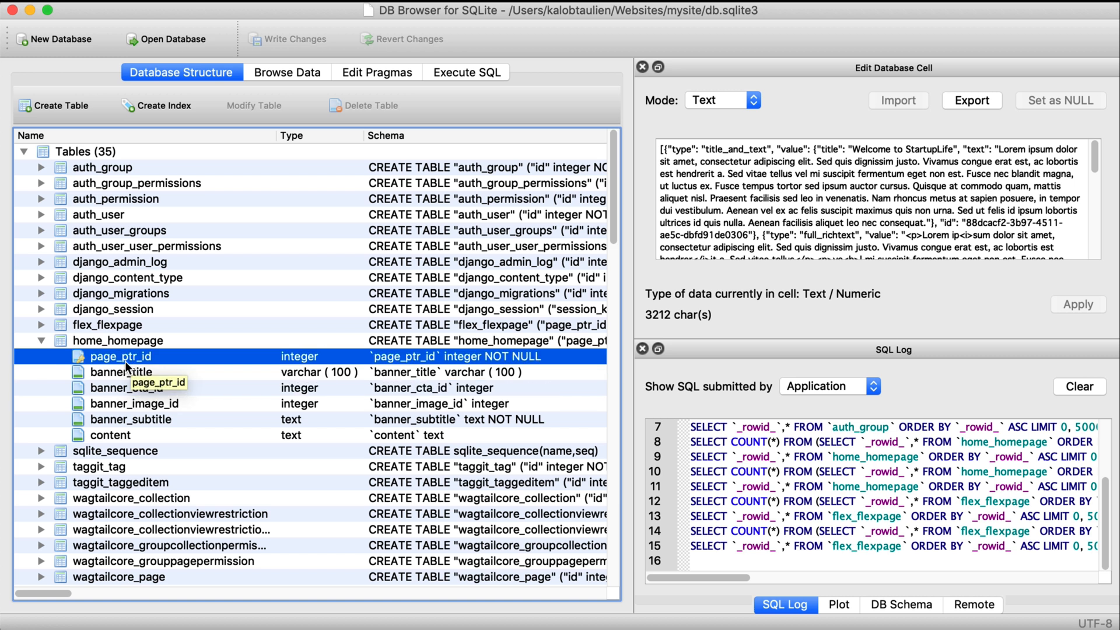
left_click(120, 372)
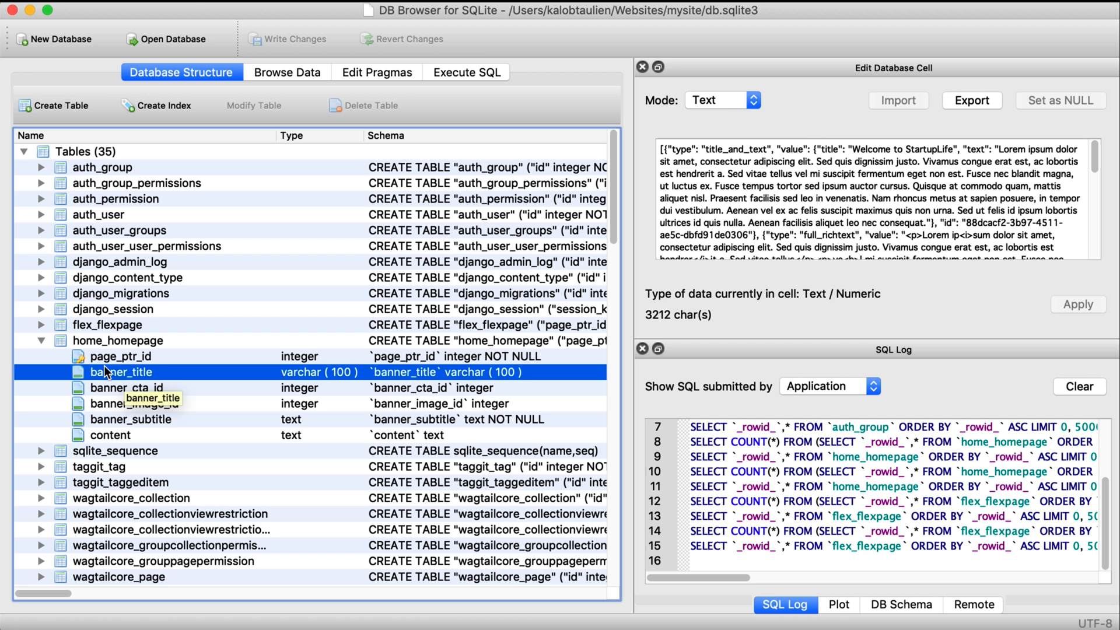
left_click(116, 451)
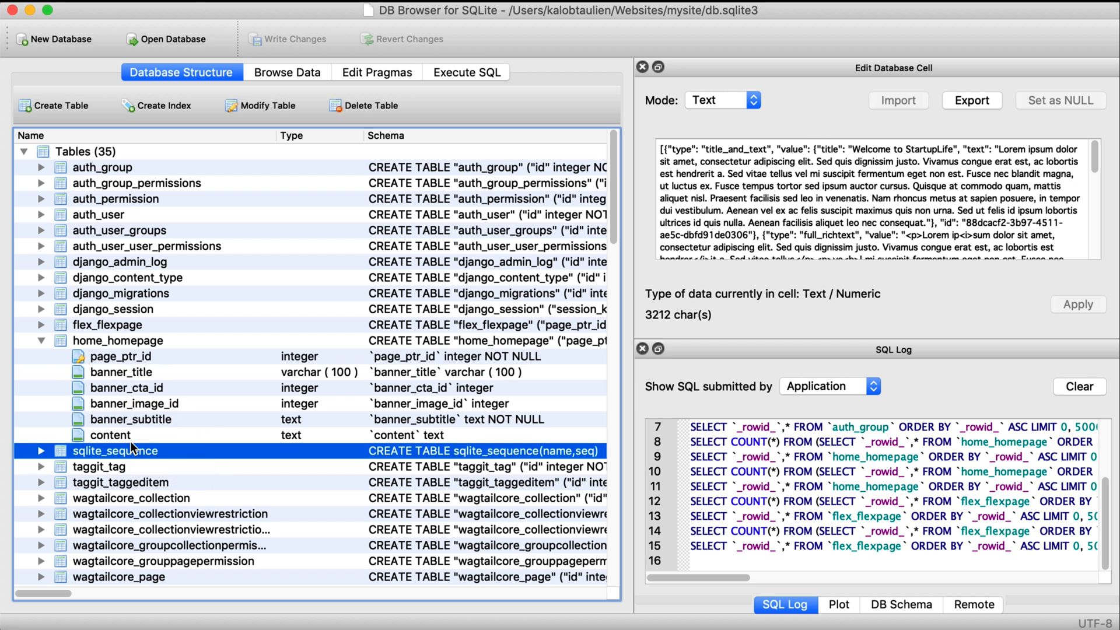
left_click(110, 435)
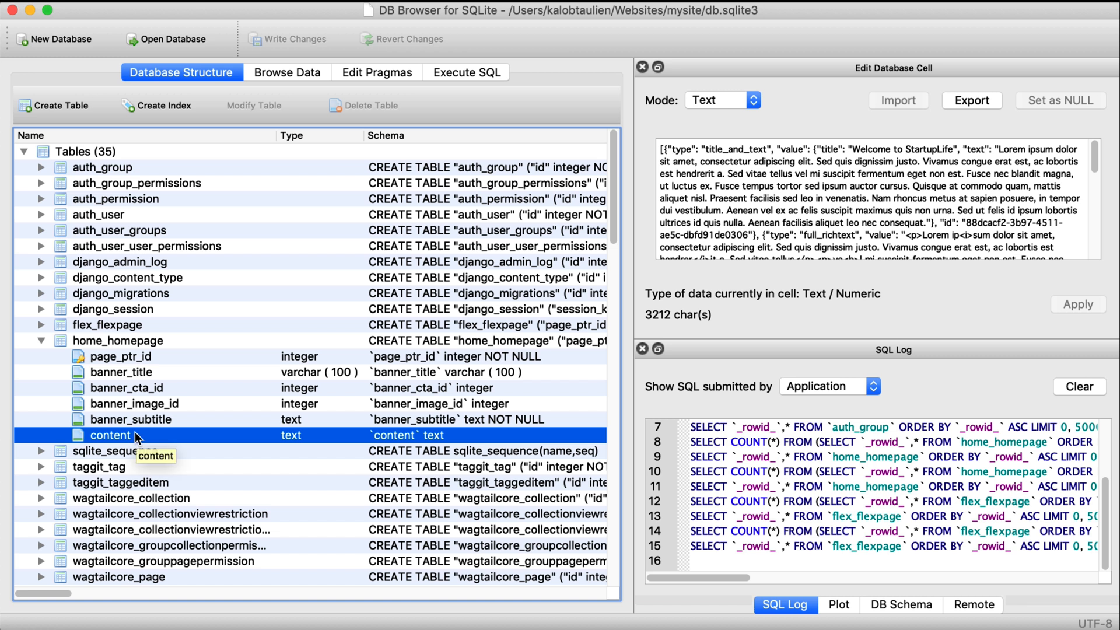